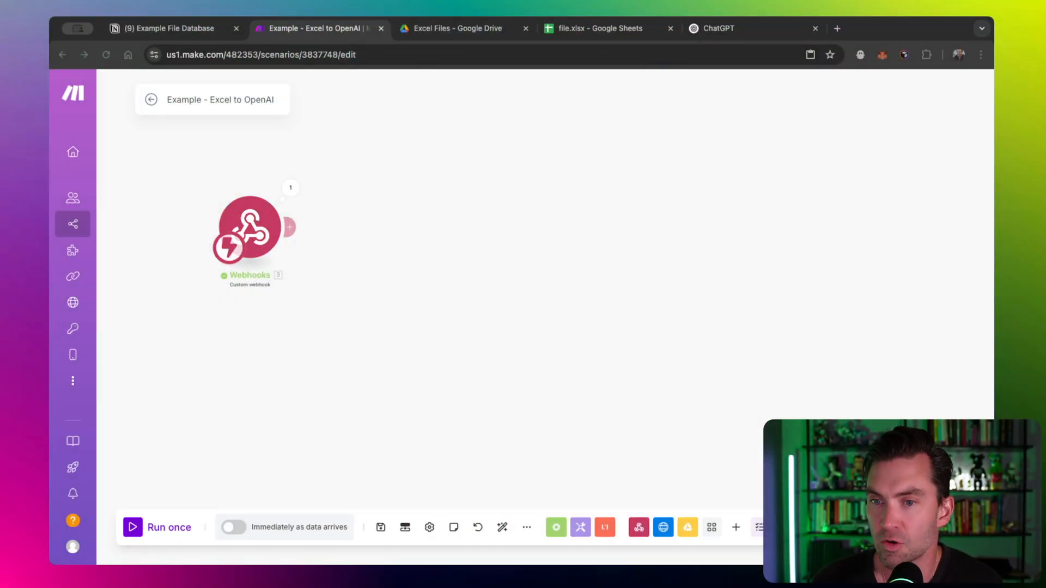
mouse_move(441, 316)
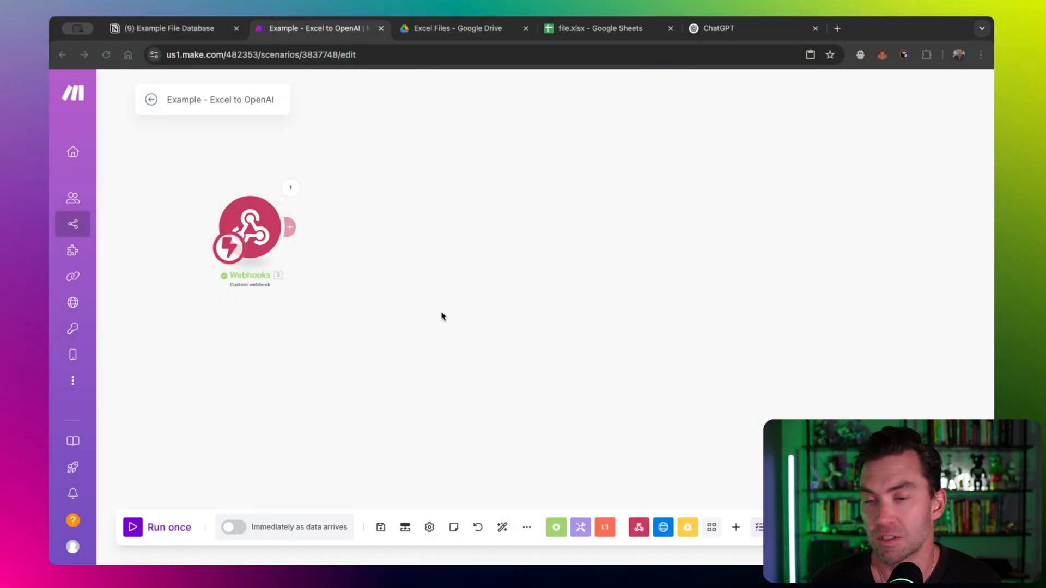
mouse_move(427, 258)
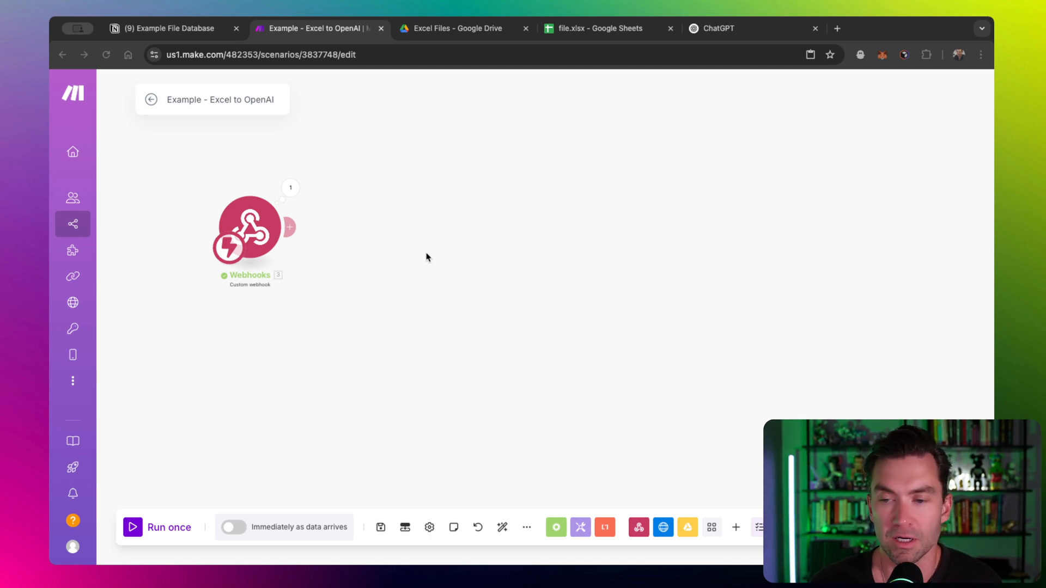
mouse_move(420, 258)
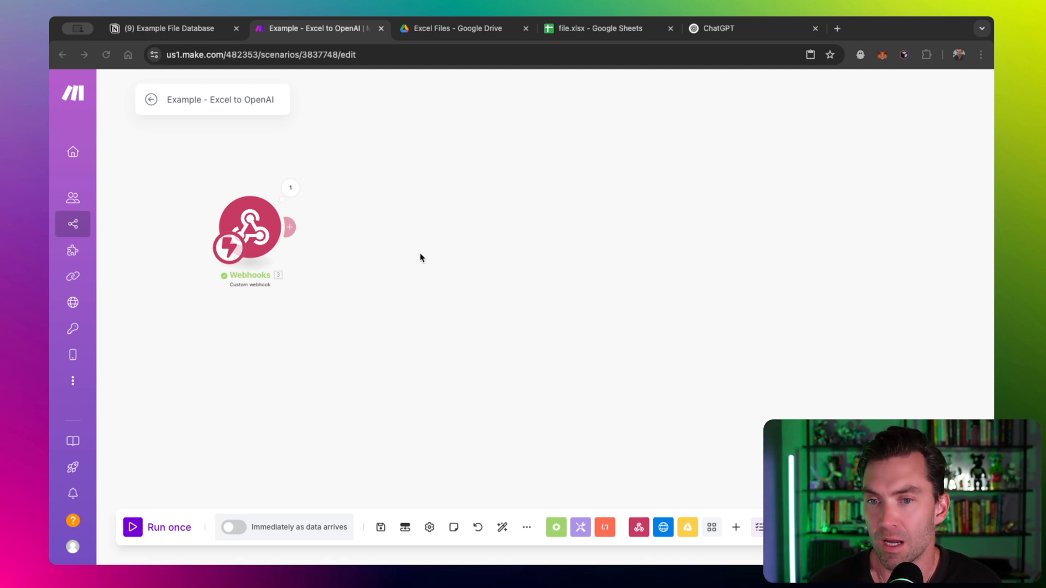
mouse_move(319, 247)
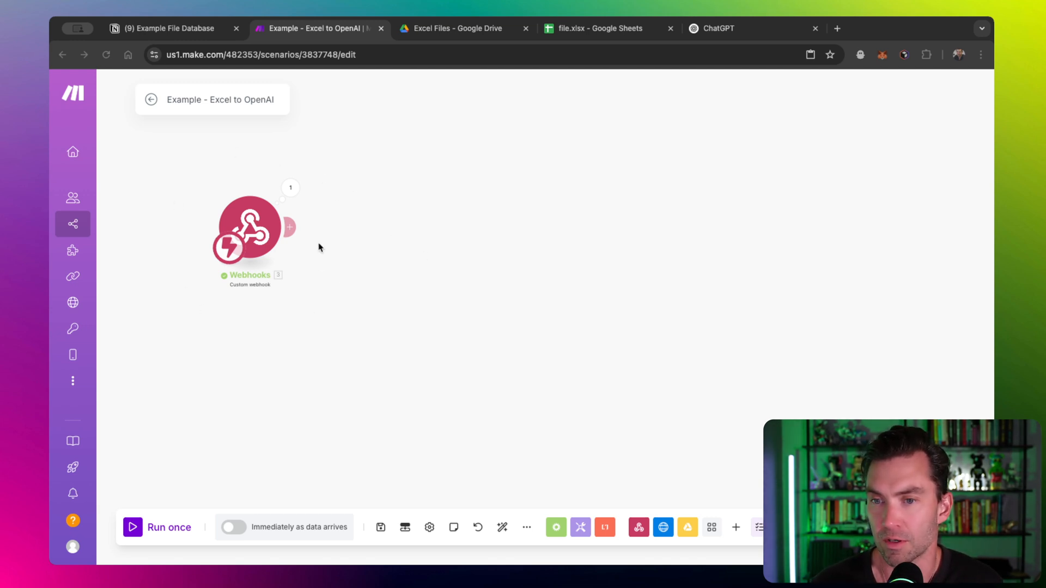
mouse_move(265, 227)
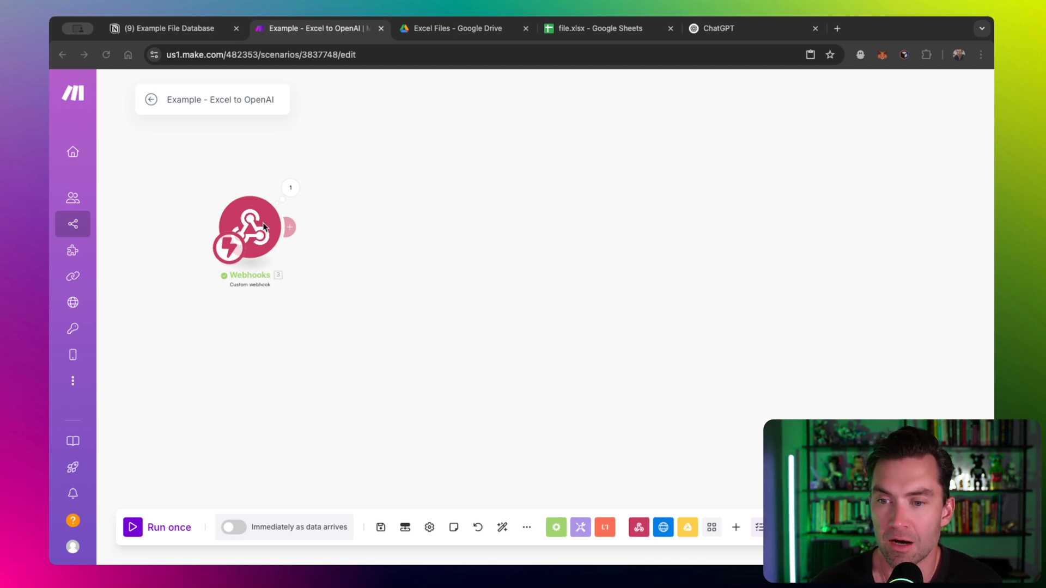
- Open the Webhooks trigger settings showing the Notion AI Training webhook and its URL
click(249, 230)
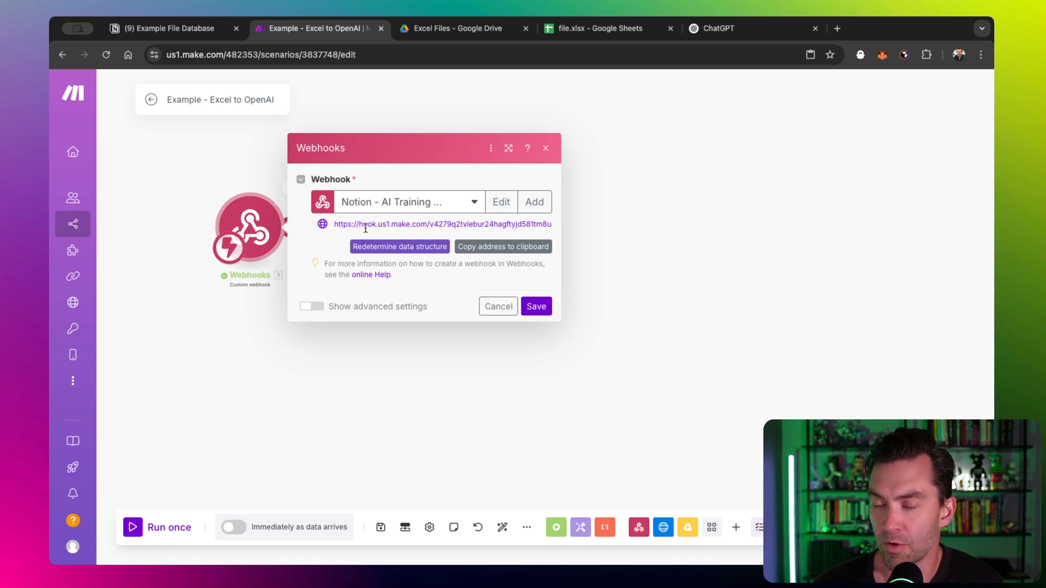
mouse_move(258, 240)
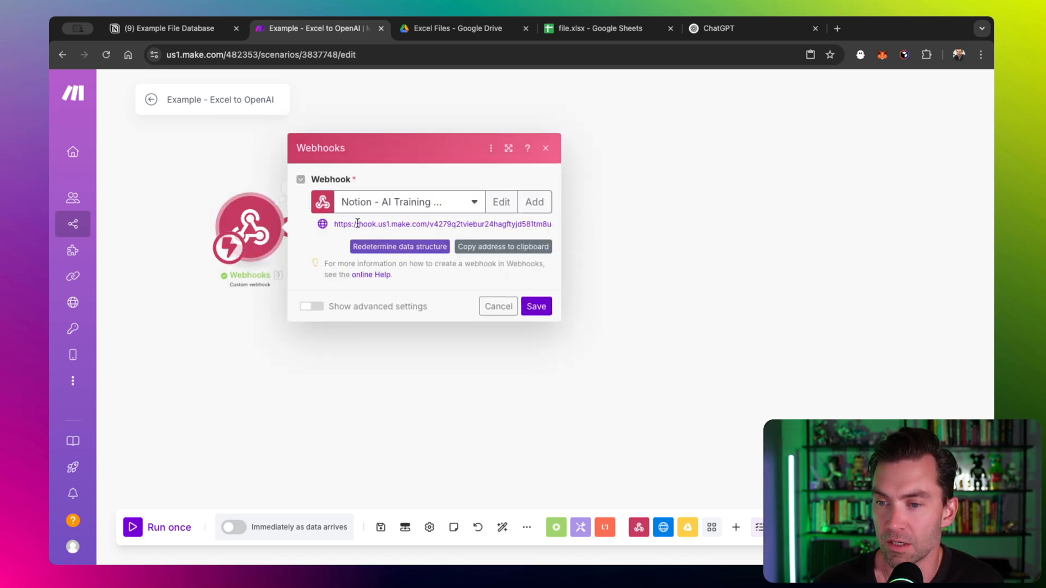
- Switch to Notion's Acme Co Monthly Report page in the Example File Database
click(170, 27)
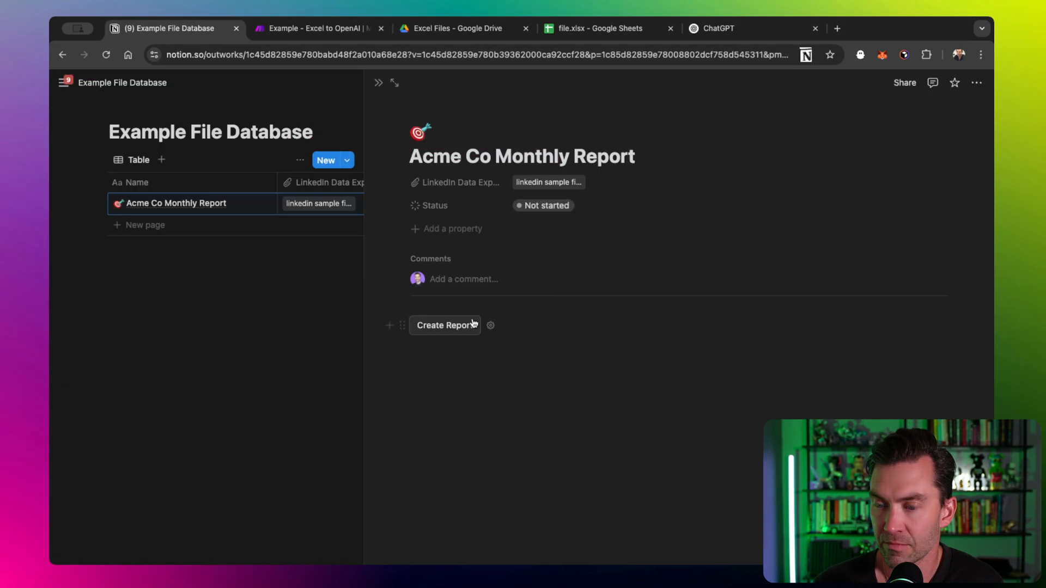
mouse_move(491, 325)
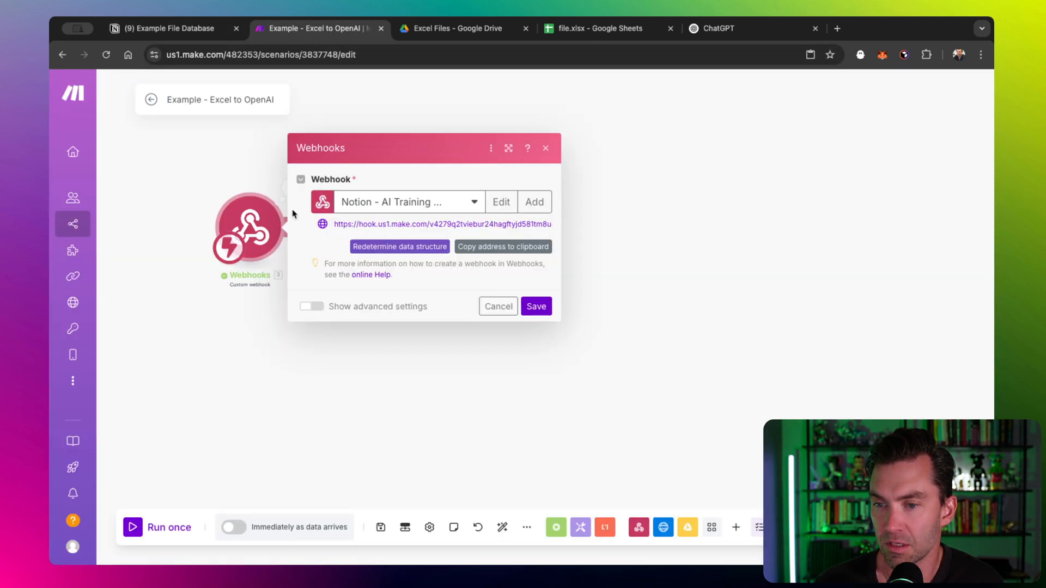
mouse_move(380, 224)
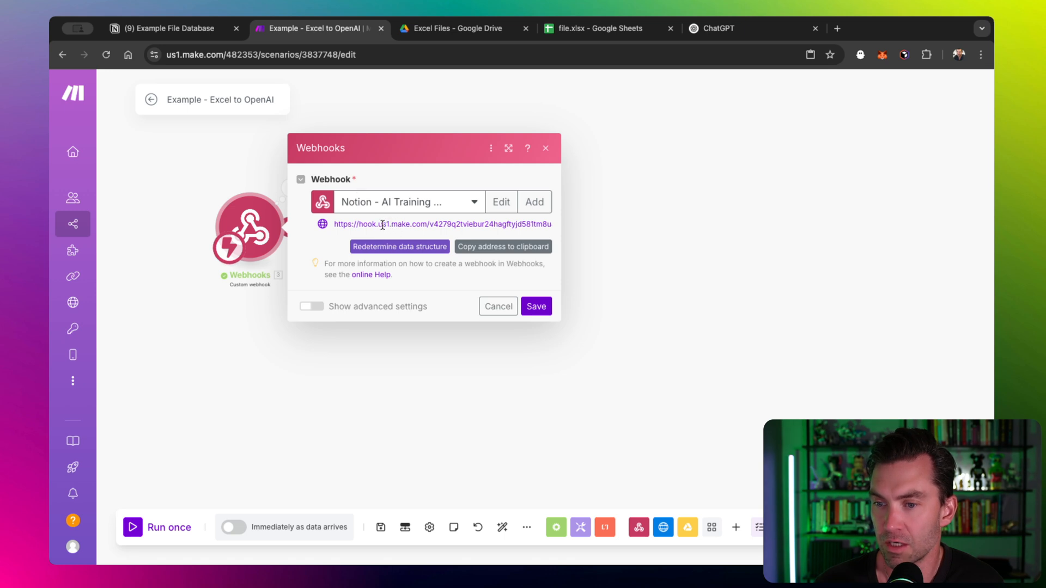
mouse_move(440, 243)
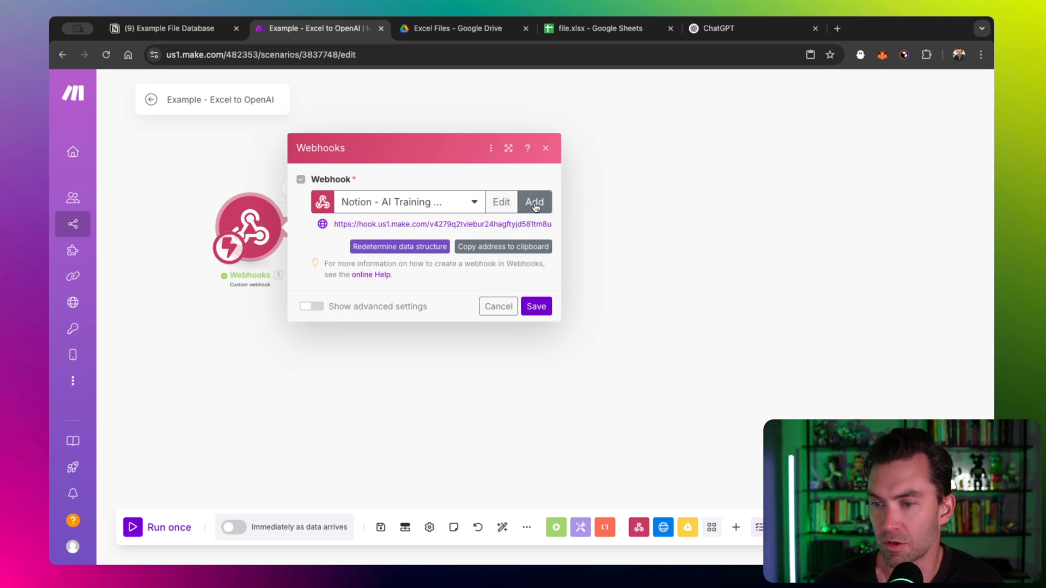
mouse_move(421, 221)
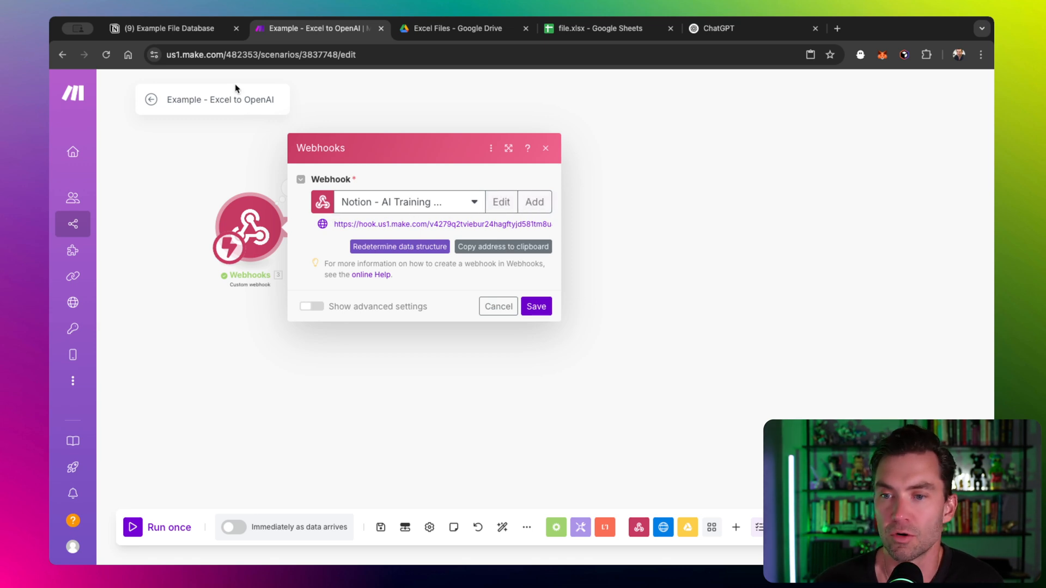
- Review the Create Report button's Send webhook URL and content property checkboxes in Notion
click(167, 27)
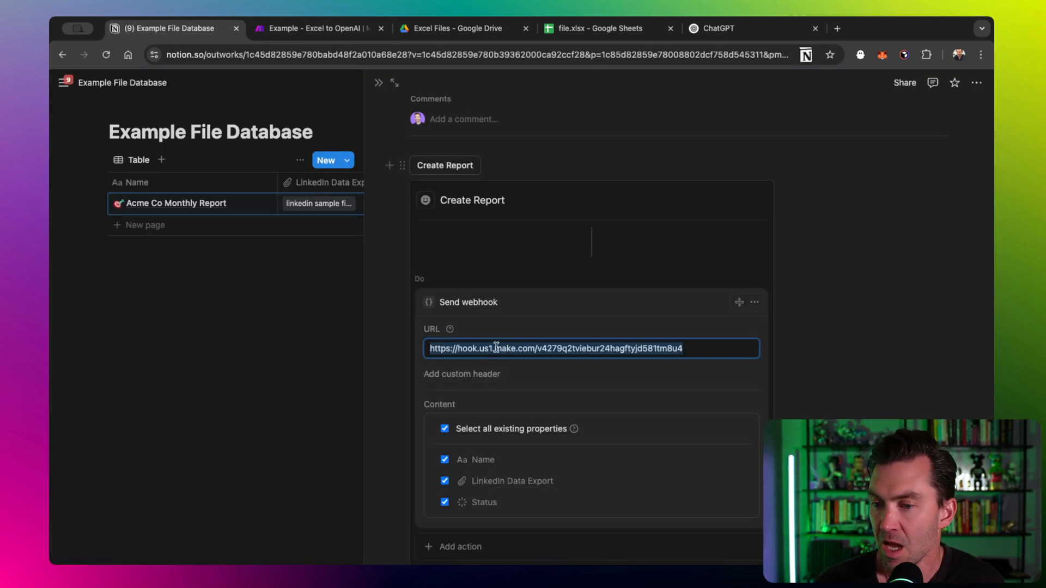
scroll(down, 3)
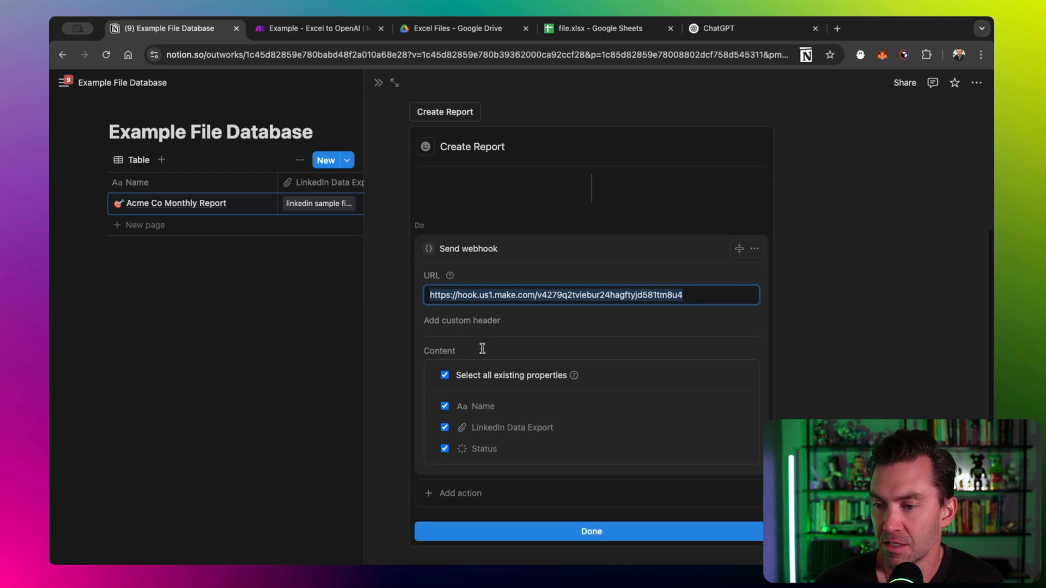
scroll(up, 3)
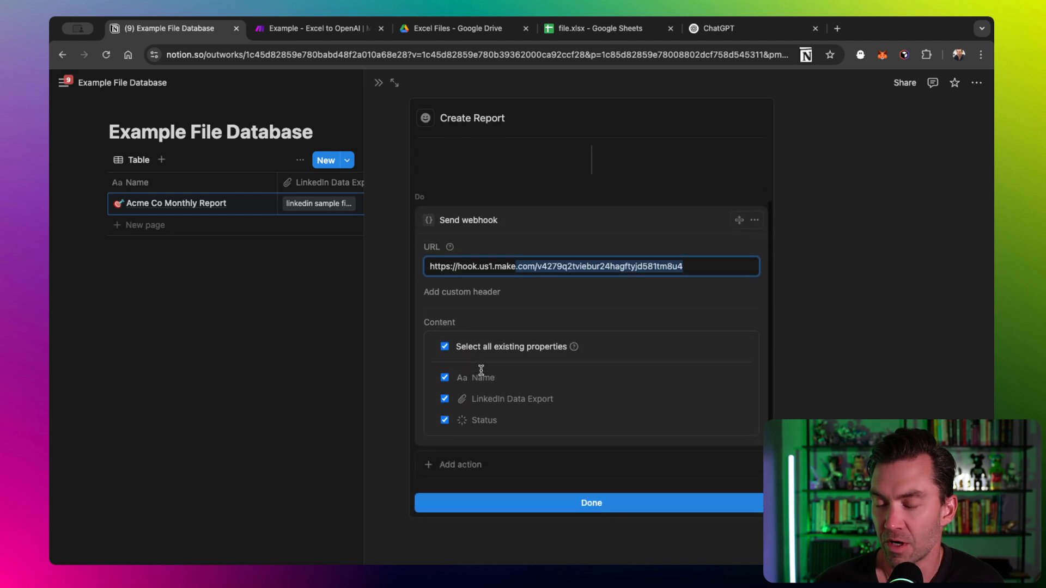
click(591, 503)
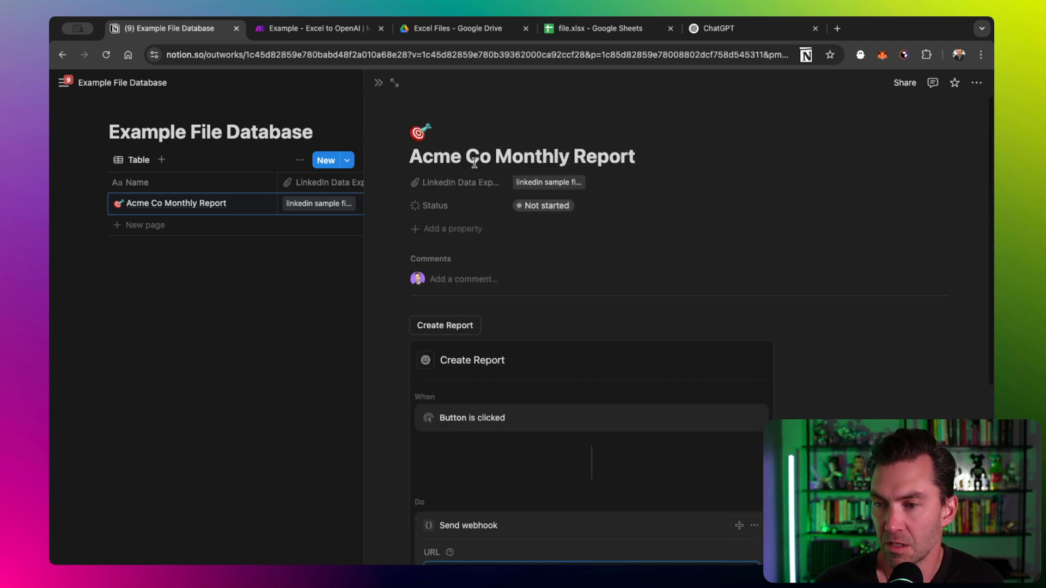
mouse_move(363, 370)
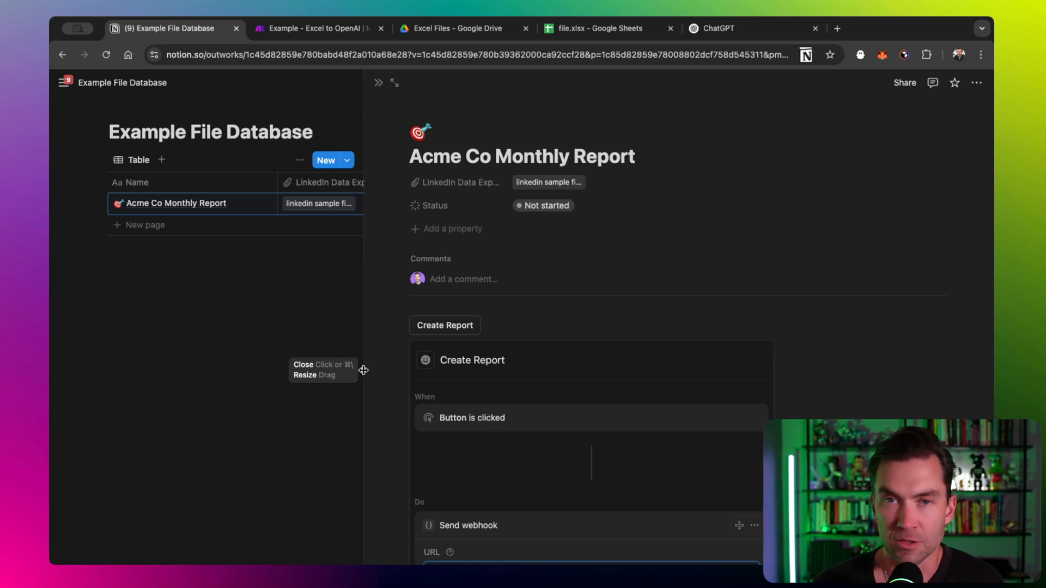
mouse_move(474, 235)
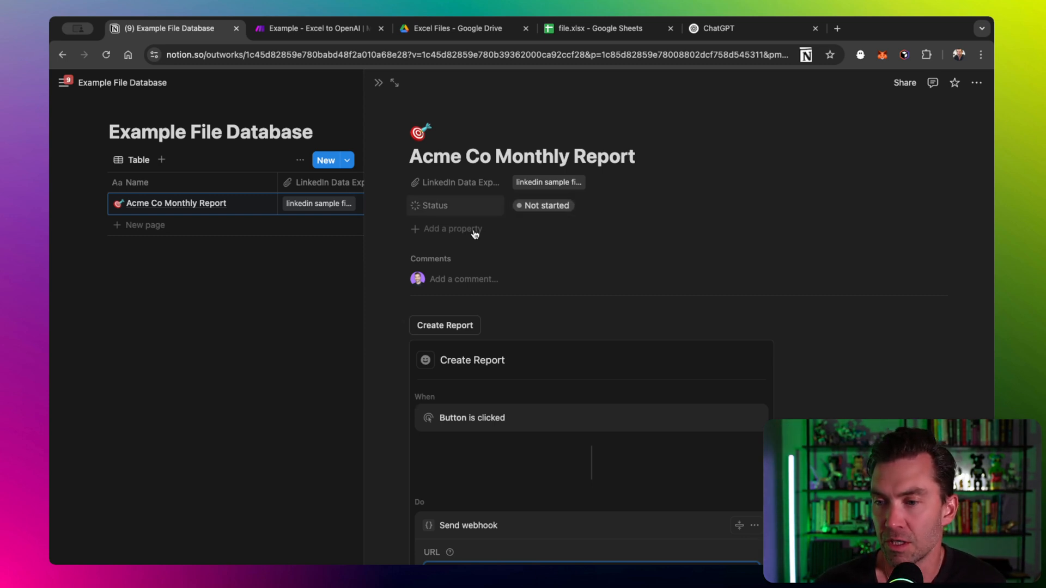
mouse_move(467, 218)
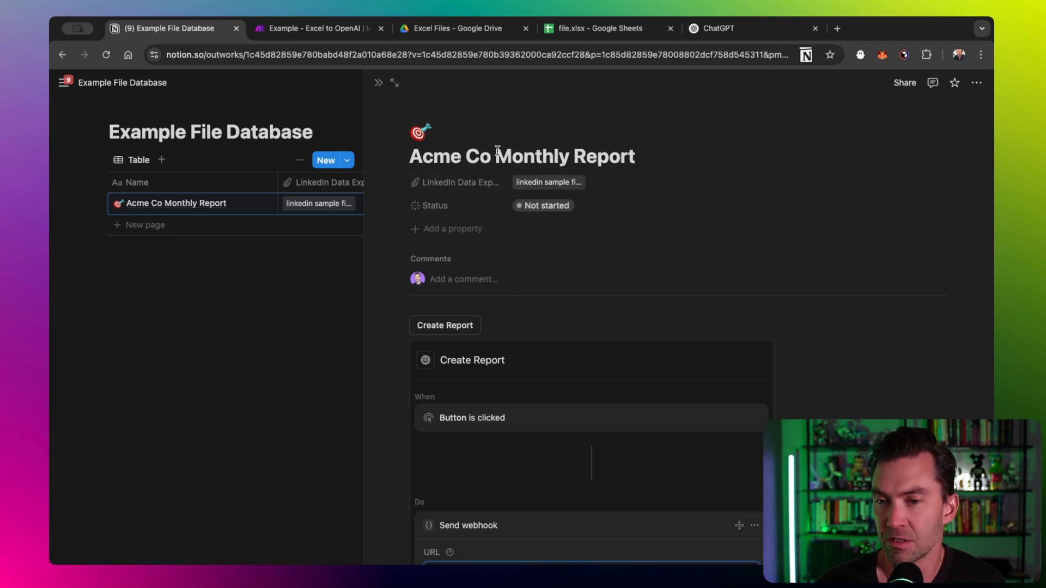
mouse_move(470, 218)
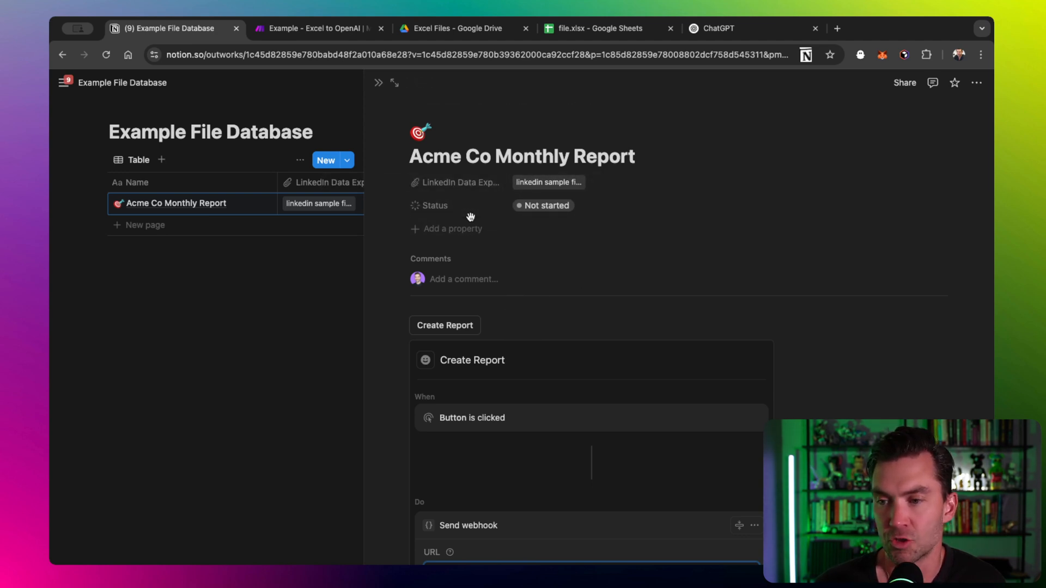
click(544, 205)
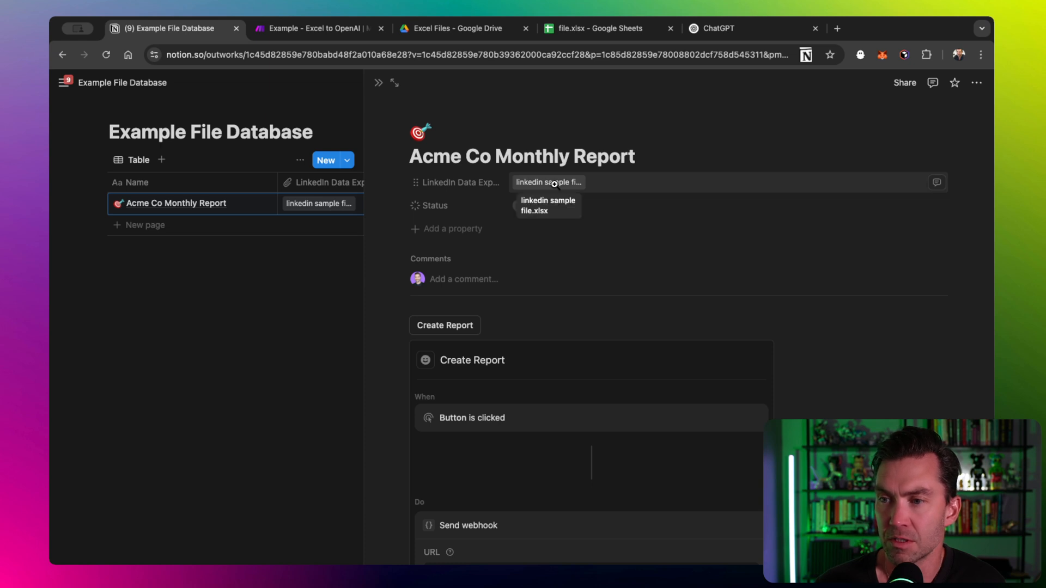
- Browse the ENGAGEMENT sheet's Date, Impressions and Engagements data, then return to Notion
click(594, 28)
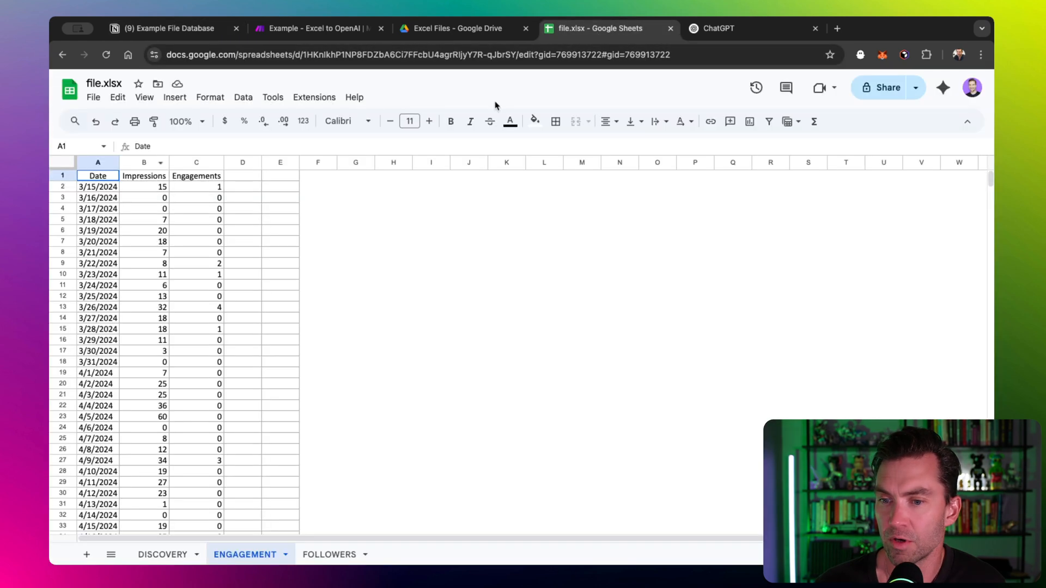
mouse_move(229, 286)
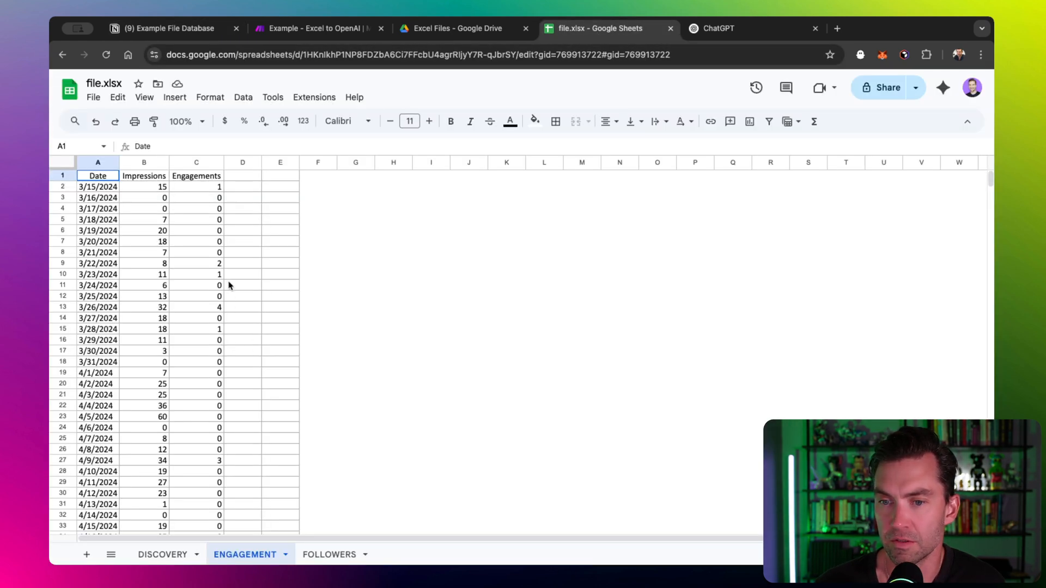
mouse_move(214, 387)
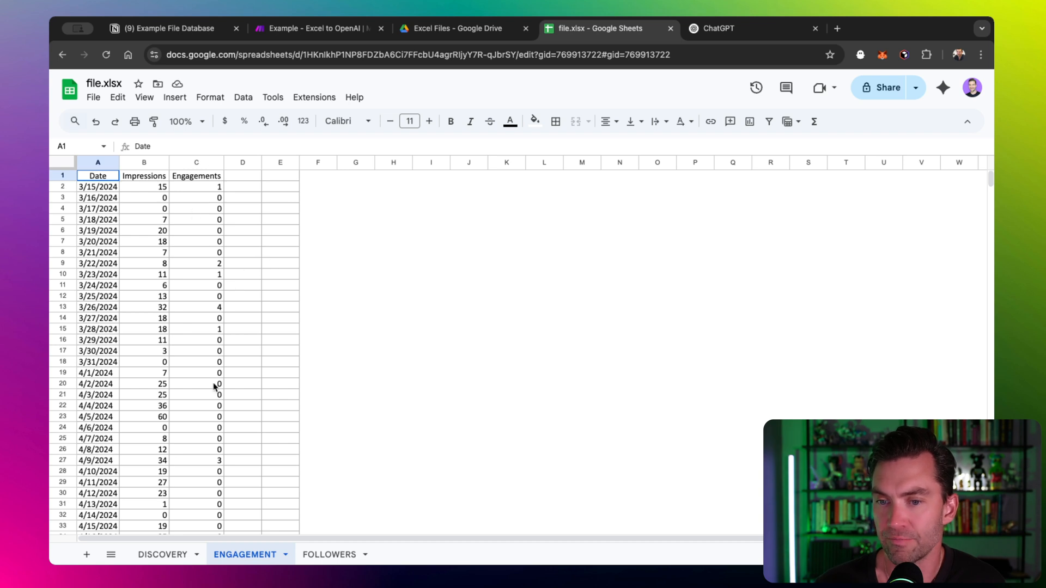
mouse_move(187, 311)
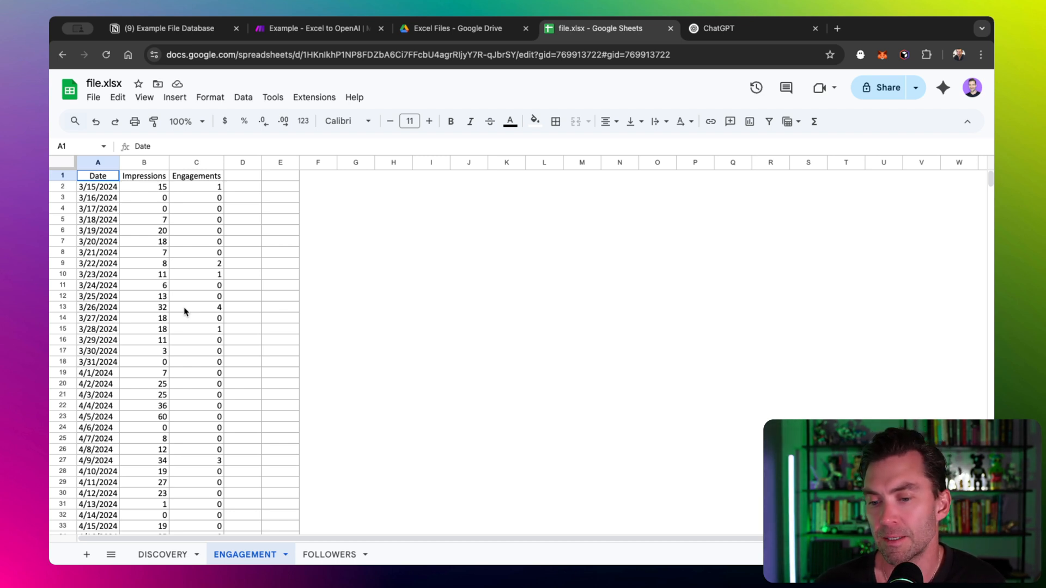
mouse_move(252, 353)
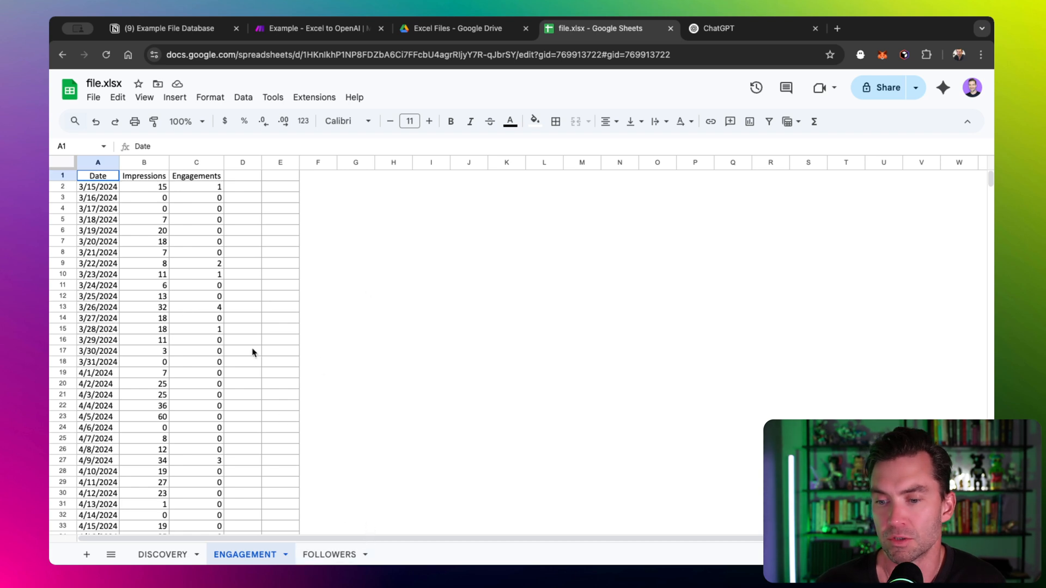
mouse_move(290, 443)
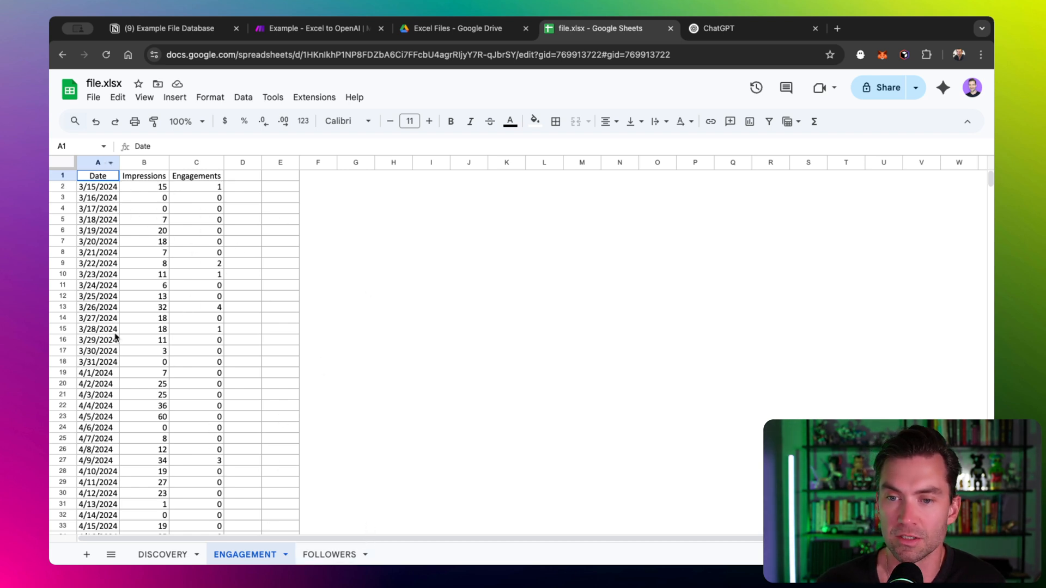
mouse_move(181, 347)
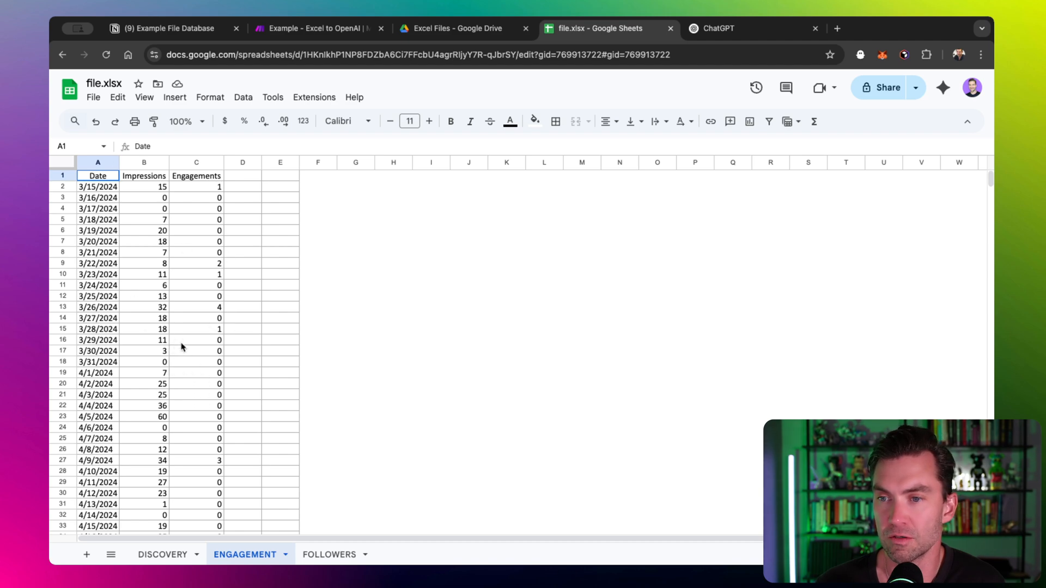
scroll(down, 3)
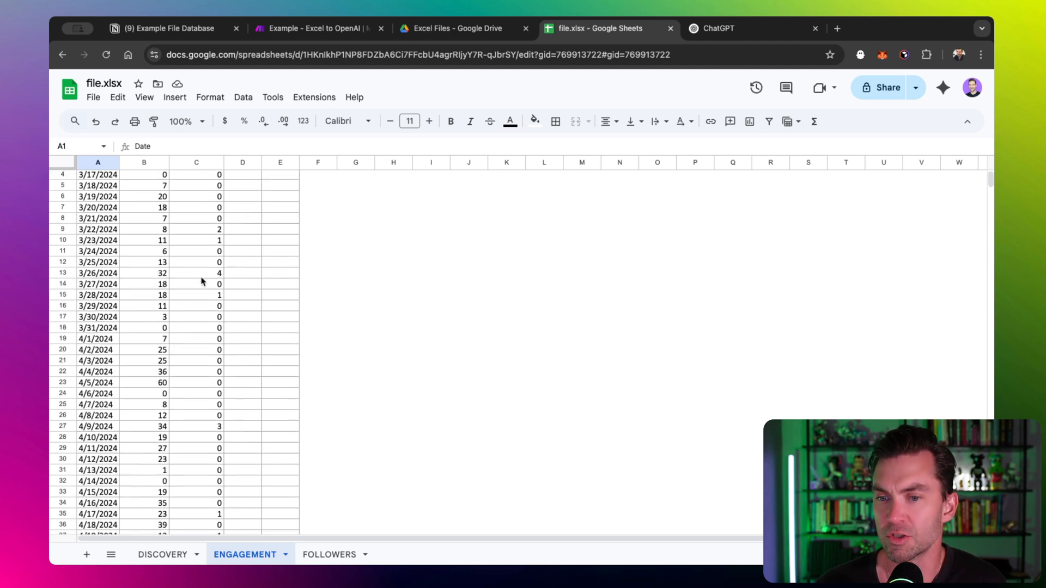
scroll(down, 3)
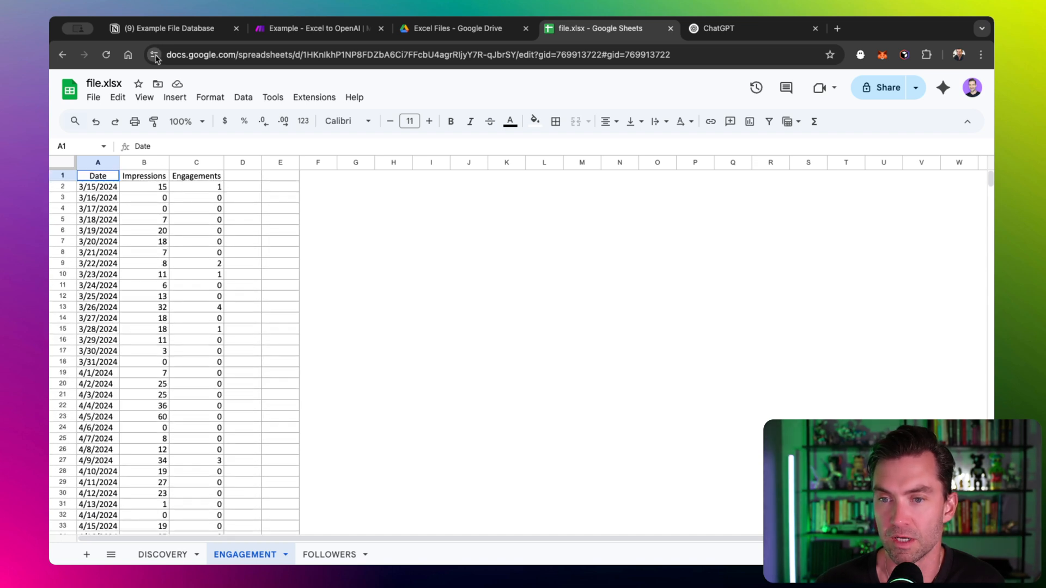
click(167, 28)
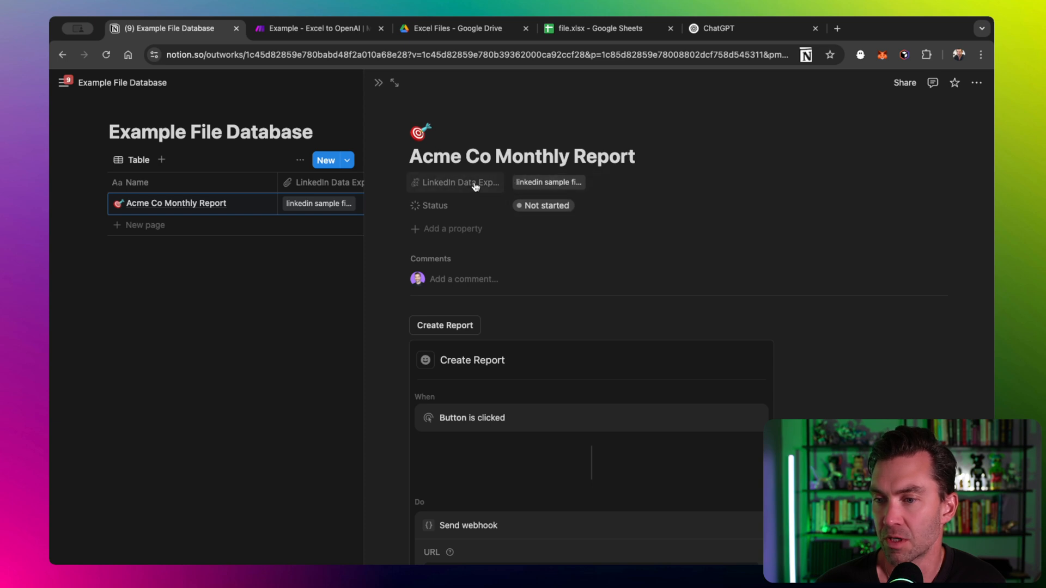
mouse_move(557, 236)
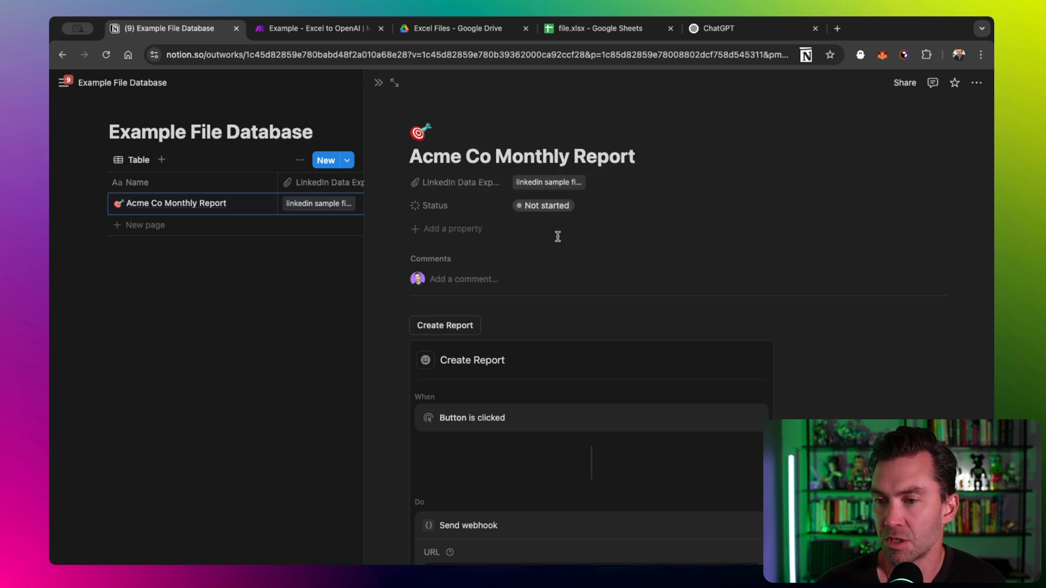
- Scroll through the Create Report button's Send webhook settings
scroll(down, 3)
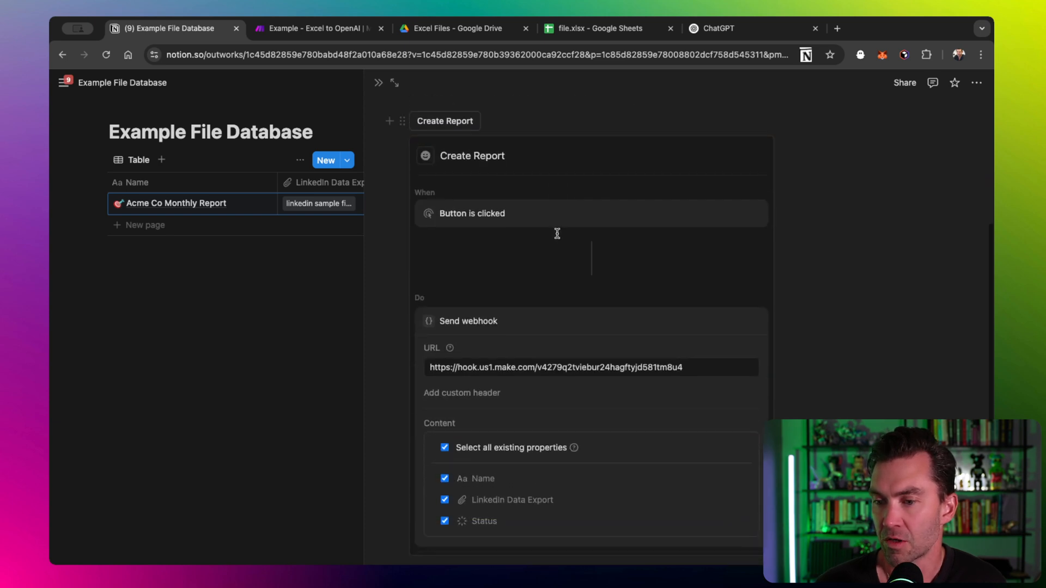
mouse_move(484, 126)
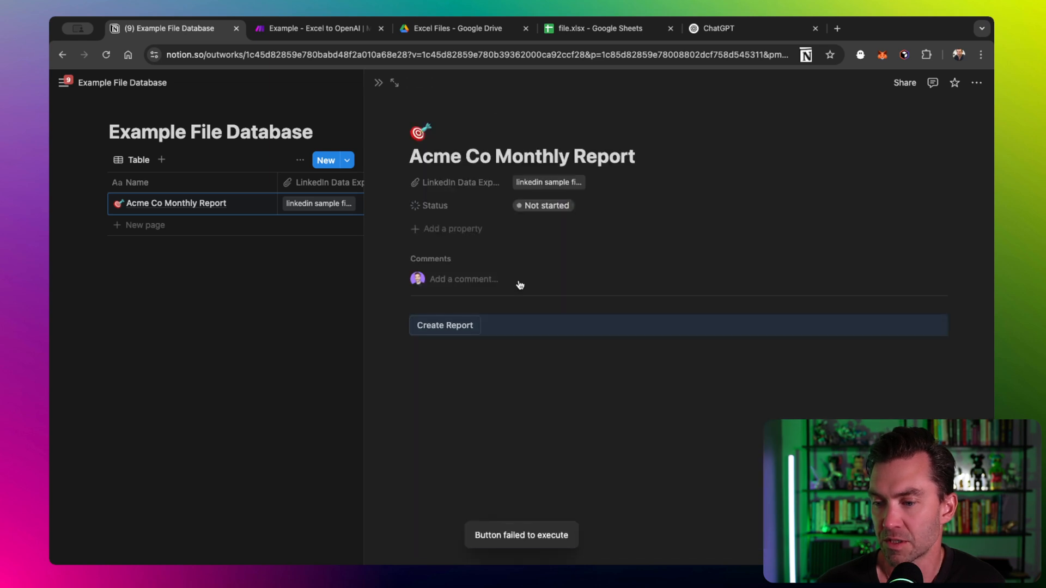
mouse_move(445, 327)
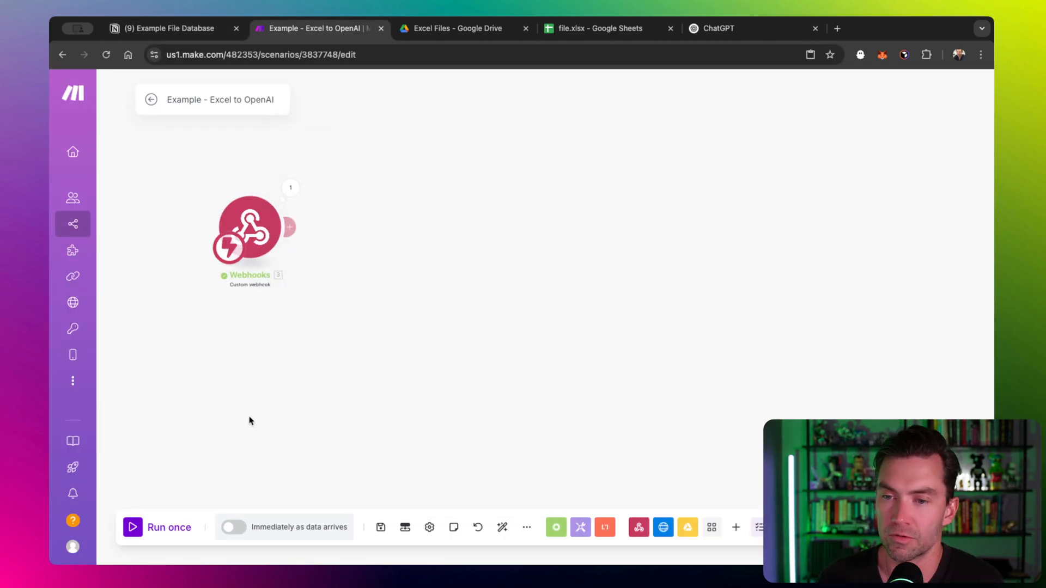
- Run the Make scenario once so the Webhooks module waits for data
click(158, 527)
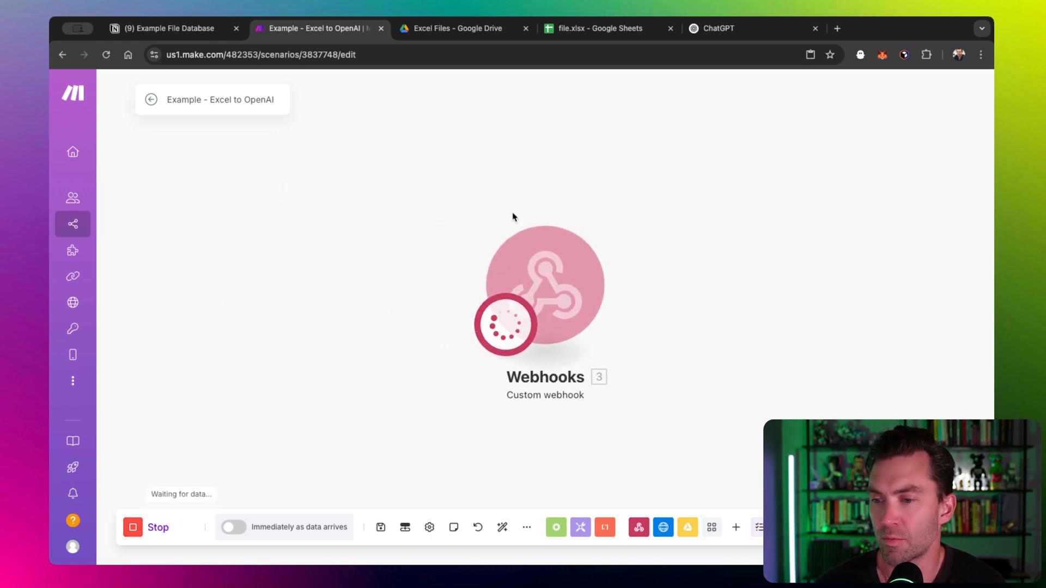
mouse_move(647, 288)
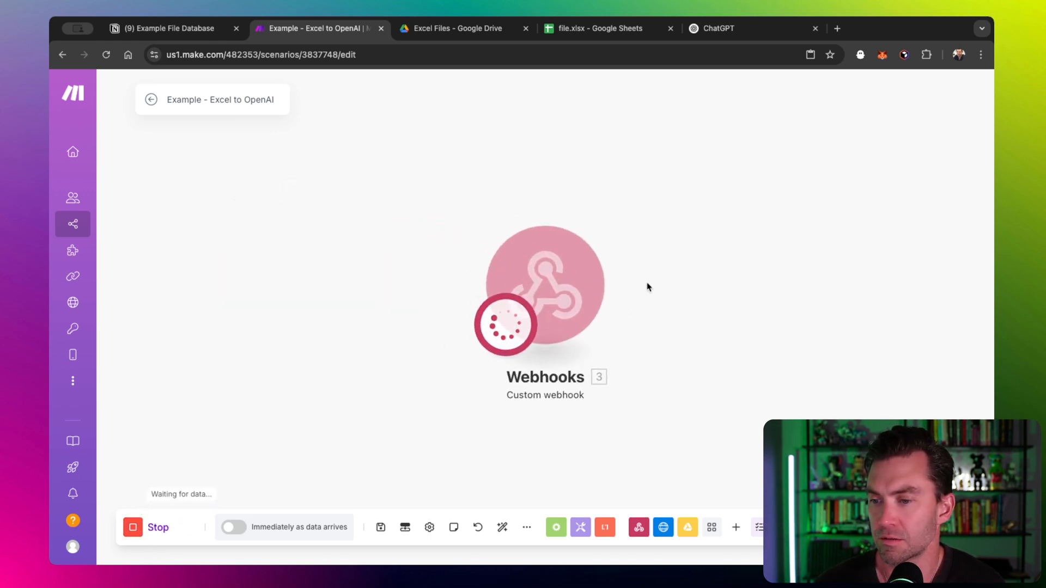
mouse_move(539, 351)
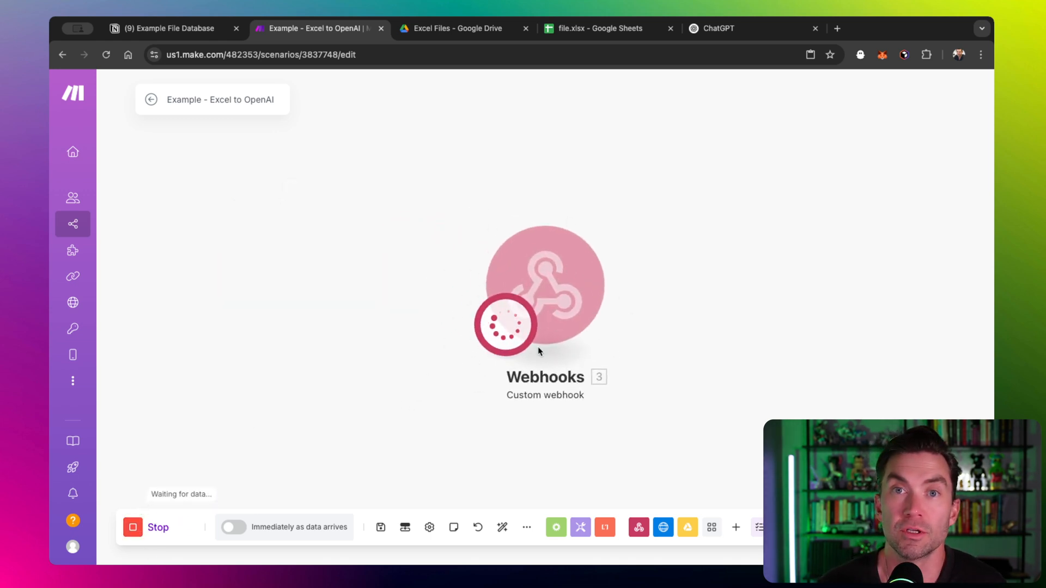
mouse_move(486, 309)
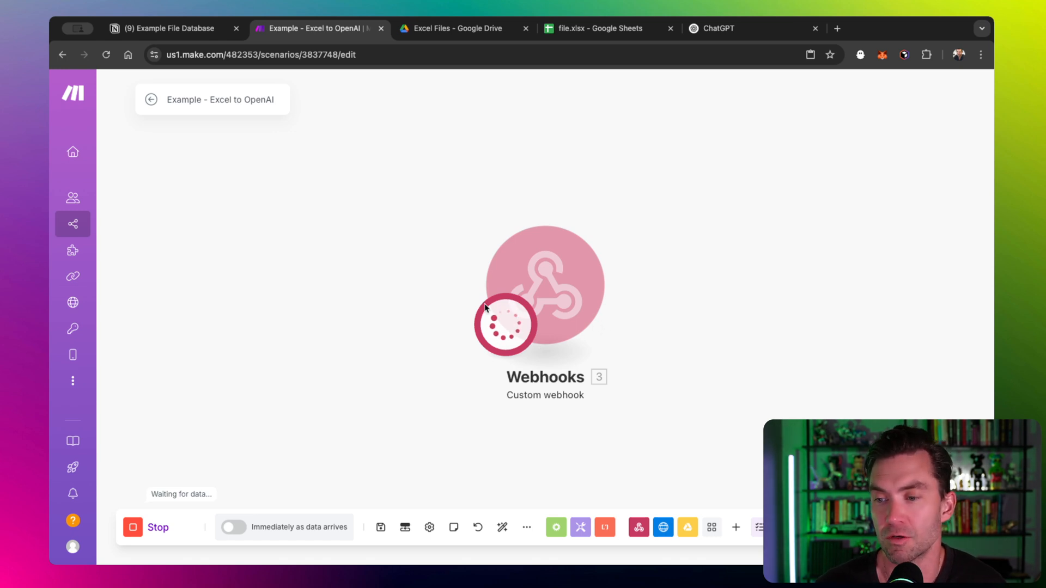
mouse_move(503, 299)
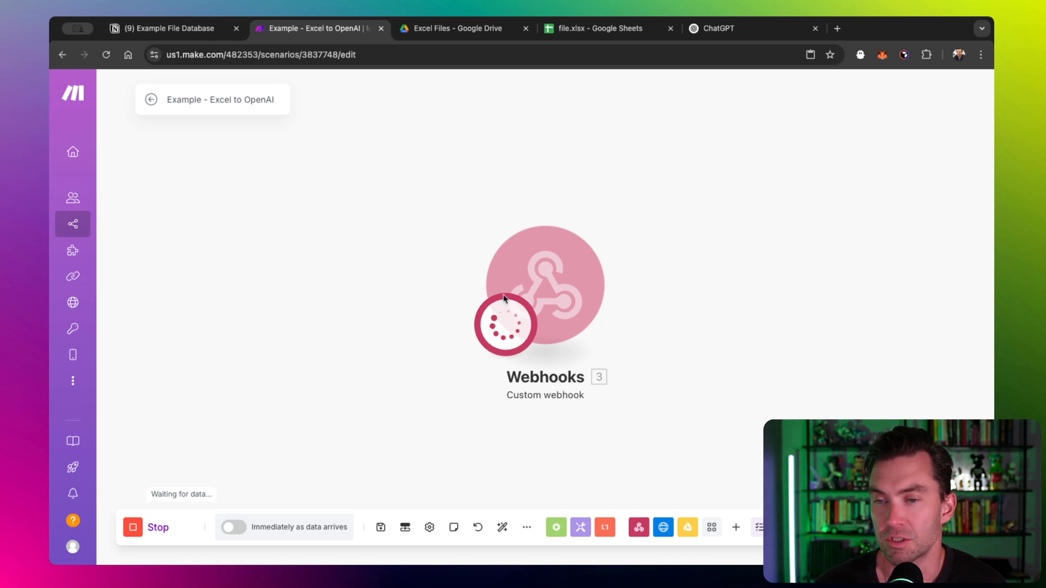
- Trigger Create Report on Notion's Acme Co Monthly Report page
click(167, 28)
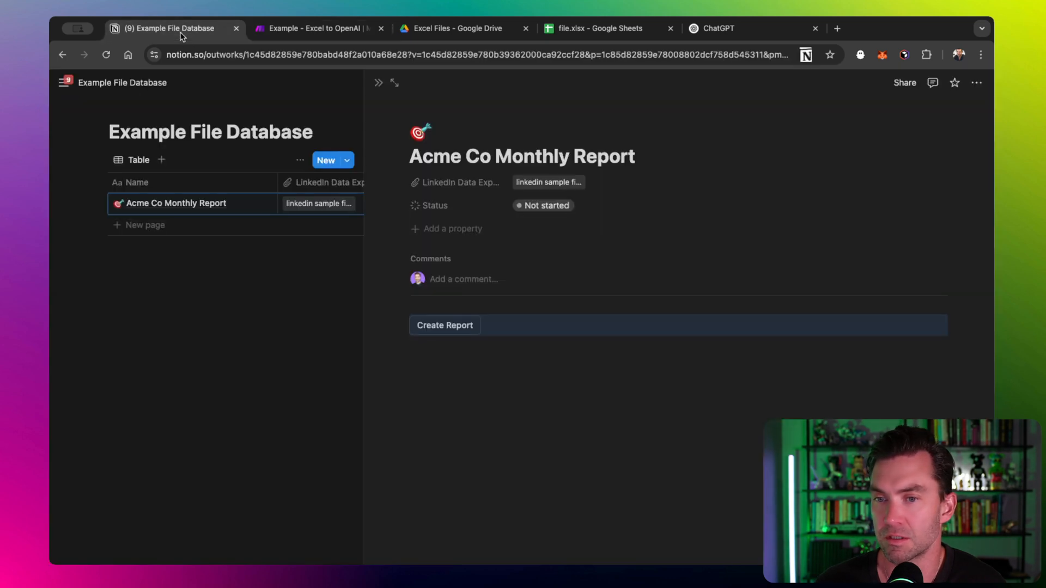
mouse_move(453, 307)
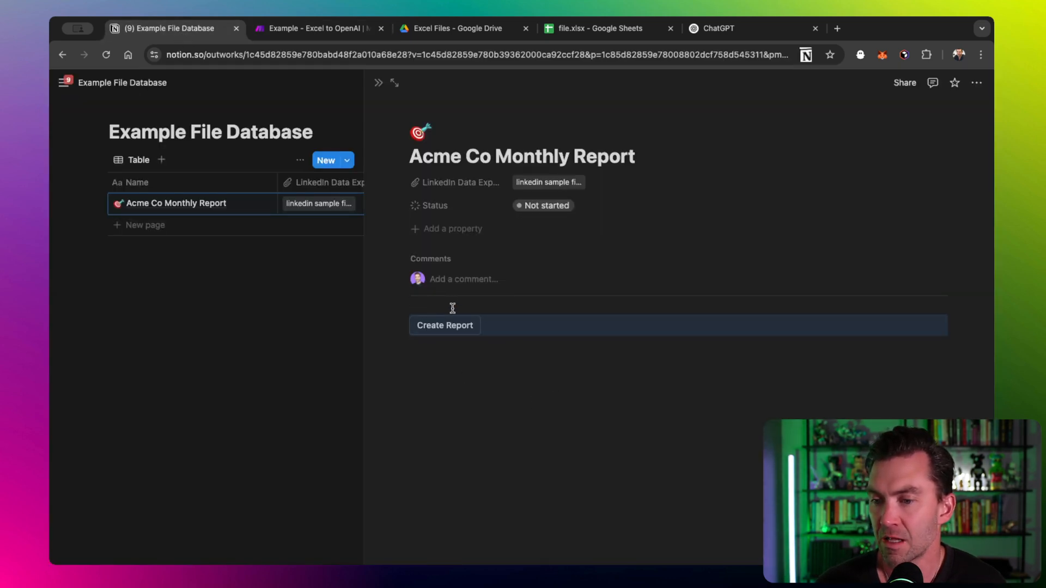
mouse_move(477, 328)
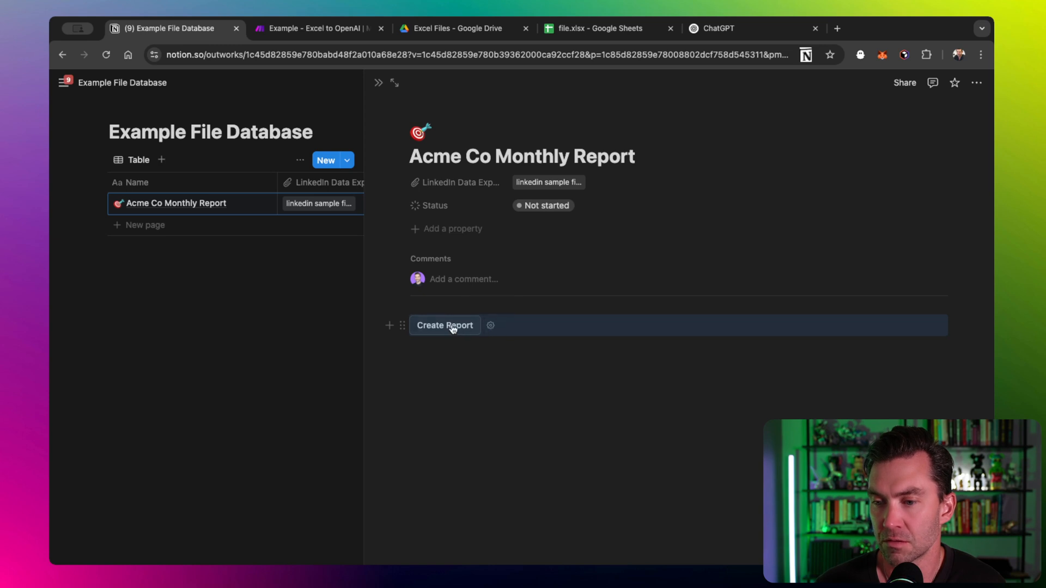
click(445, 326)
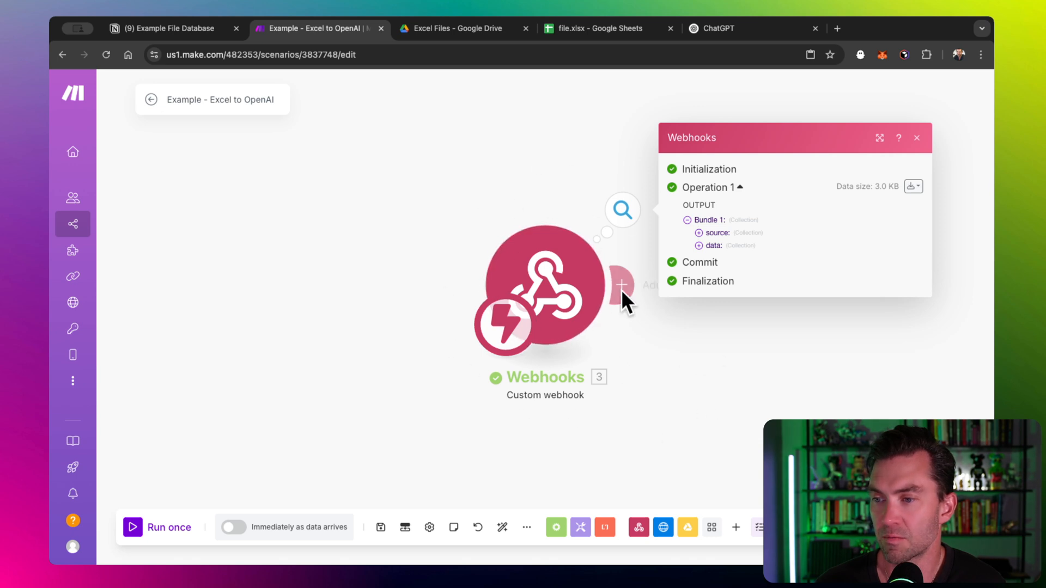
mouse_move(658, 229)
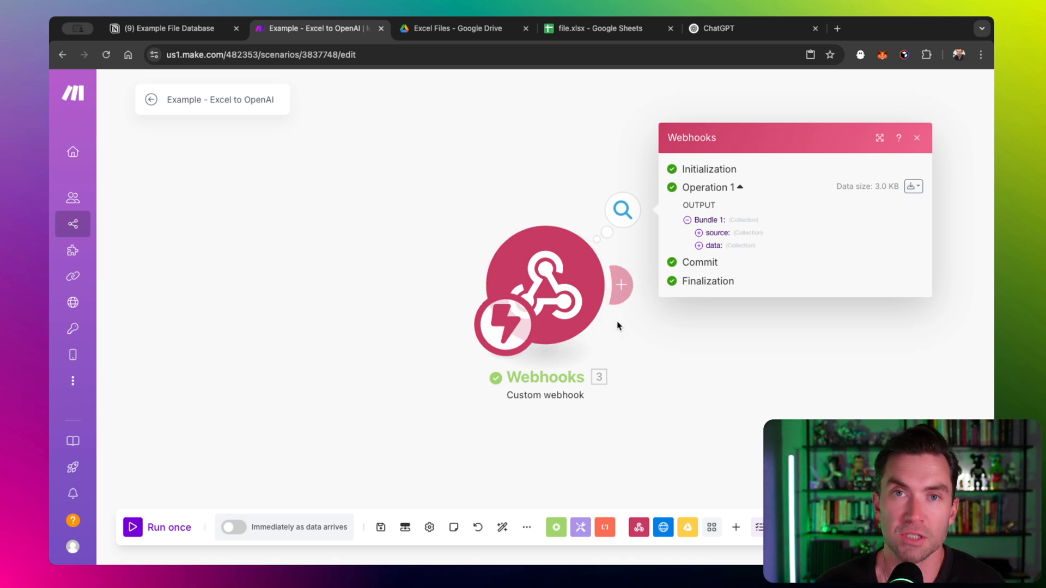
- Expand data > properties > LinkedIn Data Export > files to find the file URL
click(698, 245)
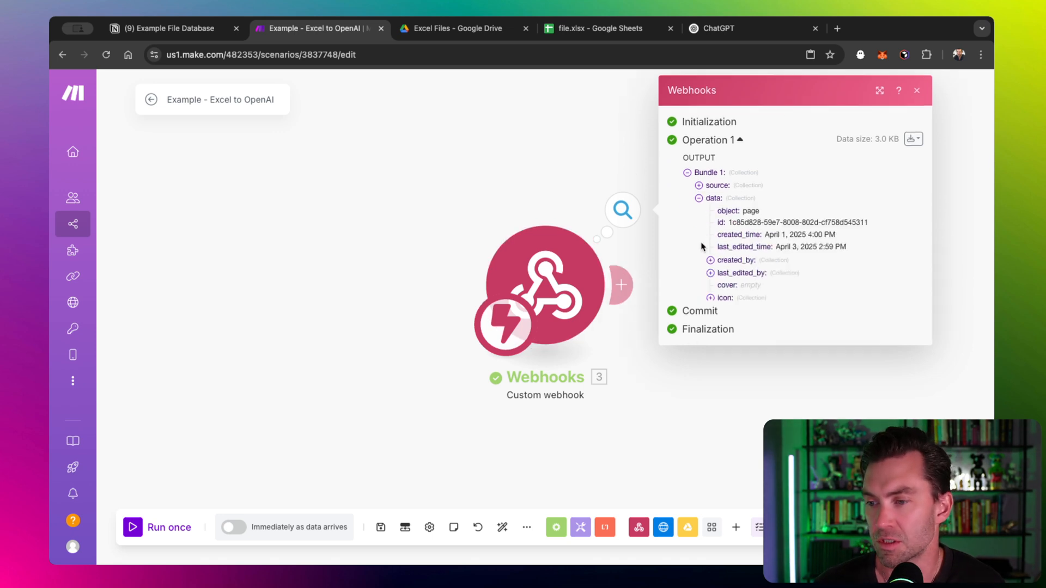
click(710, 298)
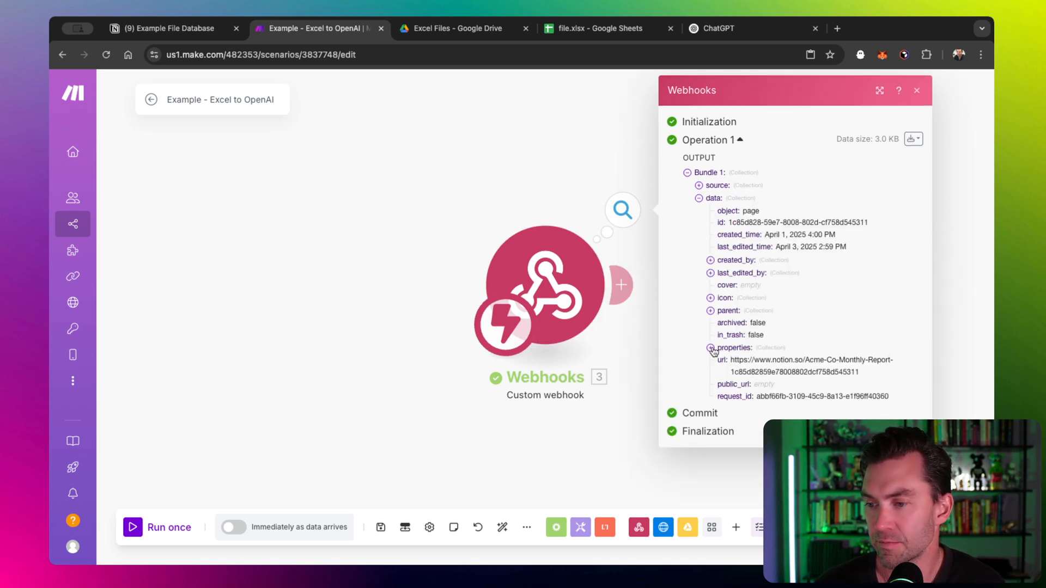
click(711, 348)
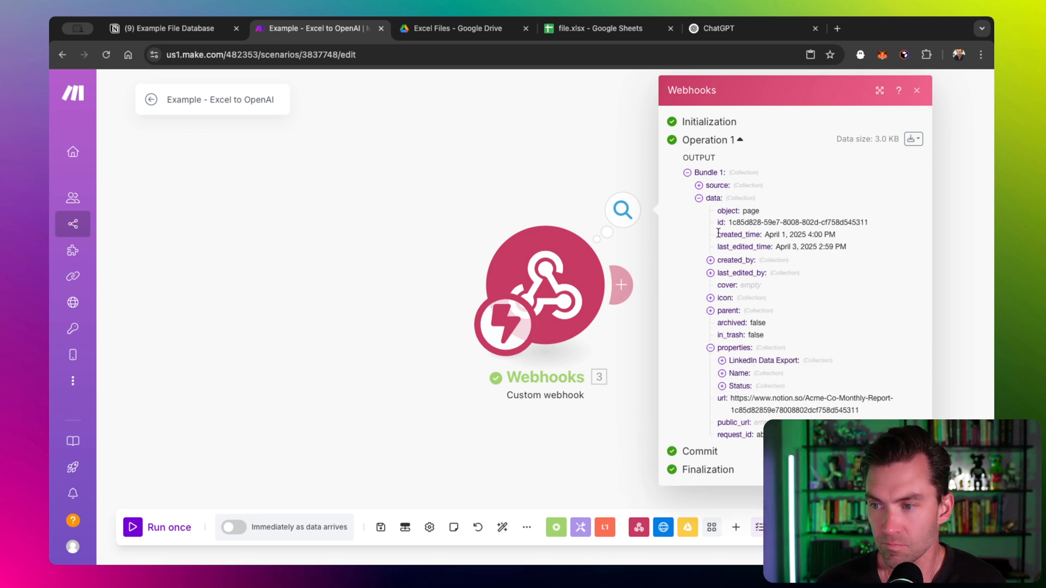
mouse_move(713, 405)
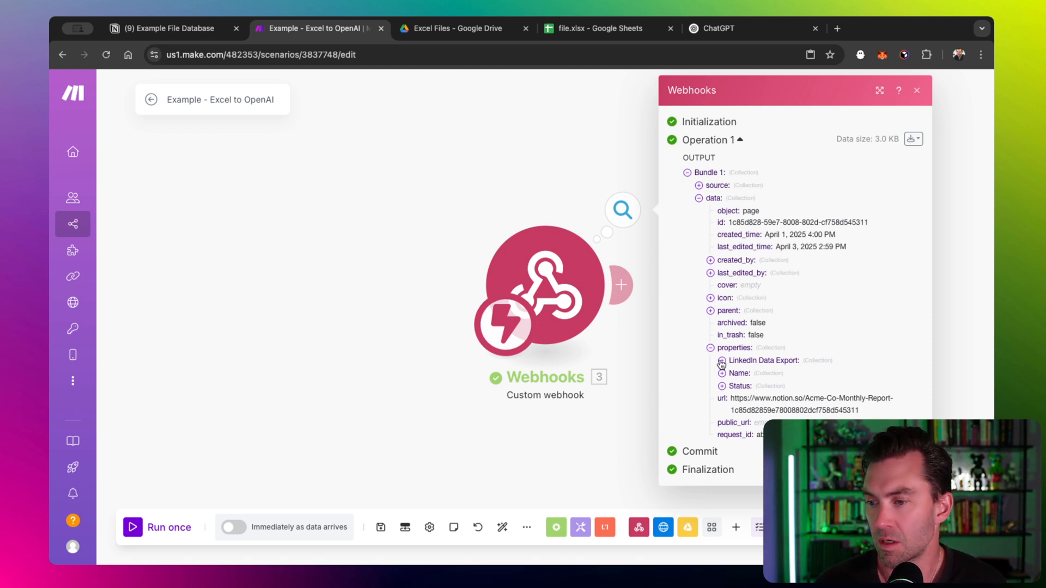
click(720, 360)
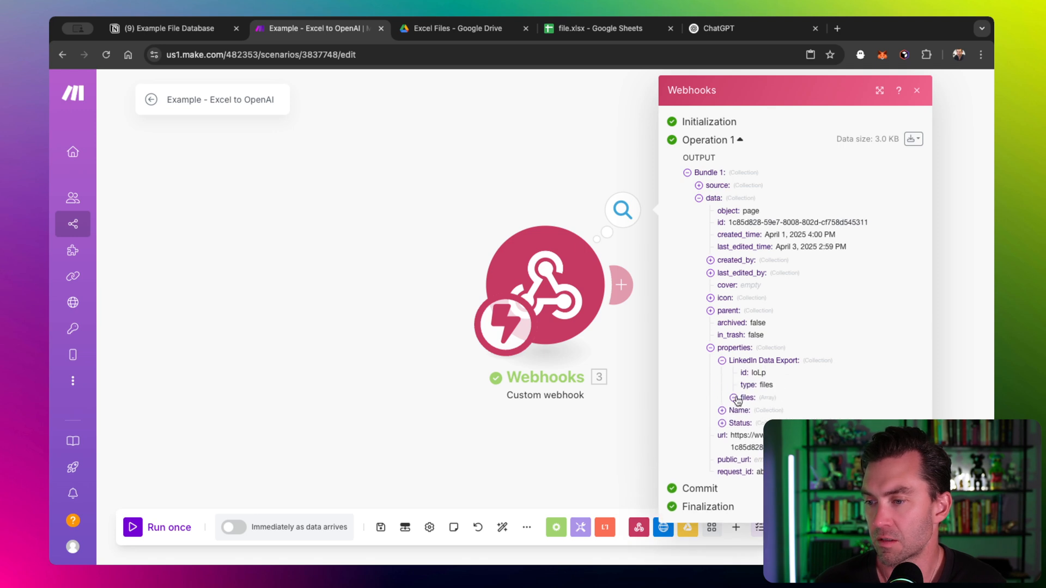
click(734, 398)
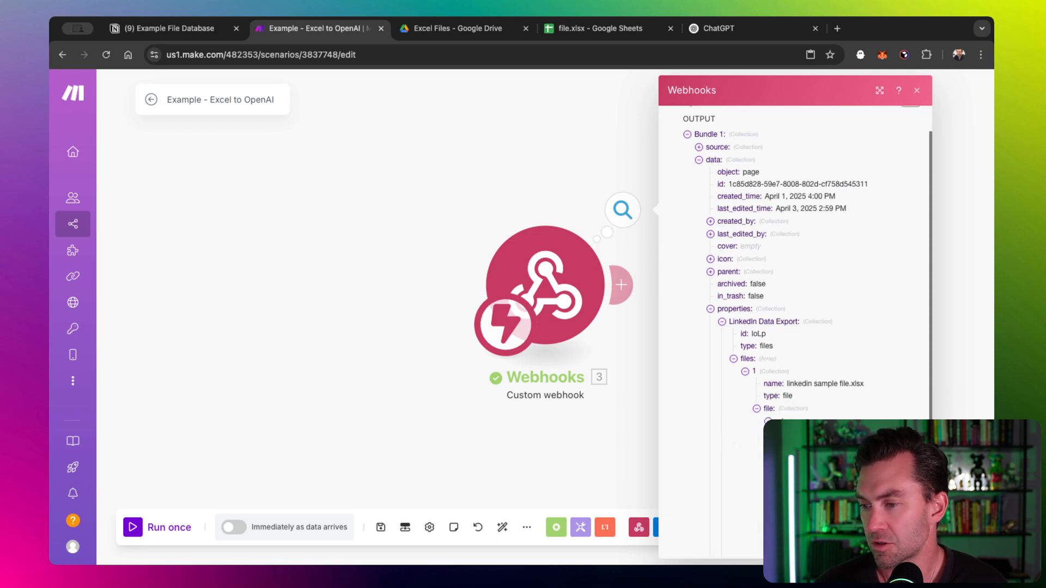
scroll(down, 3)
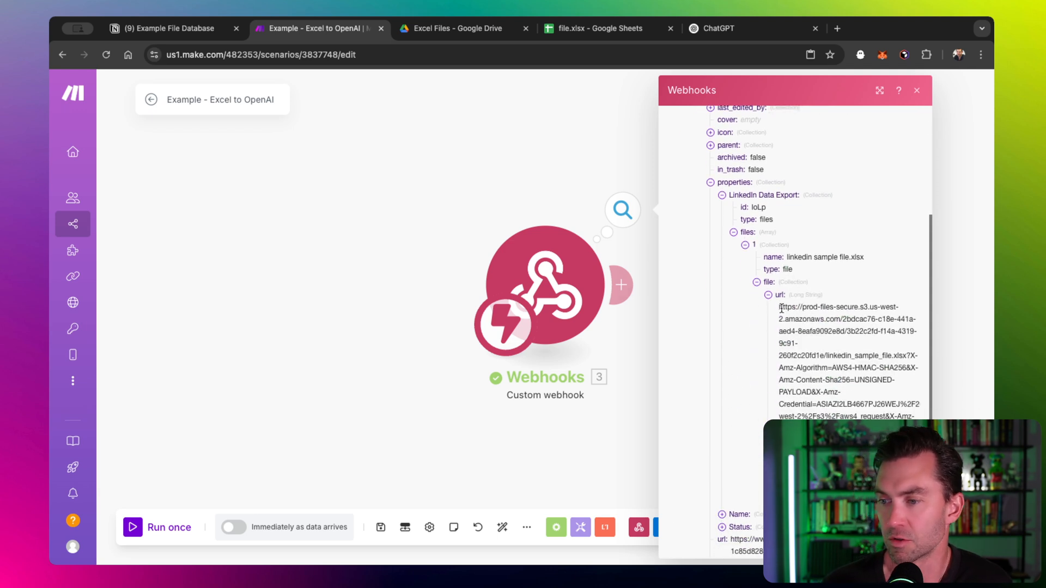
double_click(835, 356)
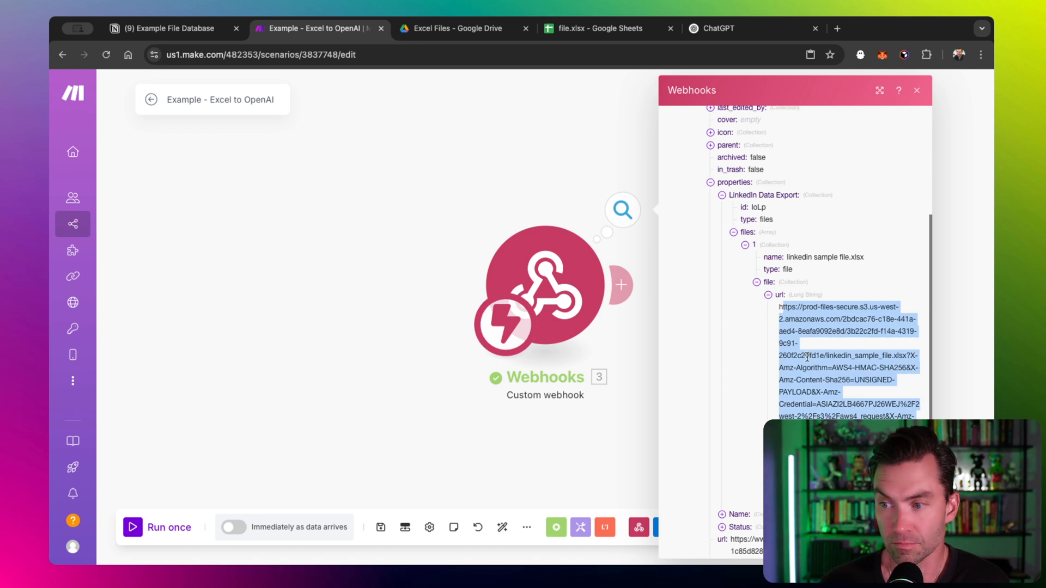
mouse_move(808, 328)
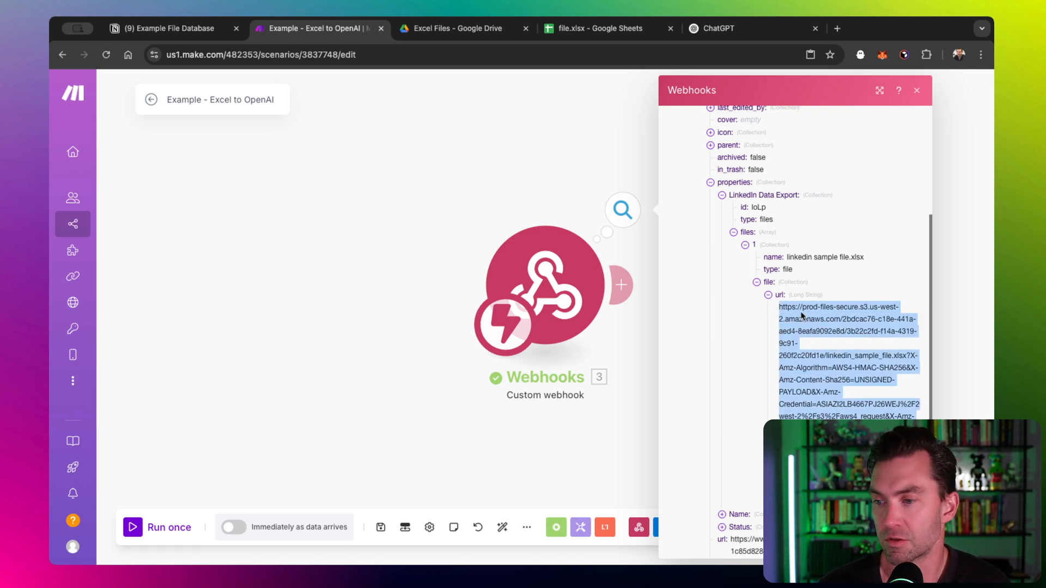
mouse_move(824, 327)
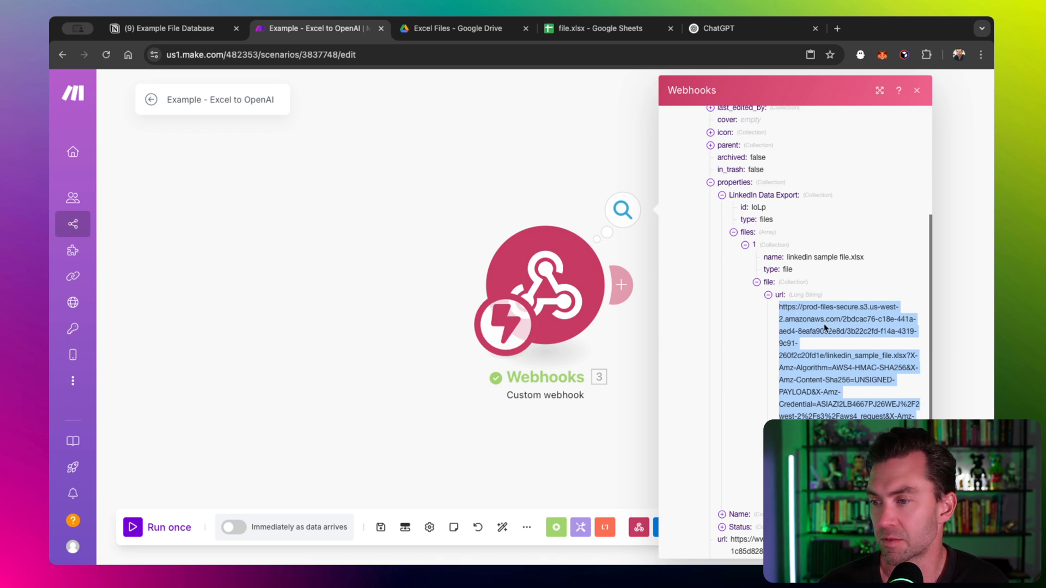
click(917, 90)
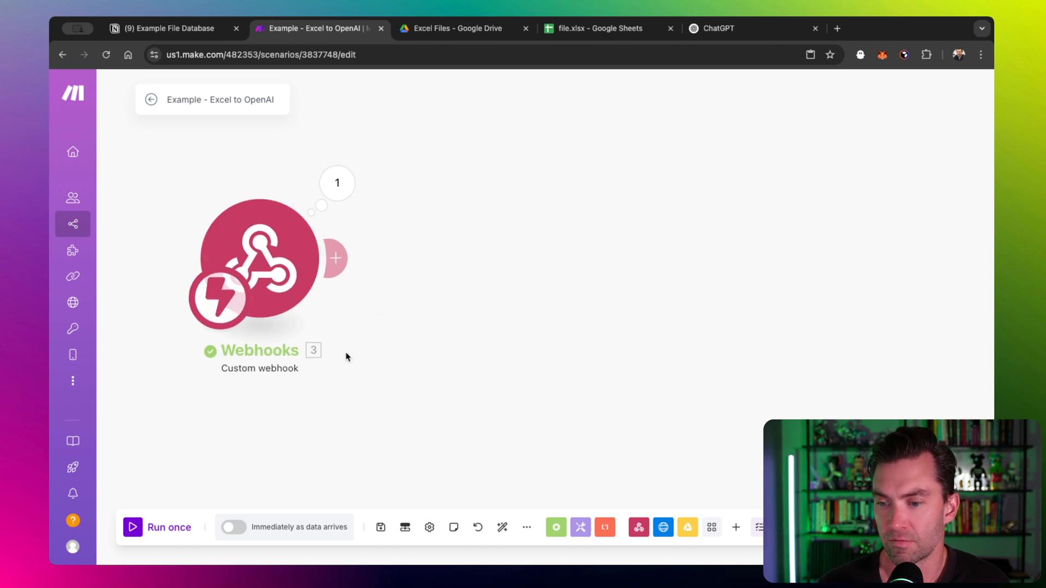
mouse_move(591, 370)
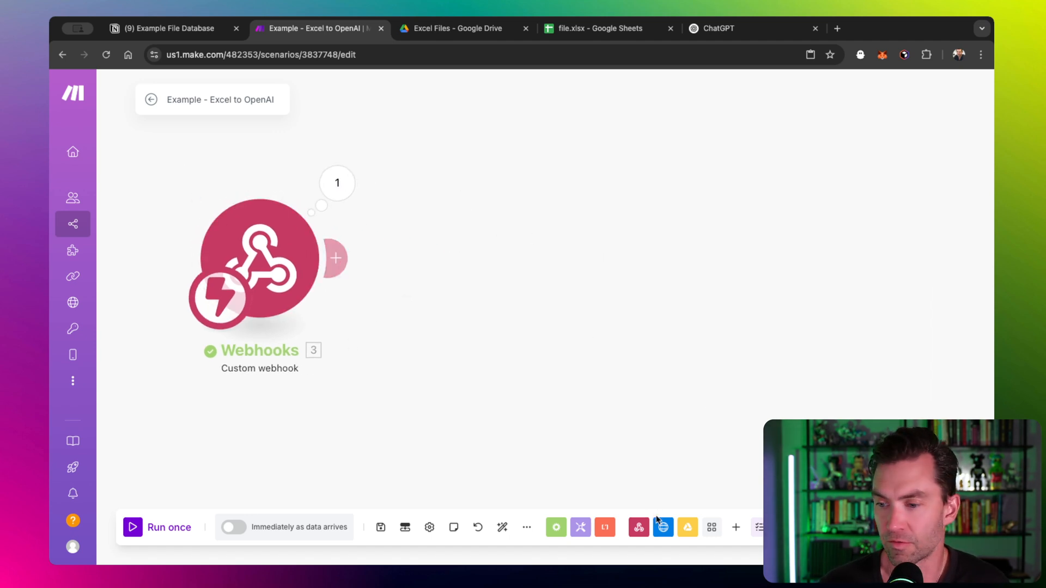
mouse_move(662, 527)
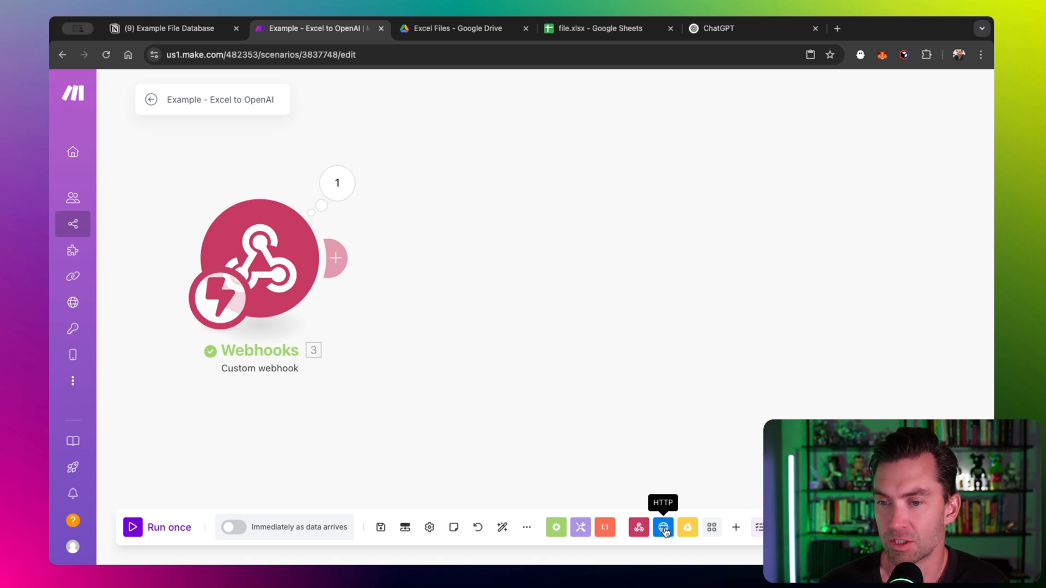
mouse_move(737, 528)
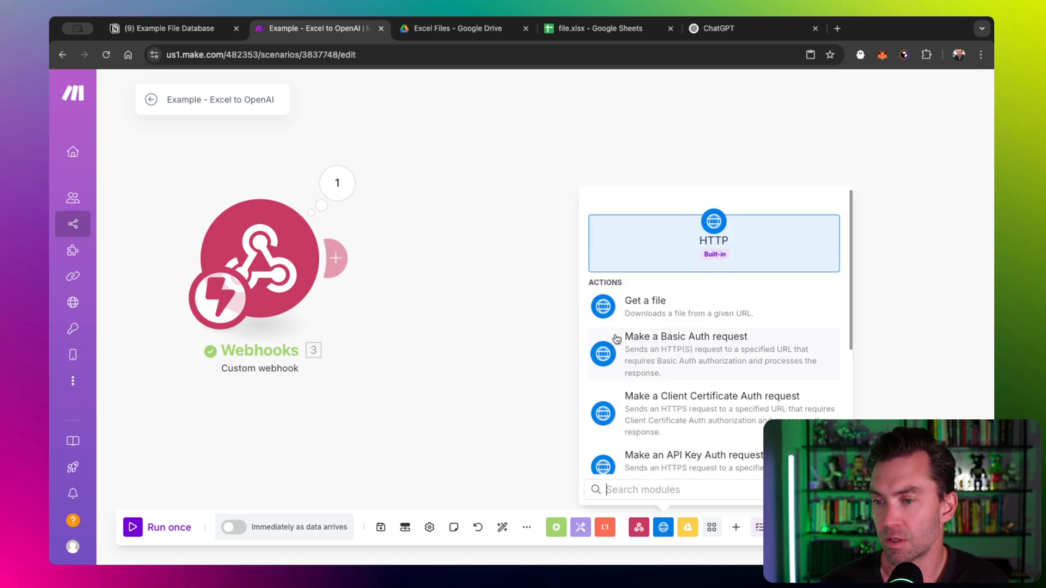
- Add an HTTP 'Get a file' module after the webhook trigger
click(644, 307)
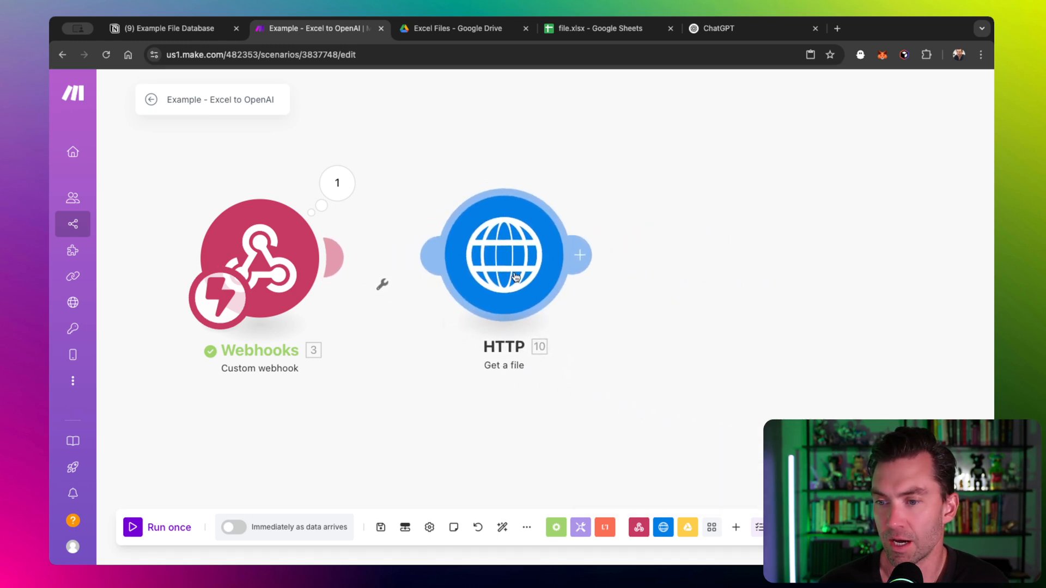
- Map the HTTP module's URL to the LinkedIn Data Export file url and save
click(504, 255)
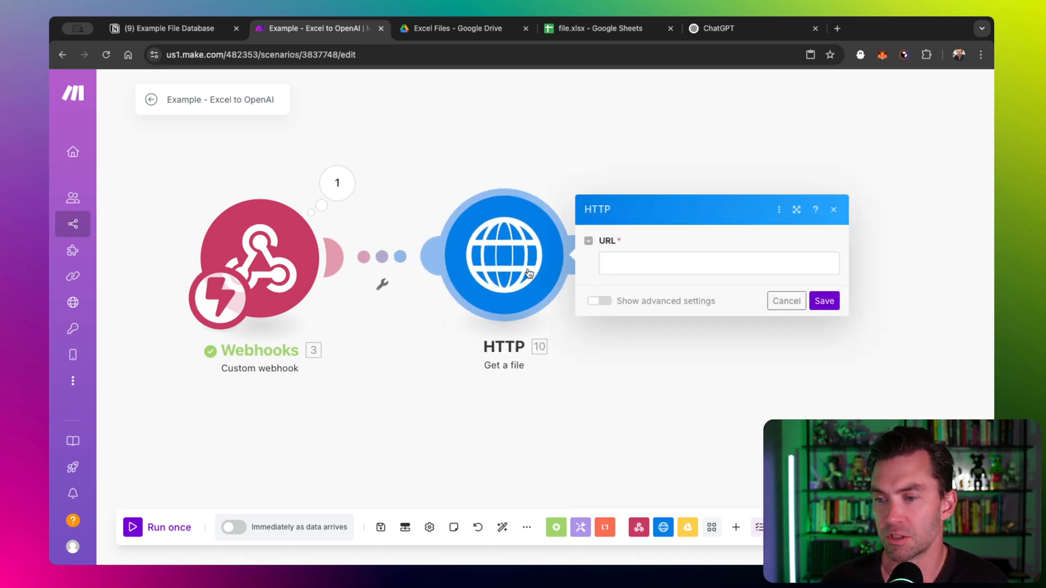
click(719, 263)
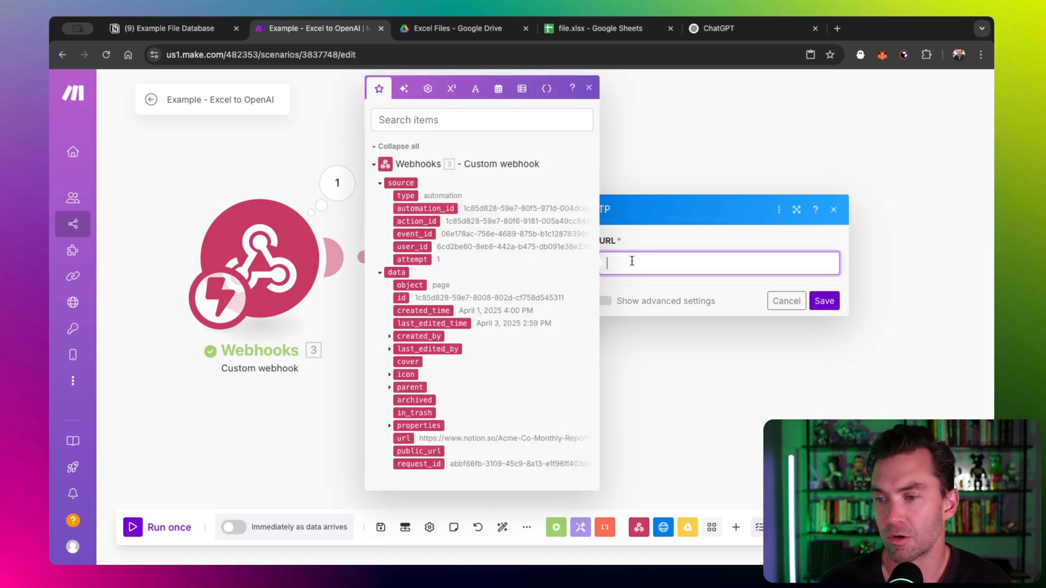
mouse_move(502, 297)
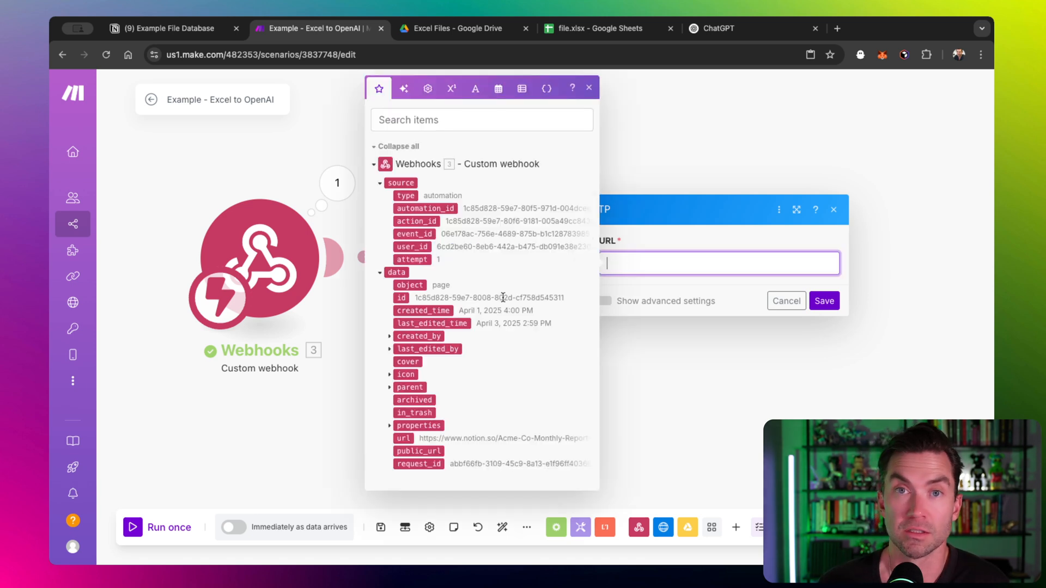
mouse_move(427, 336)
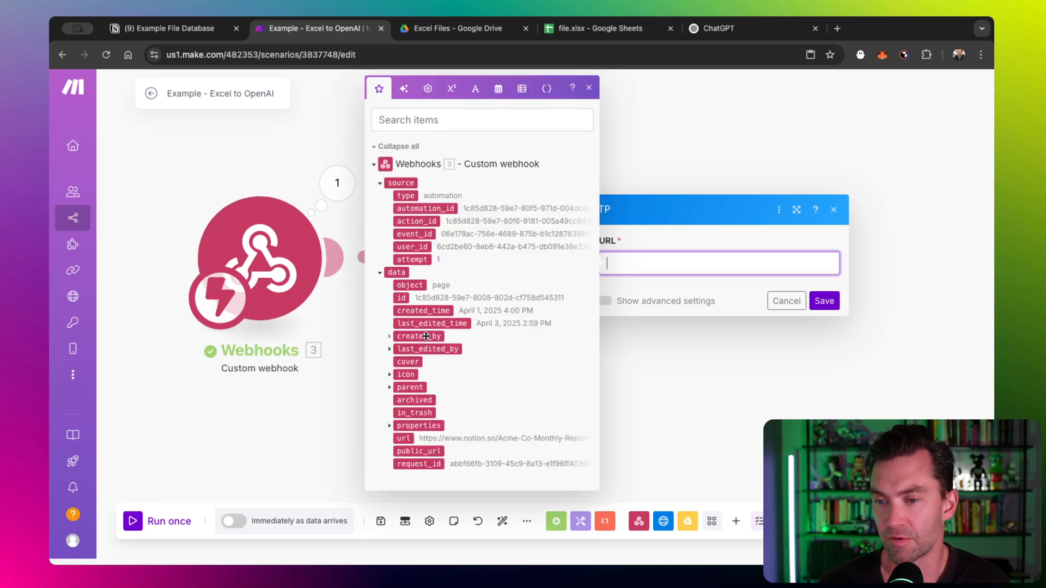
click(390, 425)
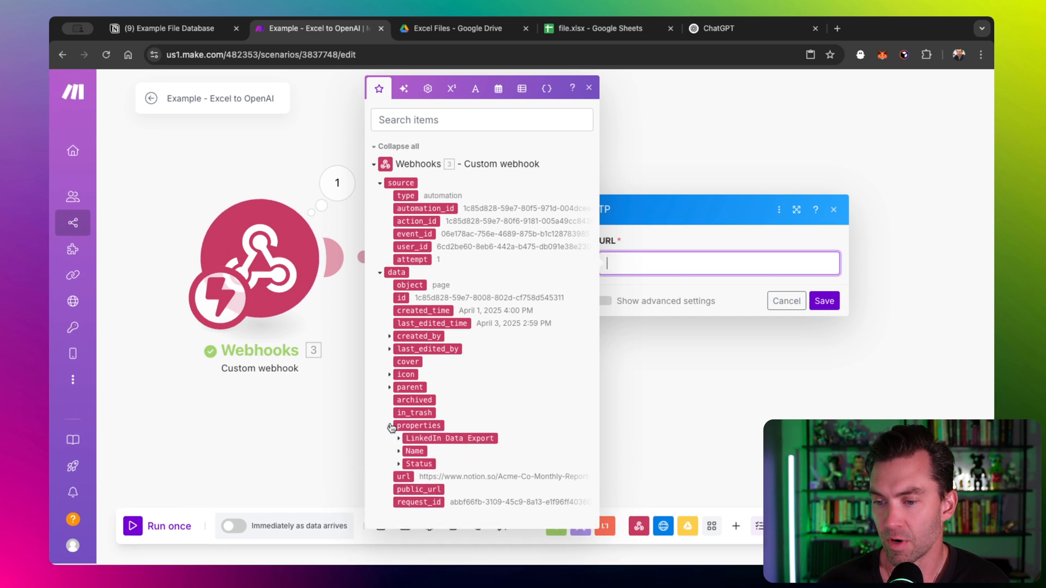
click(399, 438)
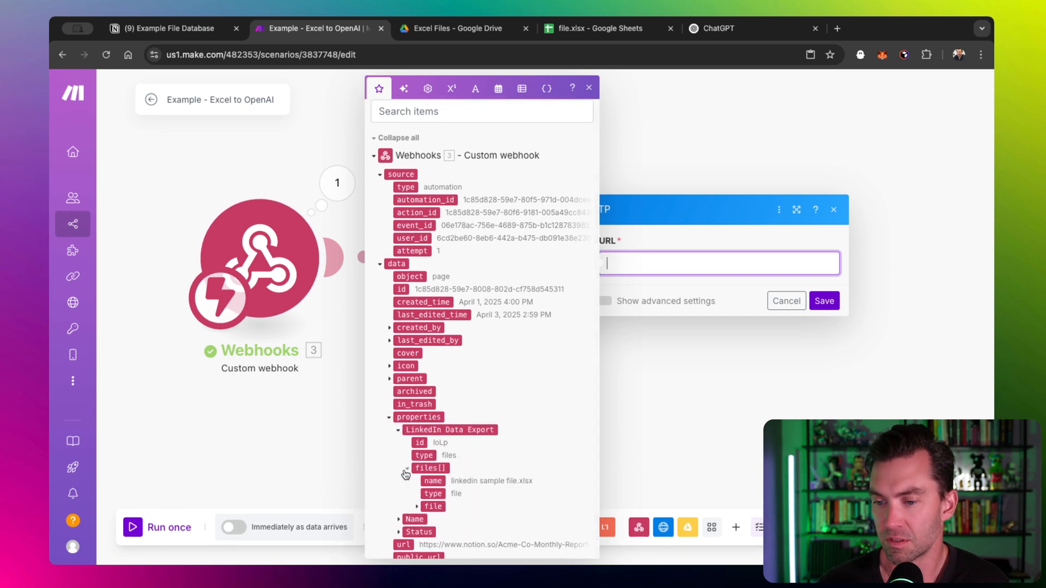
click(405, 467)
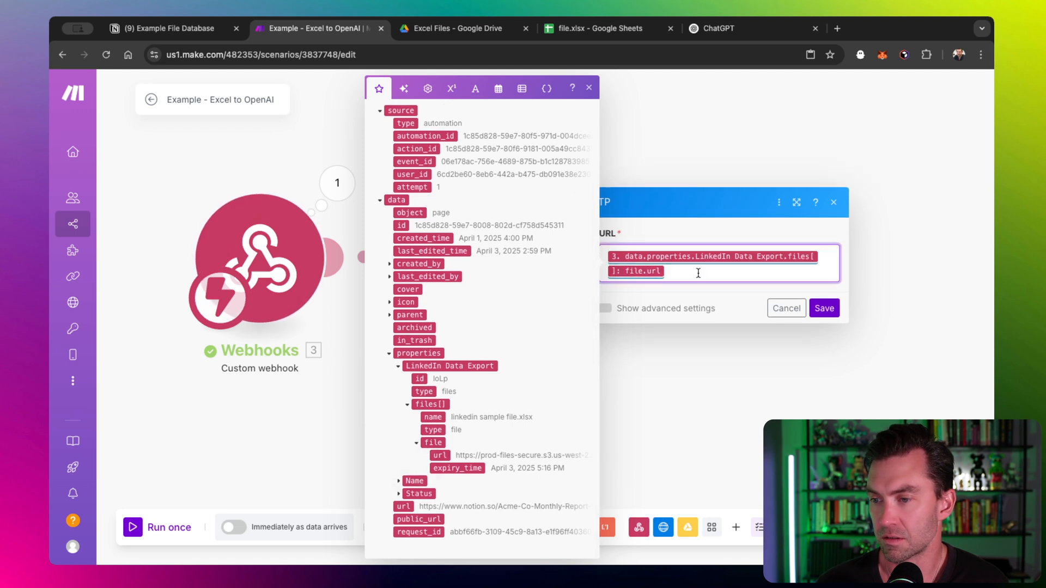
mouse_move(672, 239)
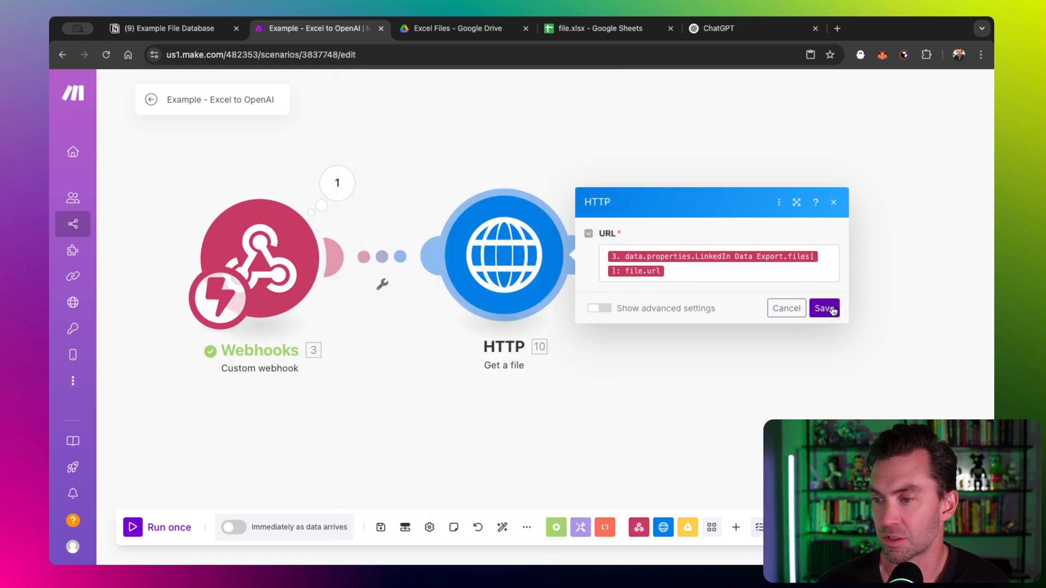
click(824, 309)
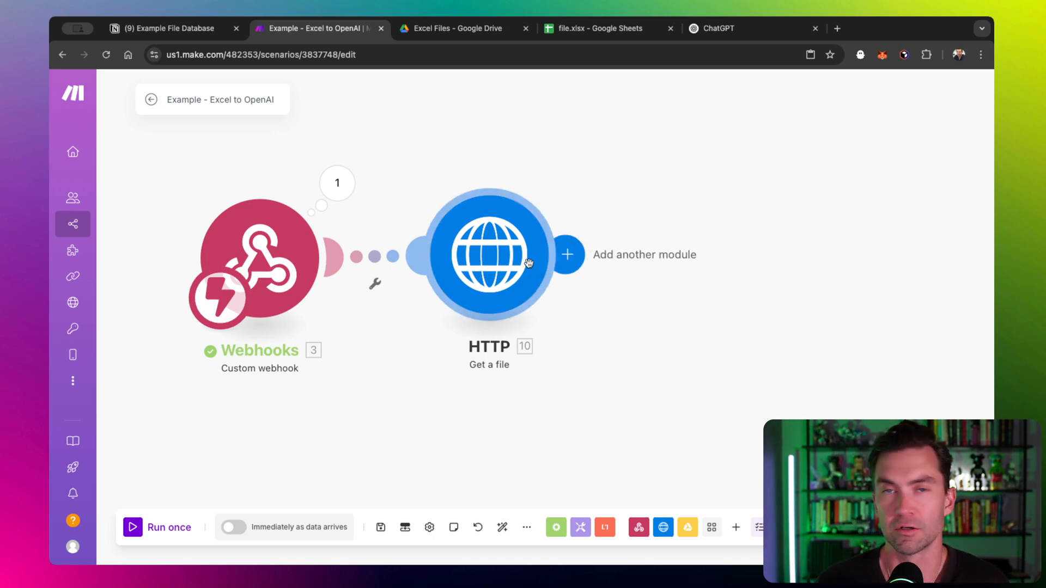
mouse_move(543, 257)
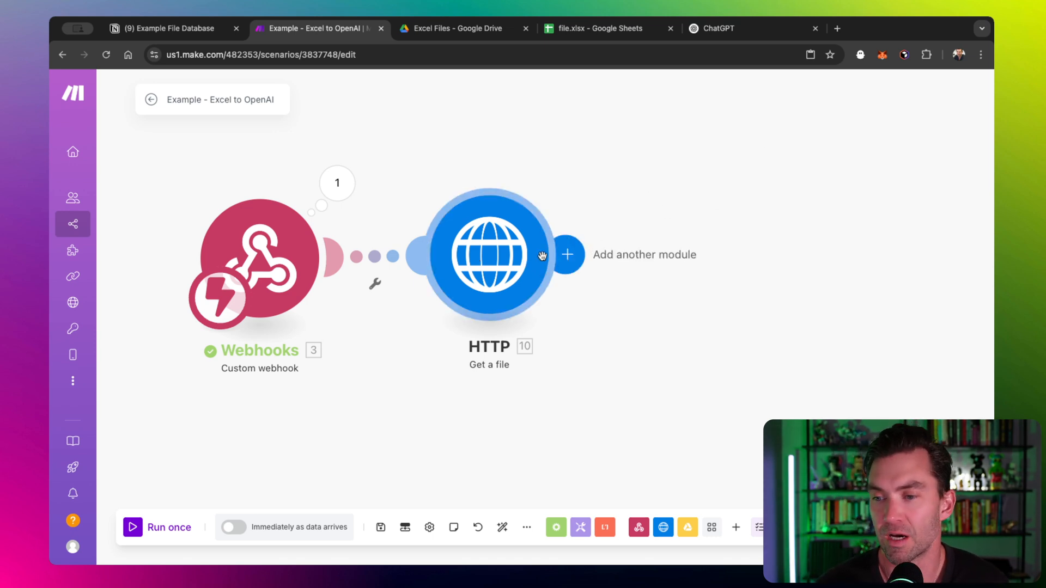
mouse_move(577, 288)
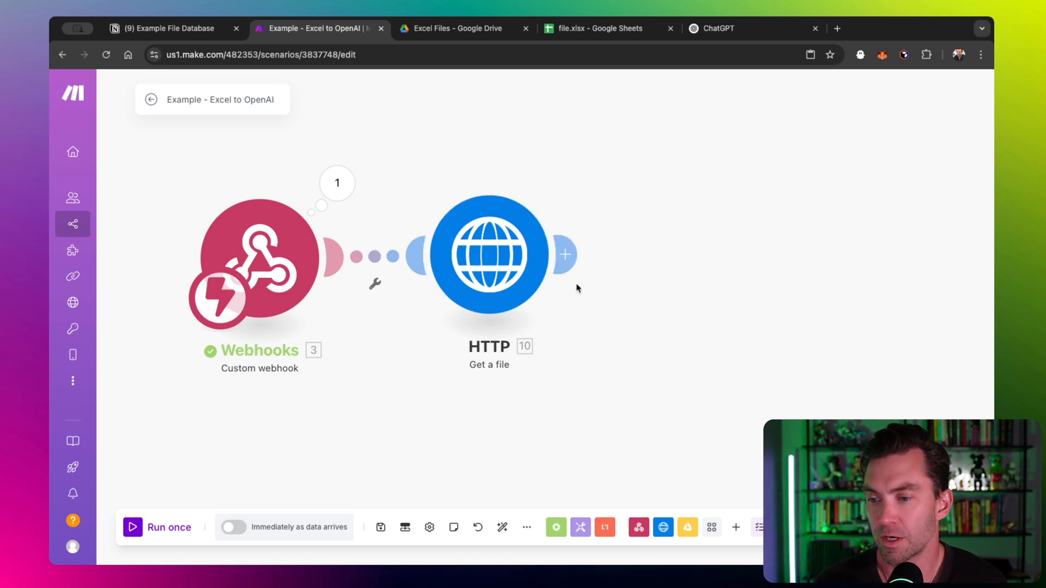
mouse_move(579, 287)
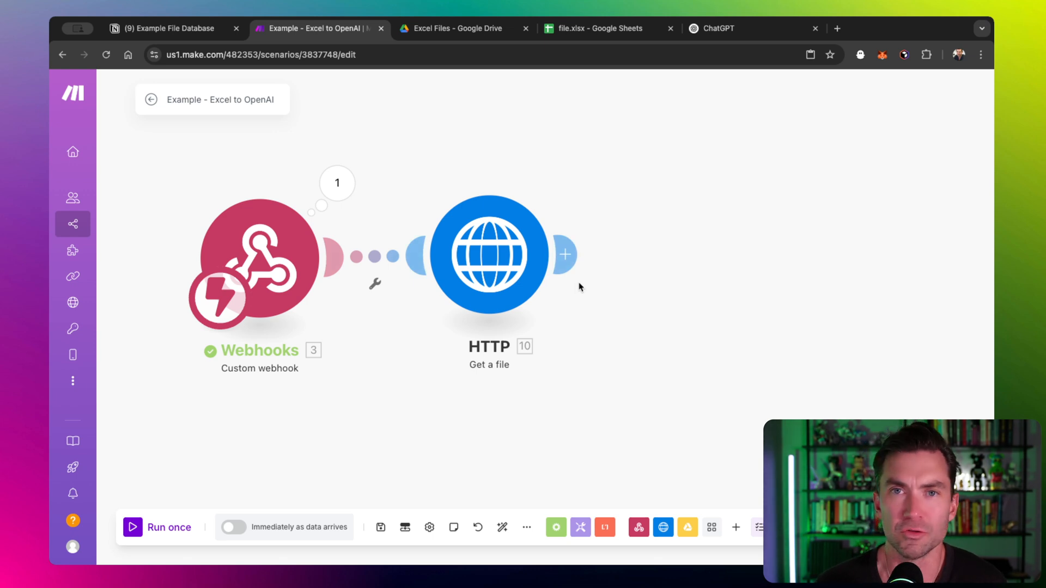
mouse_move(670, 443)
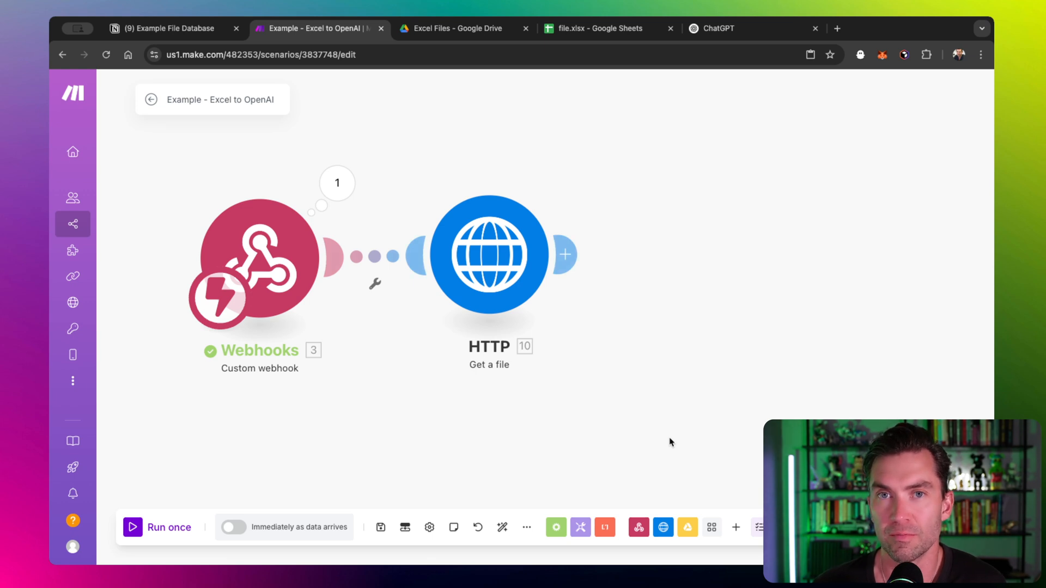
mouse_move(697, 495)
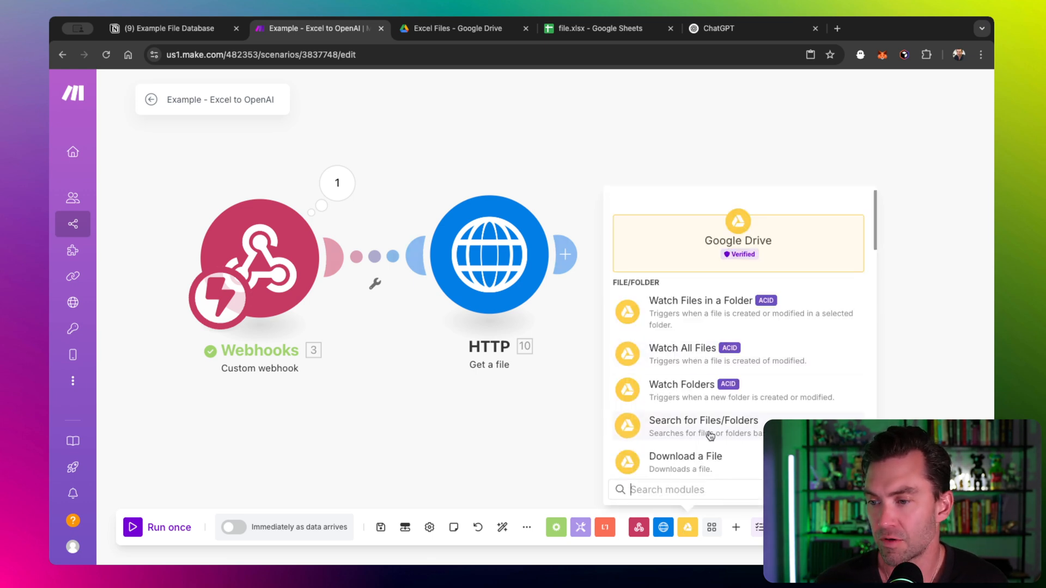
- Pick Upload a File from the Google Drive module list after the HTTP step
scroll(down, 3)
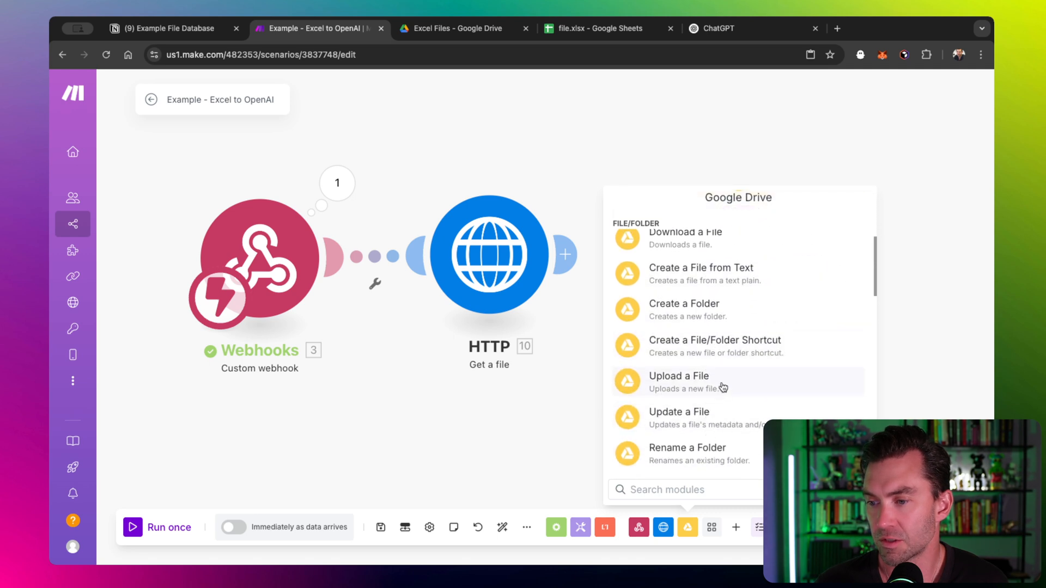
click(678, 380)
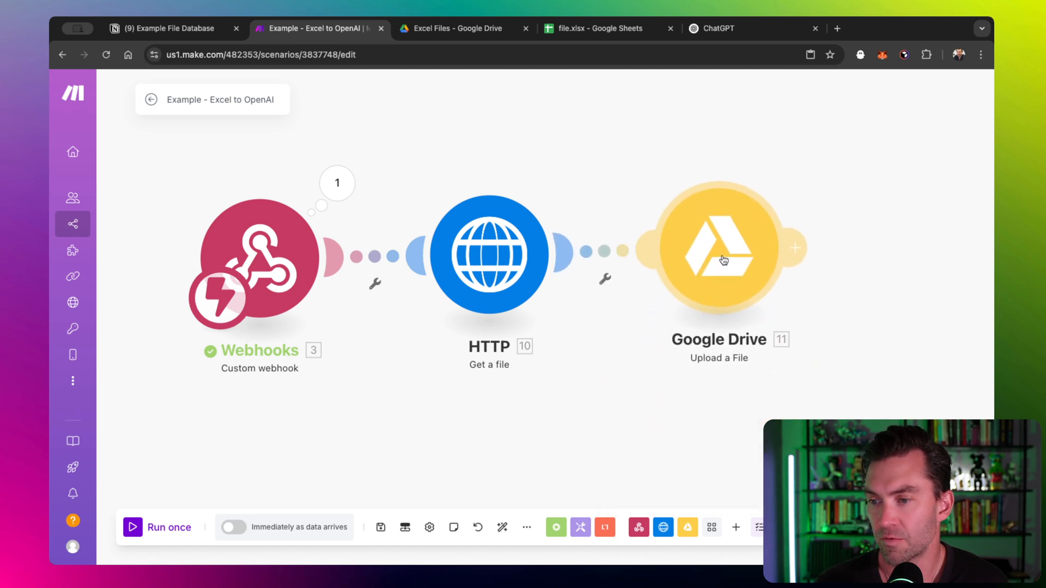
- Upload the HTTP-fetched file to Drive folder Examples / Make Tests / Excel Files
click(719, 254)
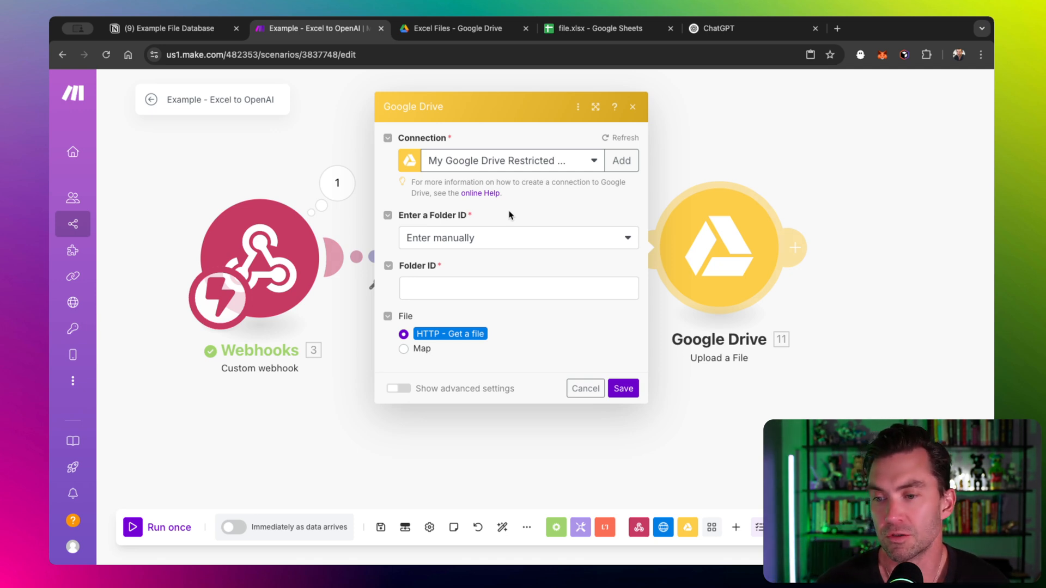
mouse_move(507, 238)
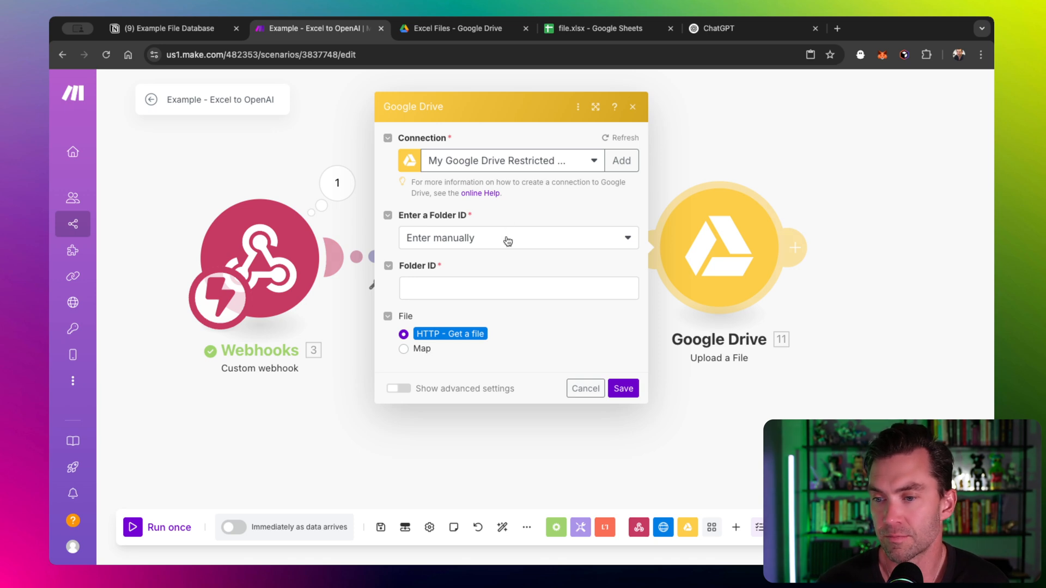
mouse_move(424, 223)
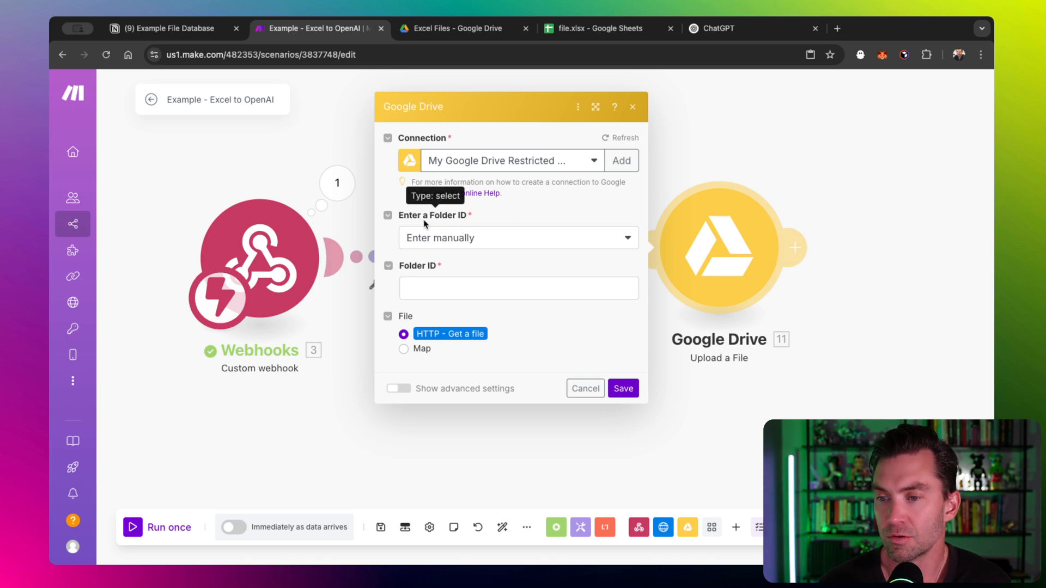
mouse_move(450, 237)
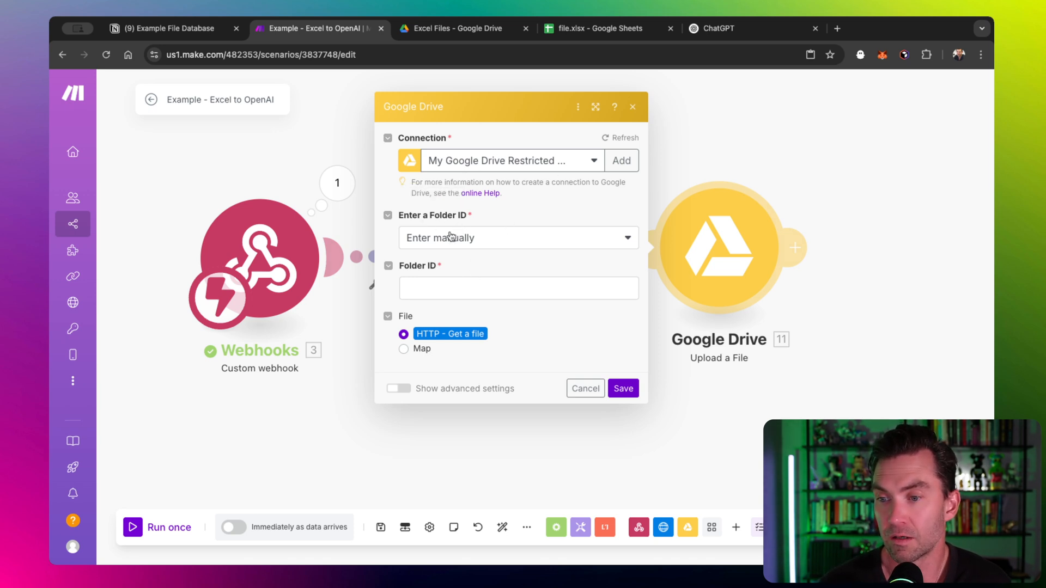
click(518, 288)
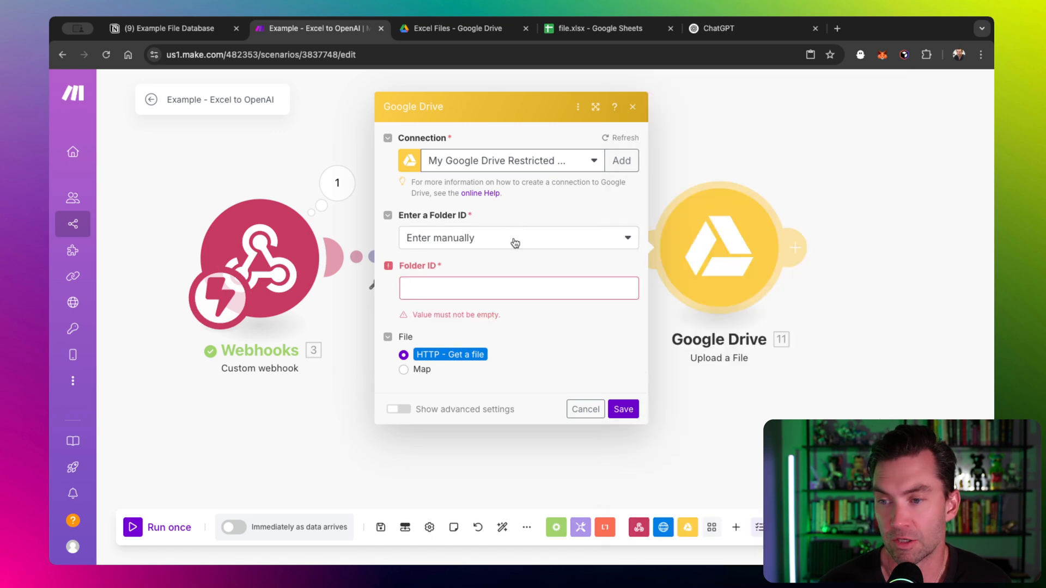
click(515, 238)
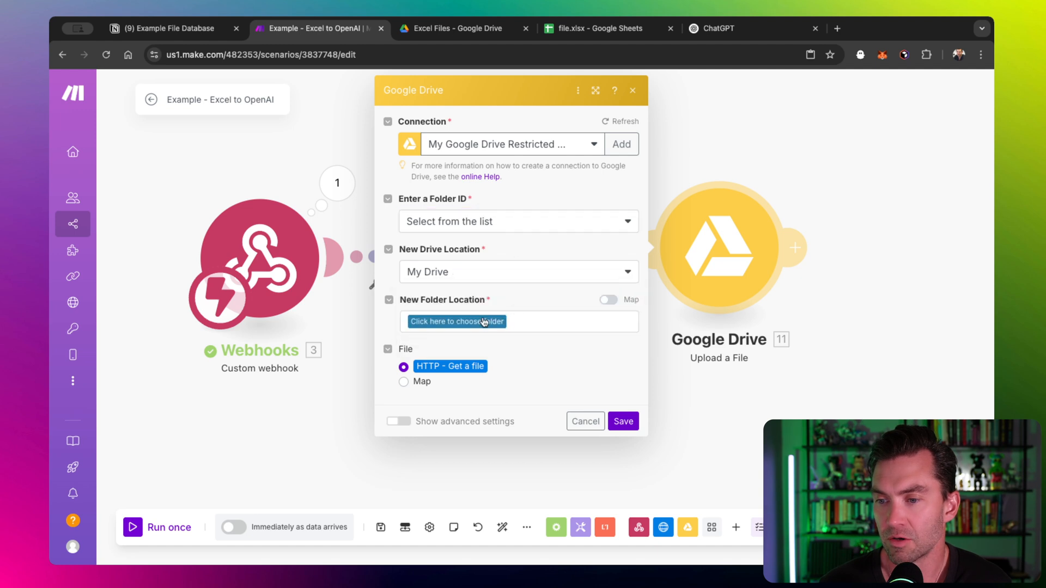
click(457, 321)
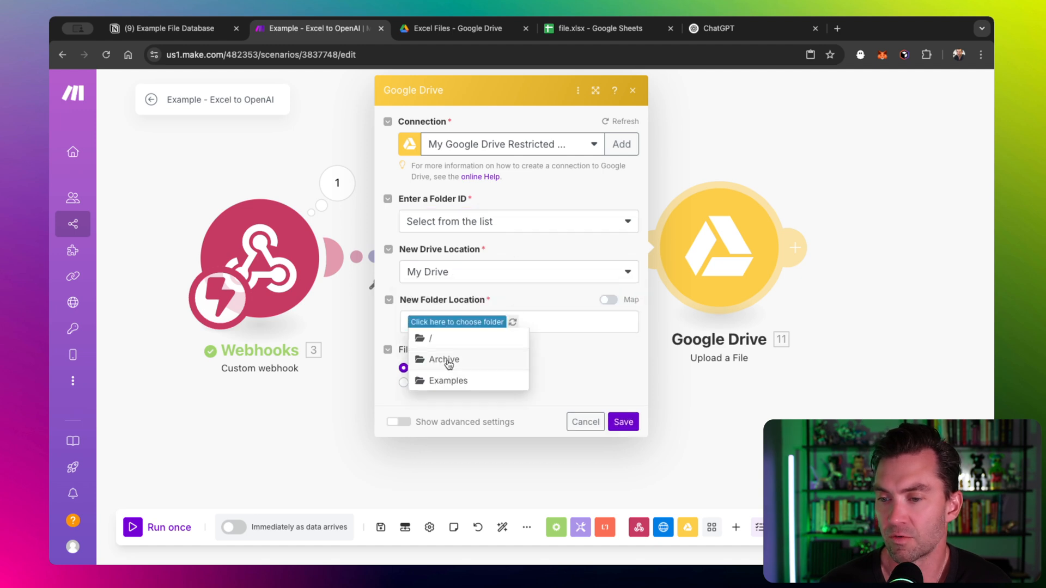
click(449, 381)
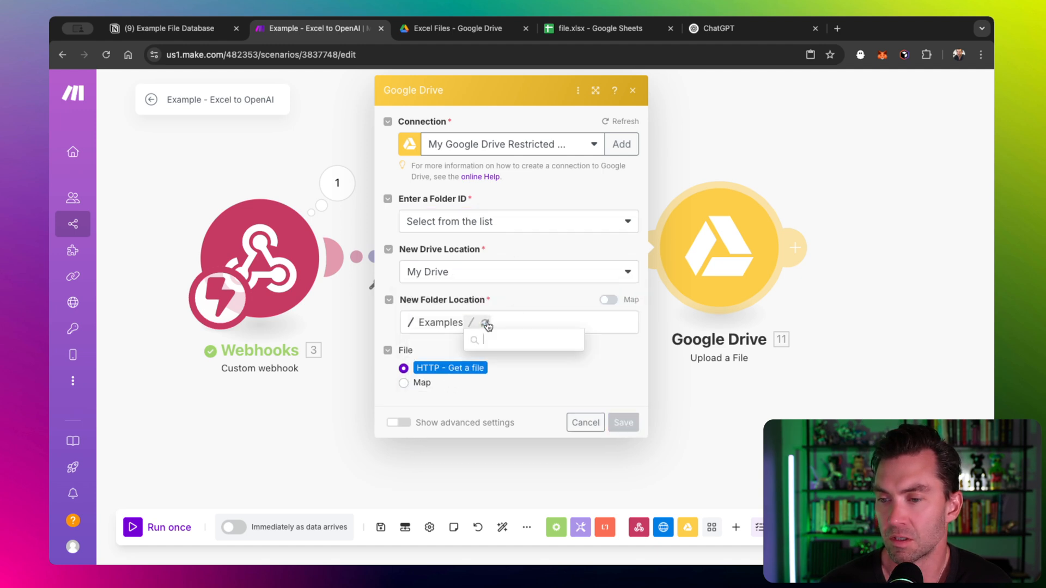
click(481, 322)
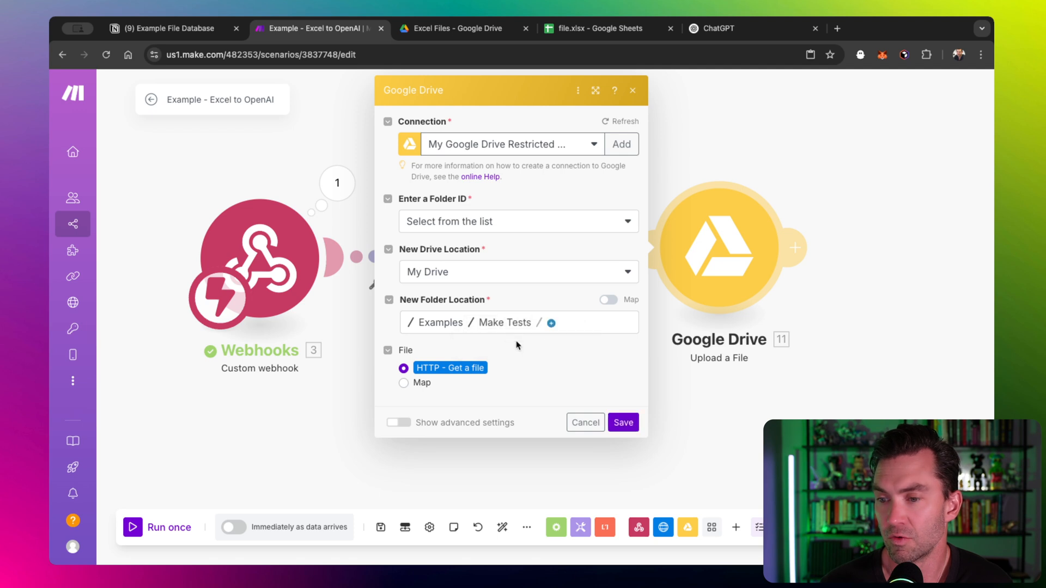
click(551, 322)
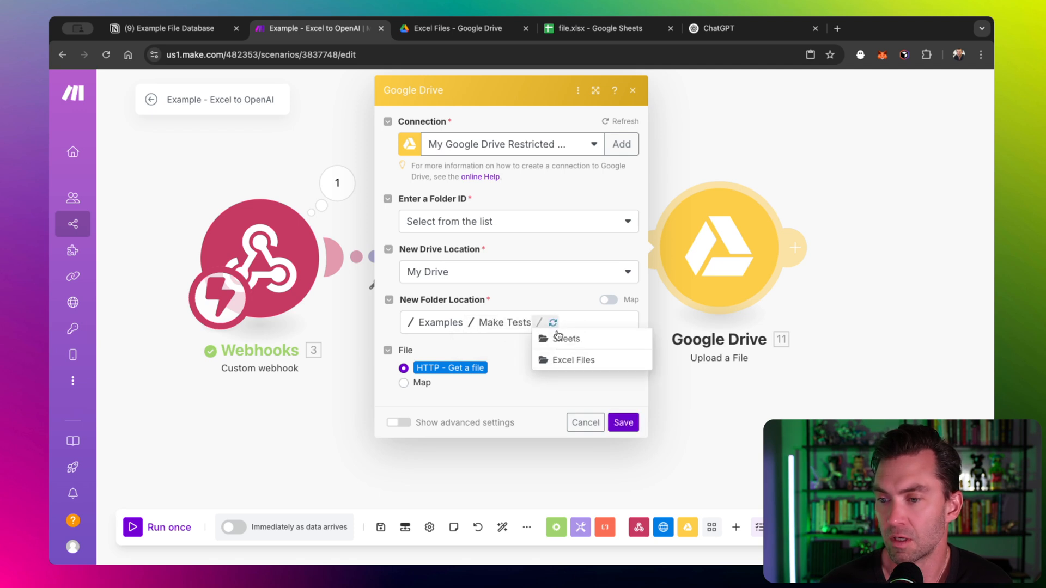
click(573, 360)
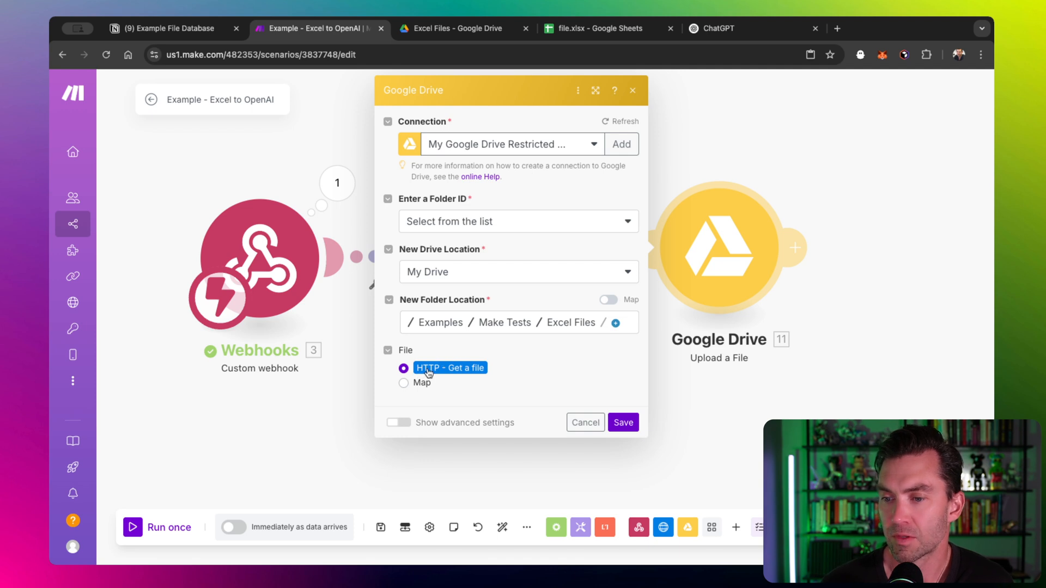
mouse_move(440, 366)
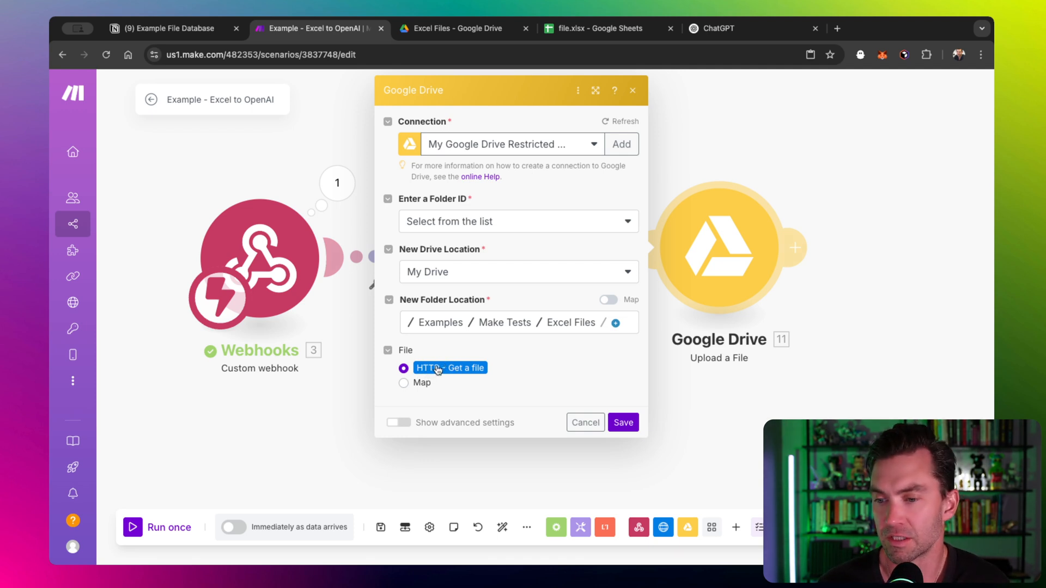
mouse_move(493, 383)
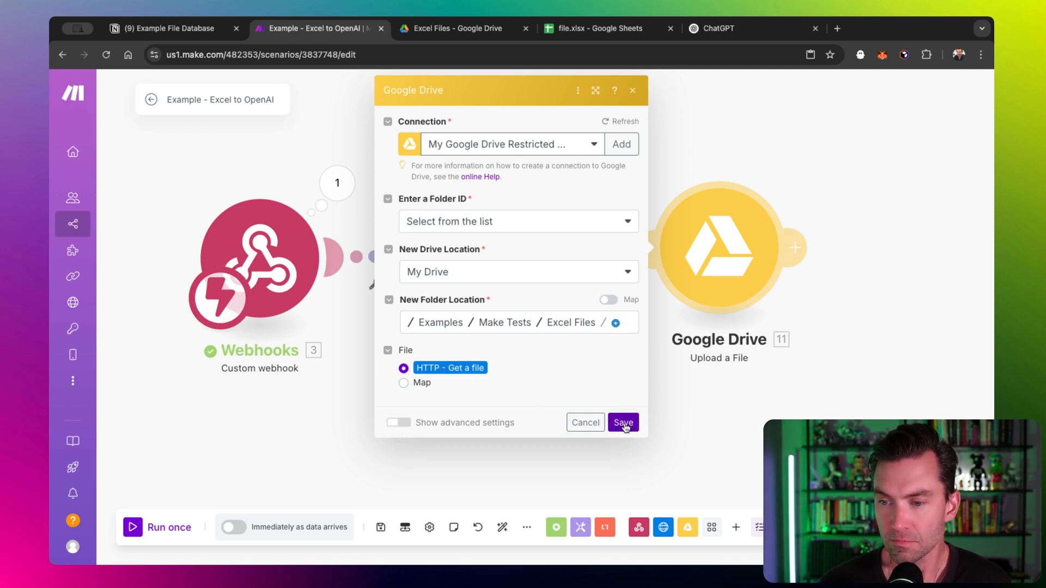
click(622, 423)
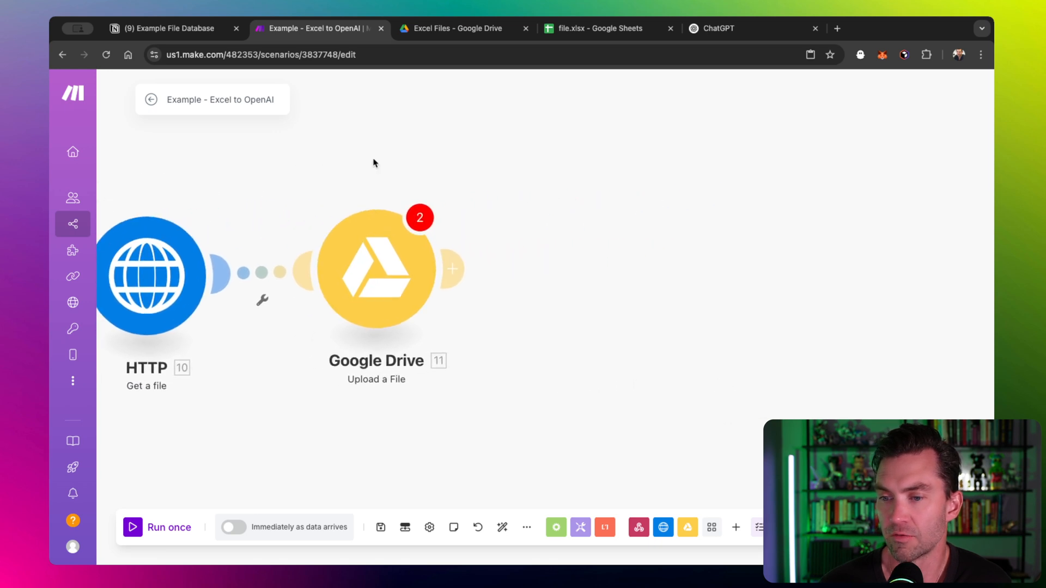
mouse_move(521, 313)
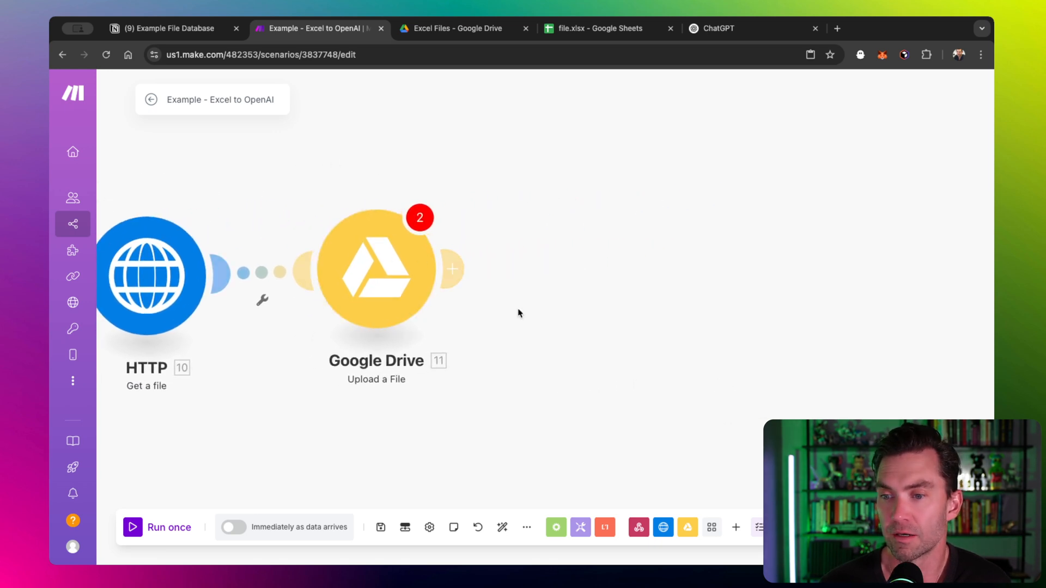
mouse_move(383, 275)
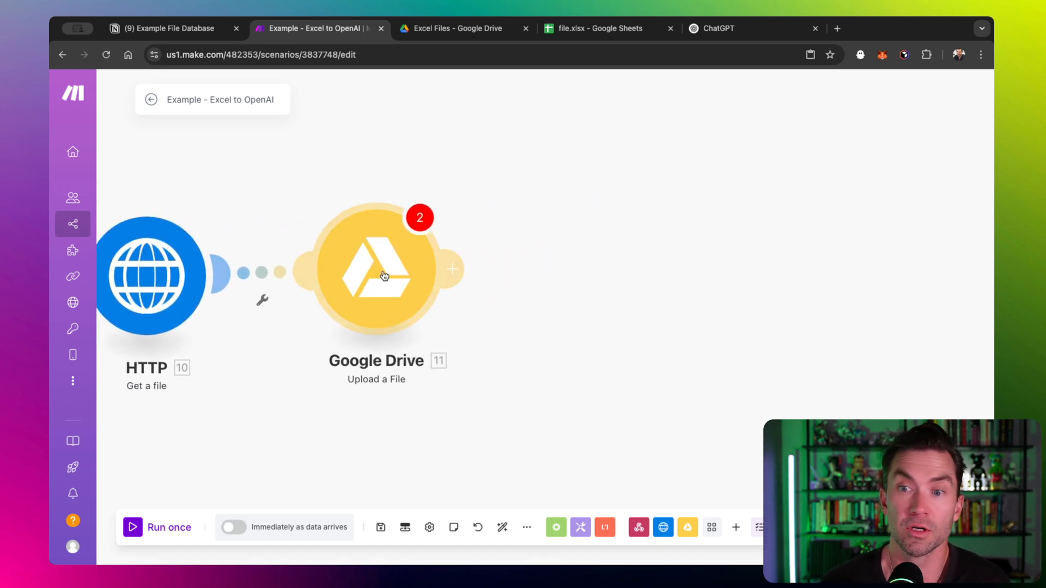
mouse_move(487, 285)
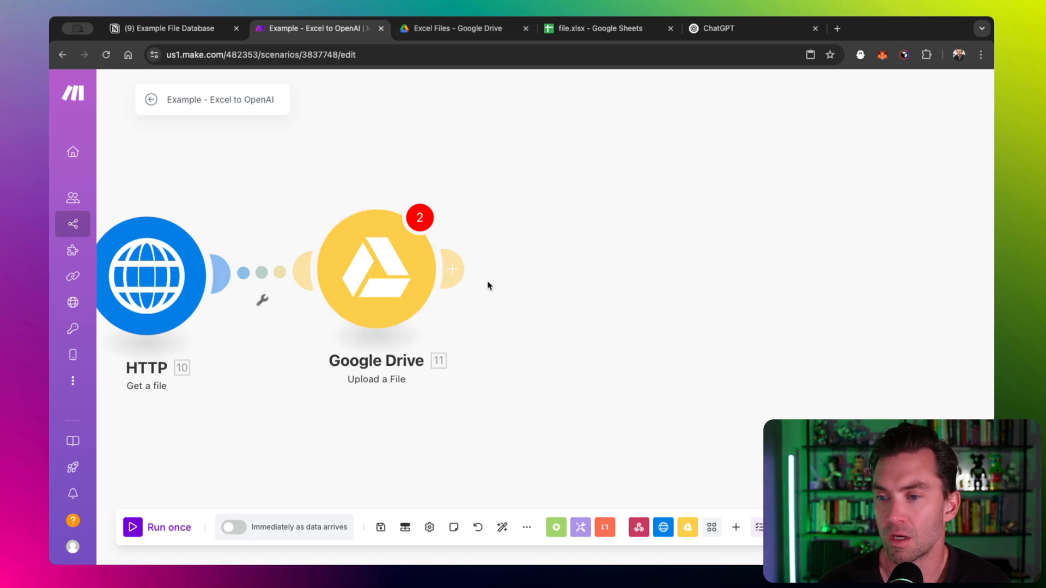
mouse_move(451, 269)
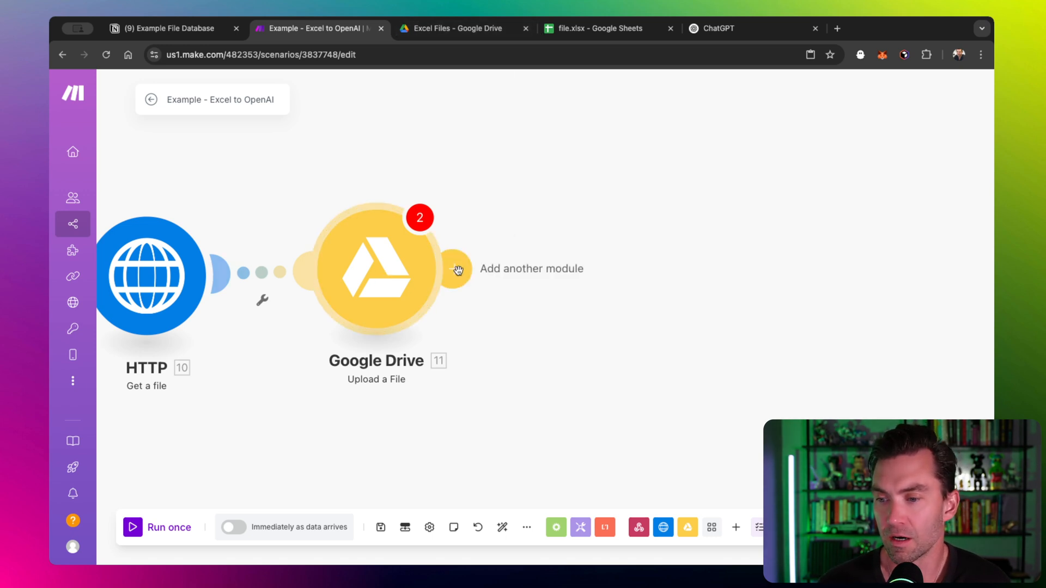
- Turn on Convert a File in advanced settings with Google spreadsheet as the type, then save
click(375, 271)
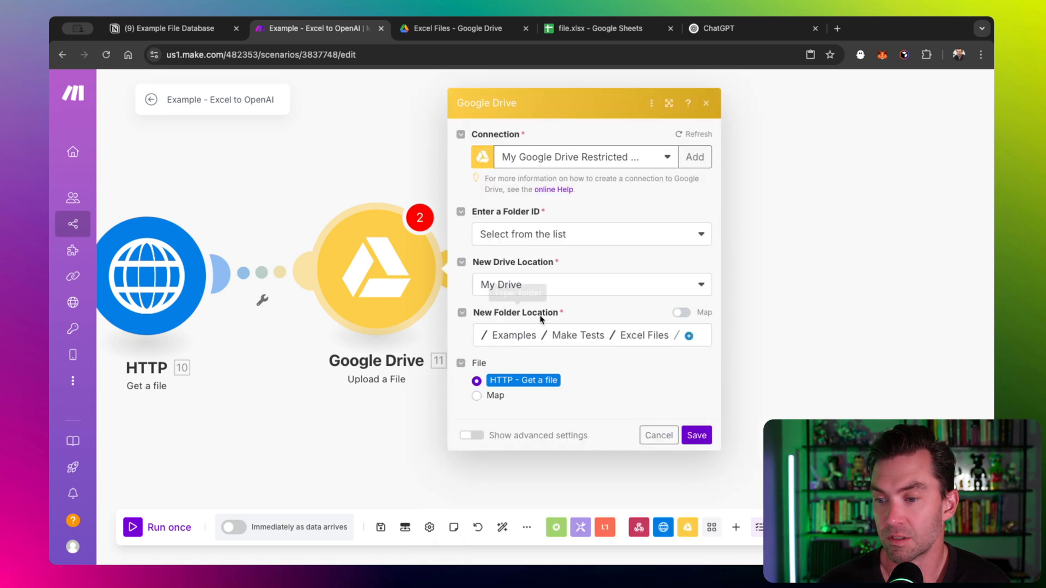
click(471, 435)
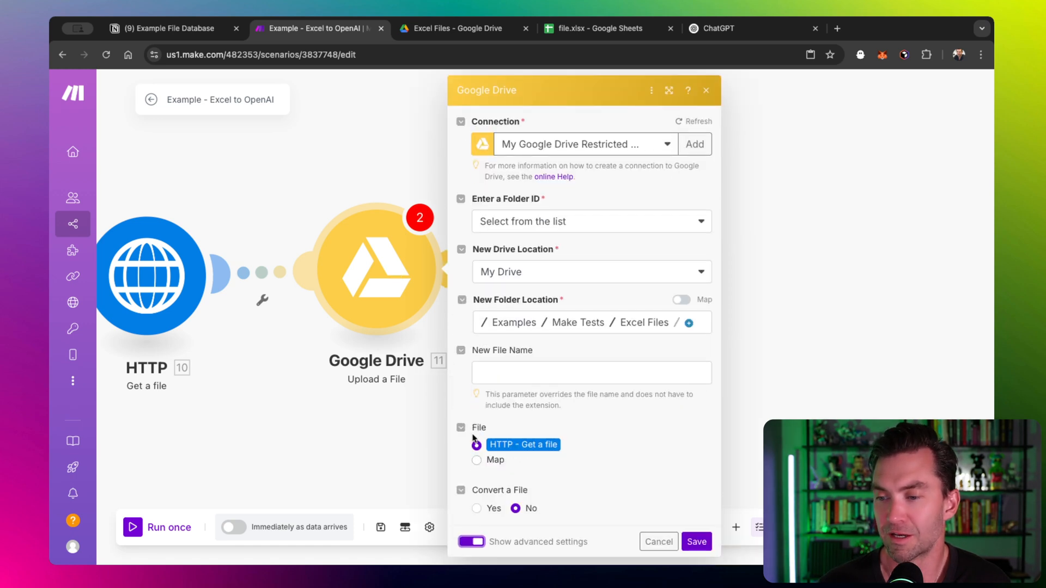
click(476, 445)
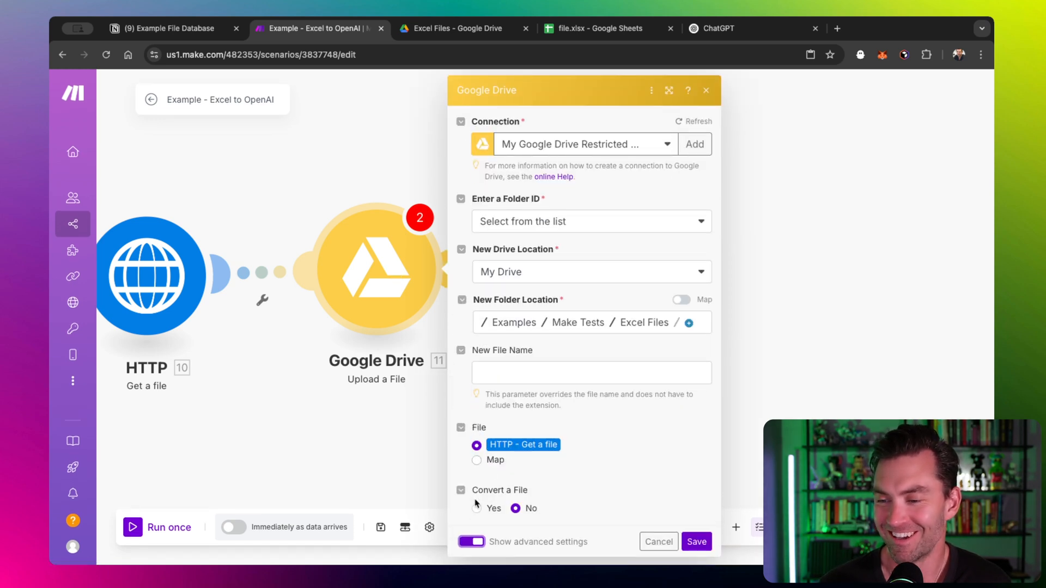
click(476, 508)
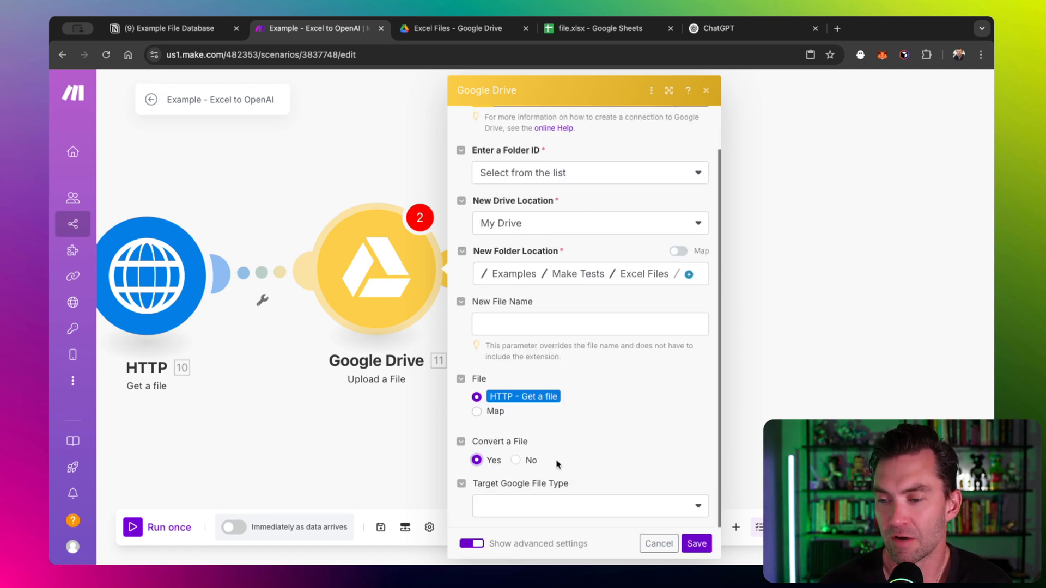
click(589, 505)
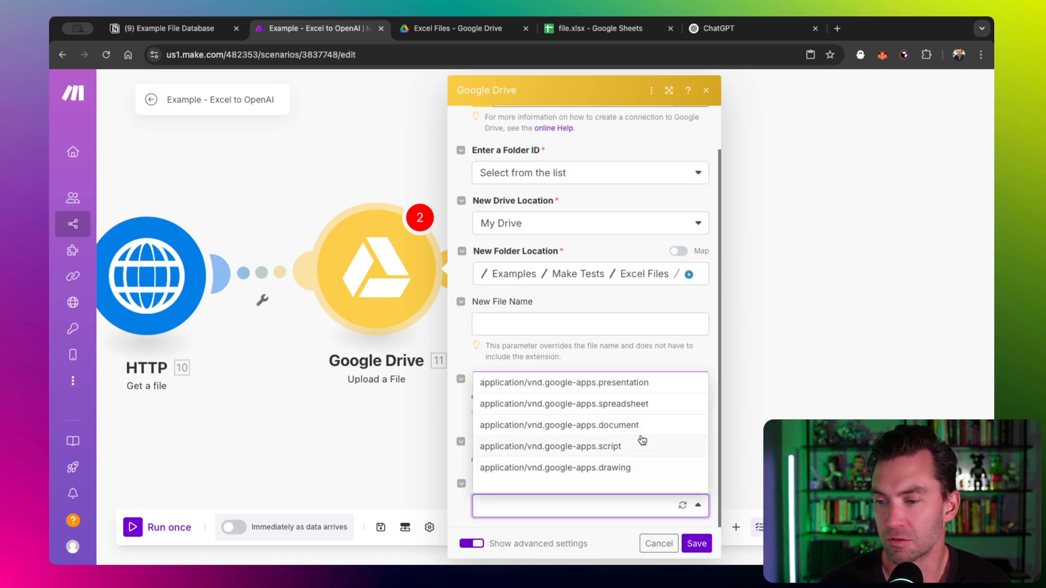
mouse_move(663, 397)
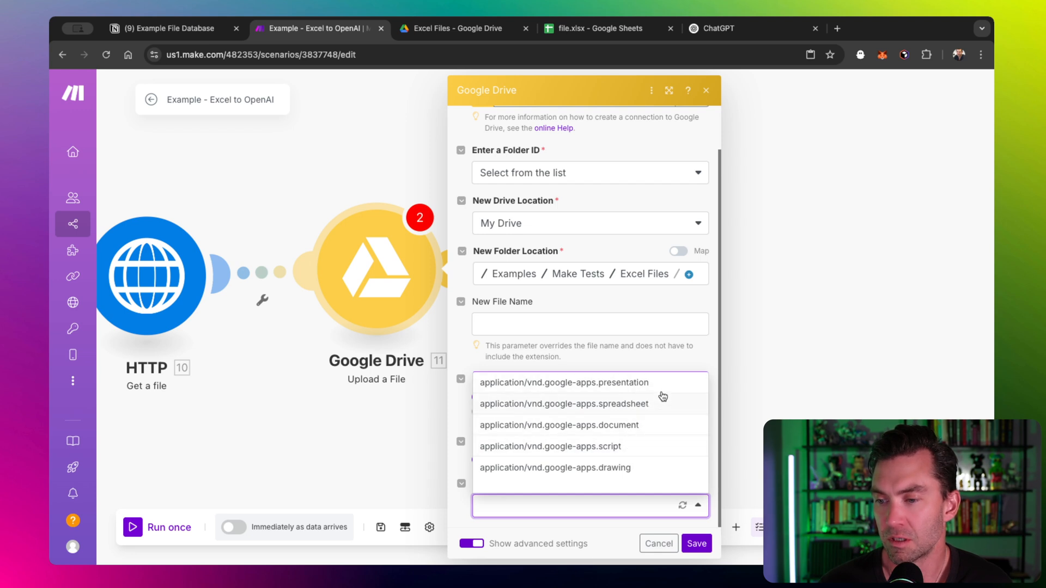
mouse_move(649, 429)
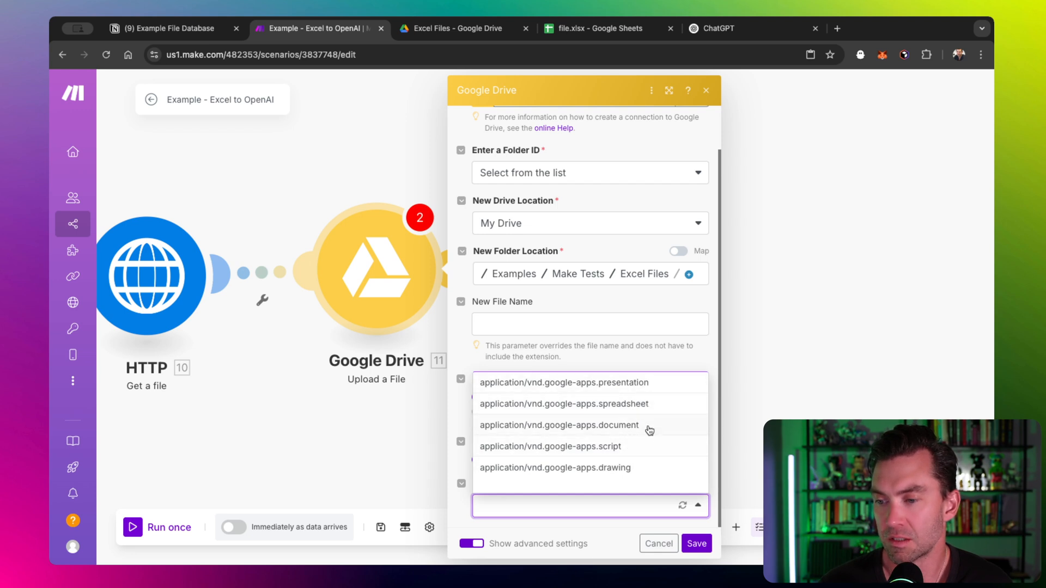
click(564, 404)
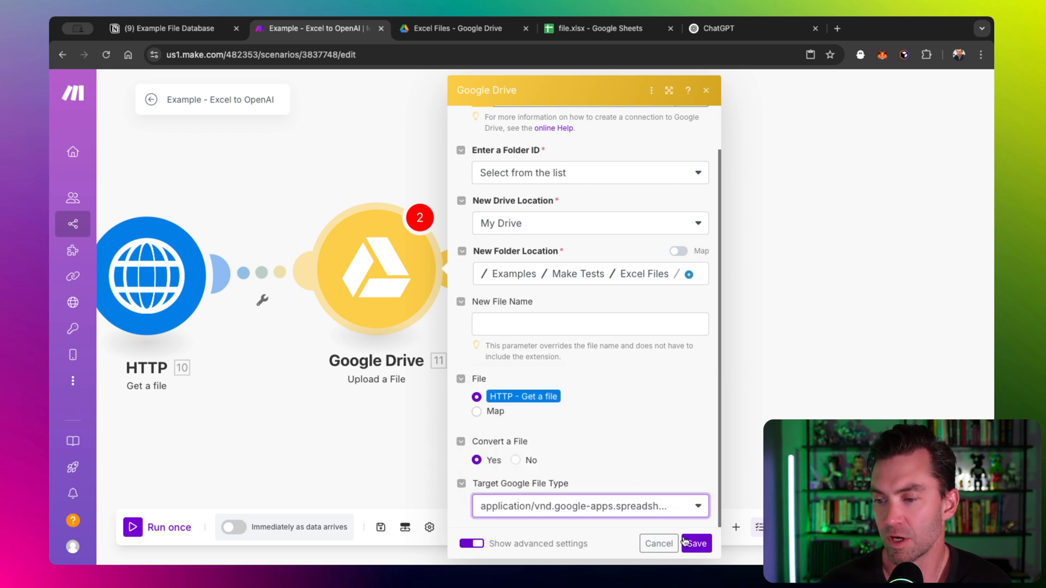
click(694, 544)
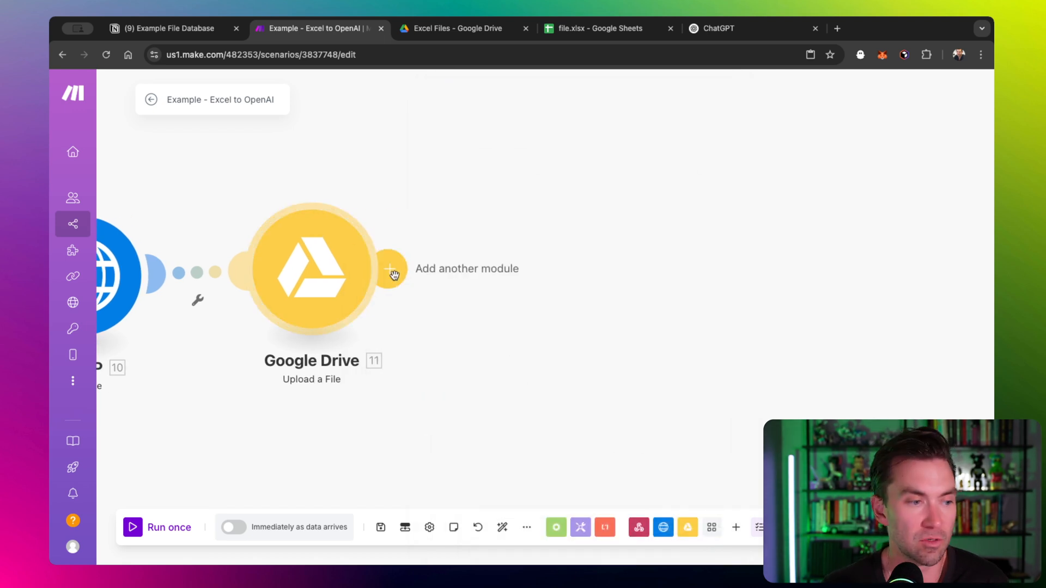
mouse_move(737, 527)
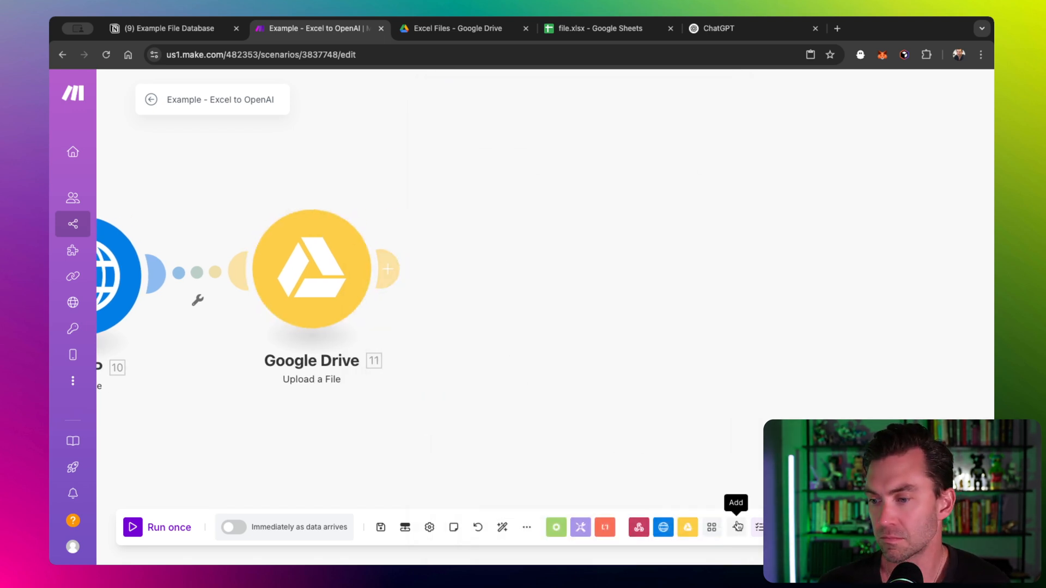
- Search Google Sheets actions for 'get' and add Get Range Values
click(736, 527)
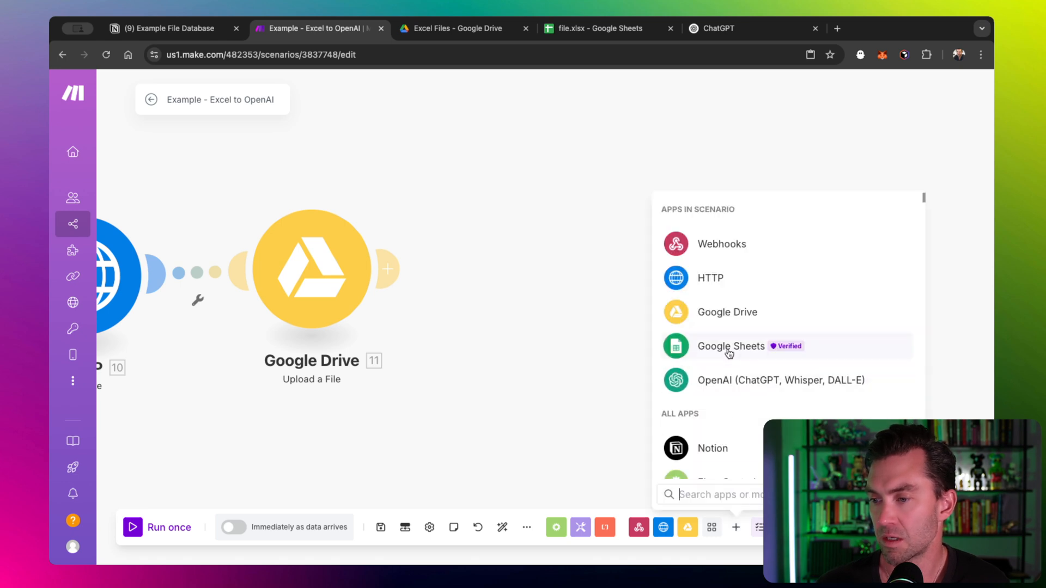
click(730, 346)
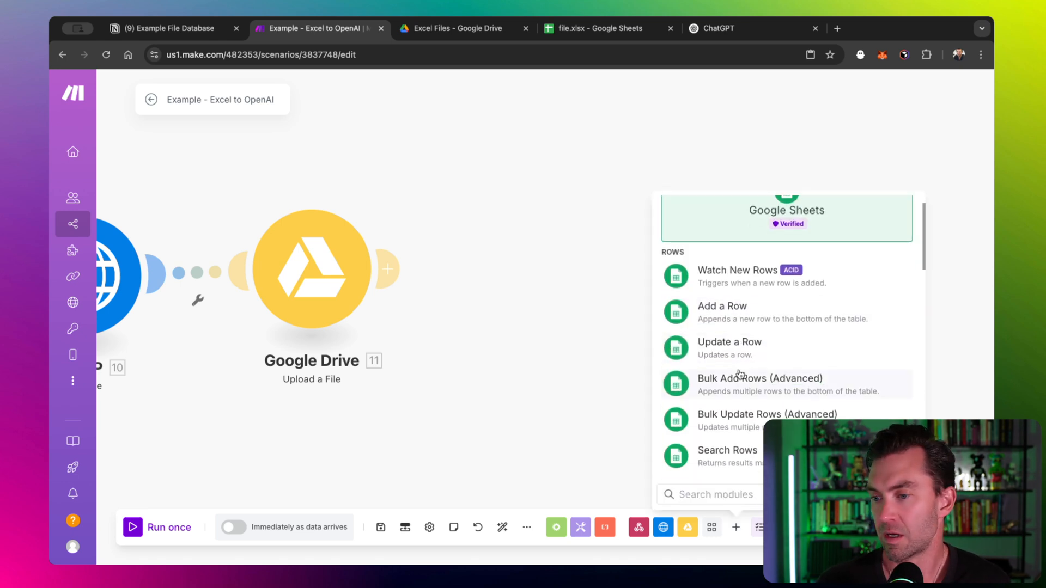
text(get)
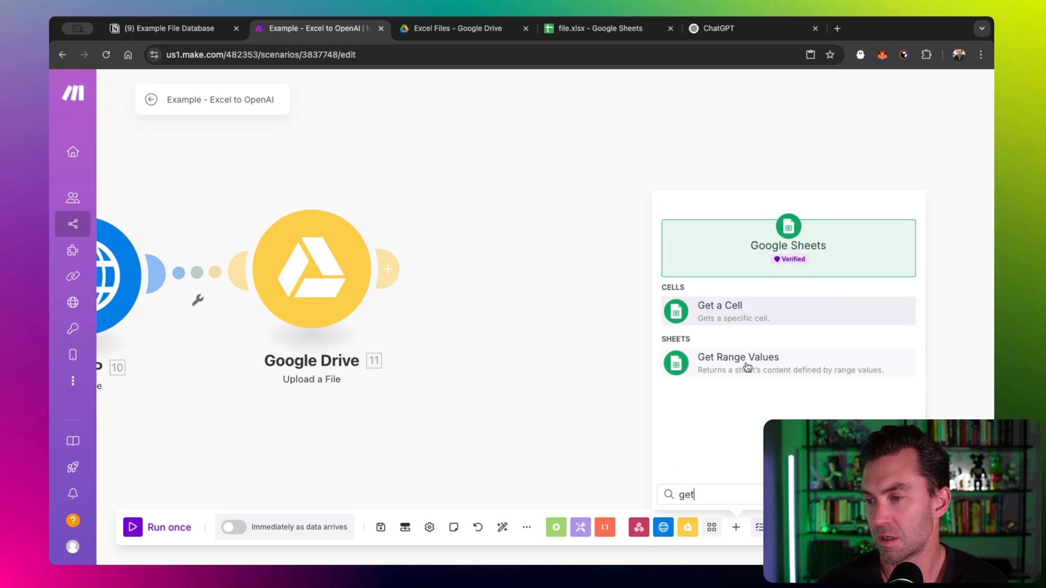
click(738, 357)
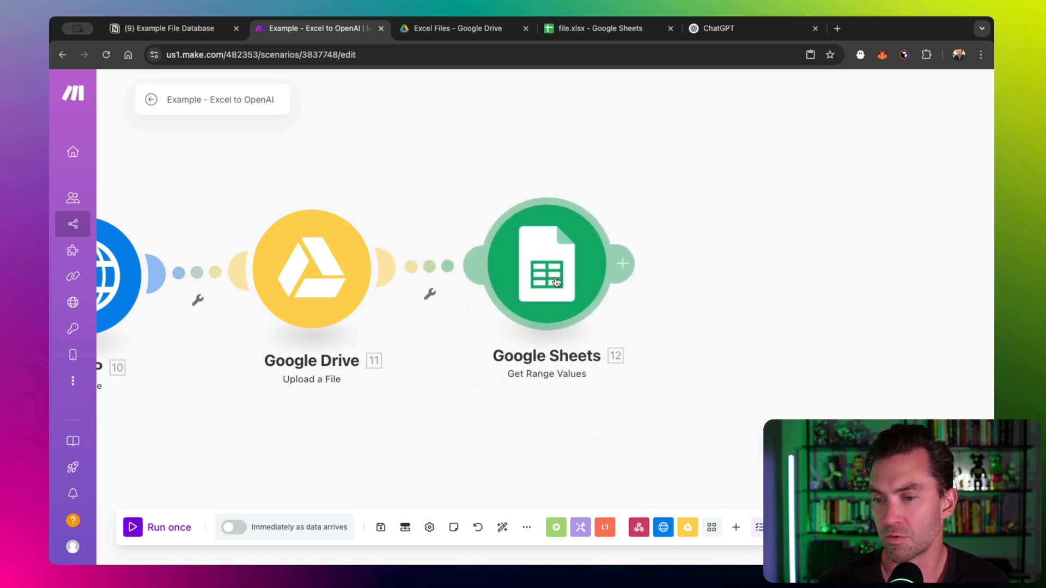
- Set Search Method to Enter manually and map 11. File ID as the Spreadsheet ID
click(546, 264)
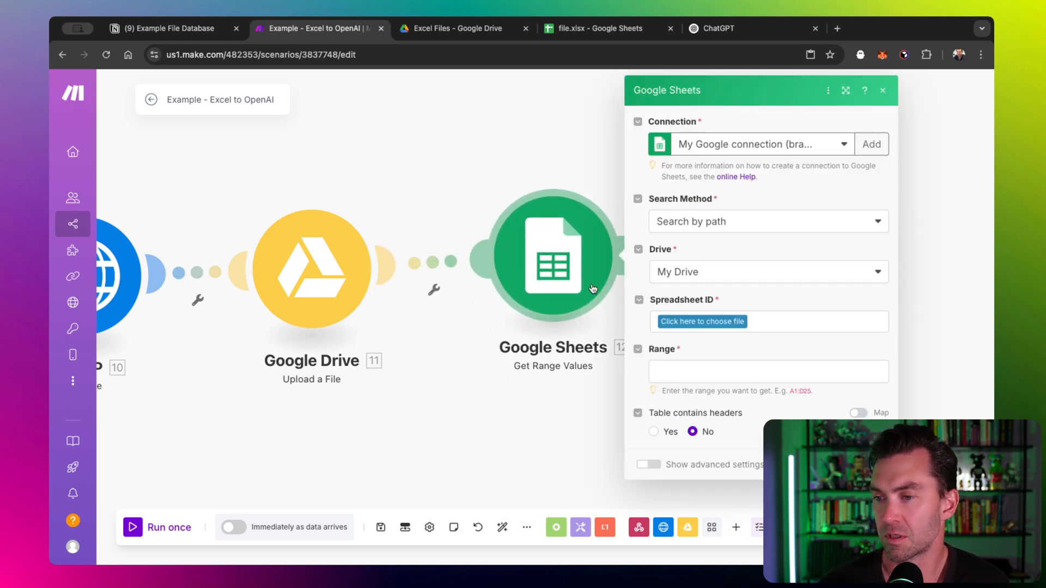
mouse_move(739, 229)
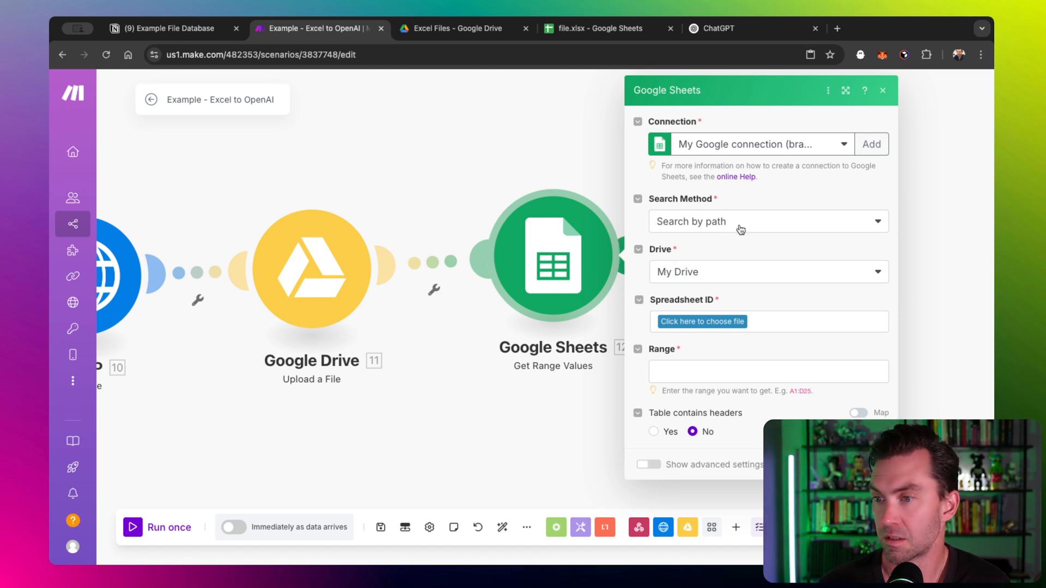
click(768, 221)
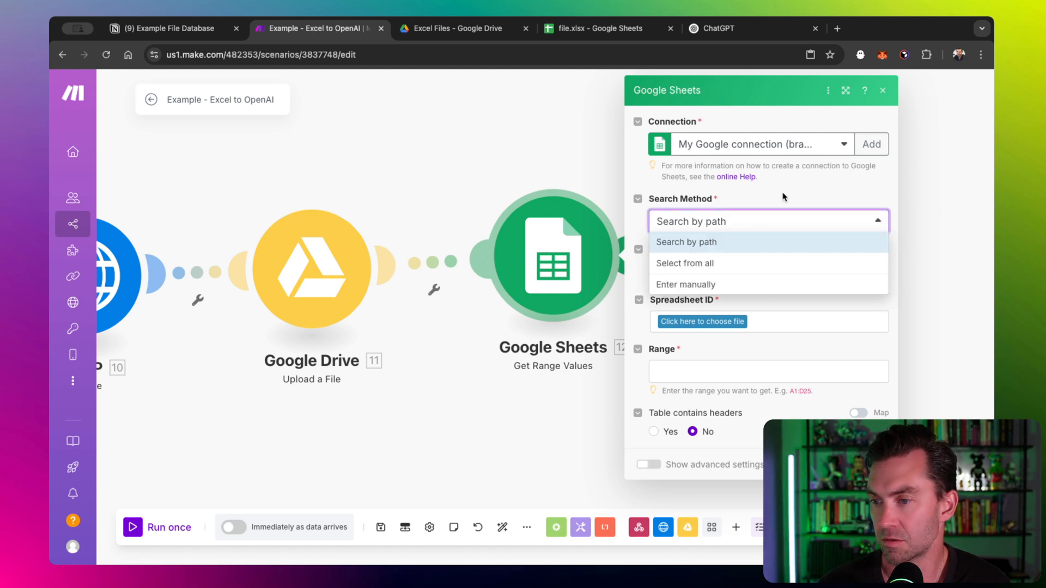
click(686, 242)
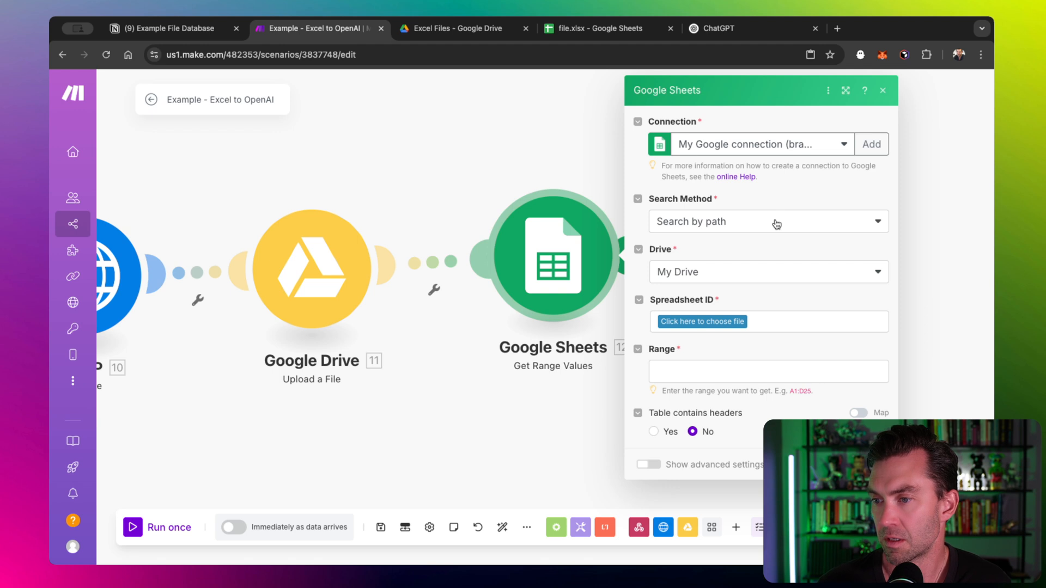
click(767, 271)
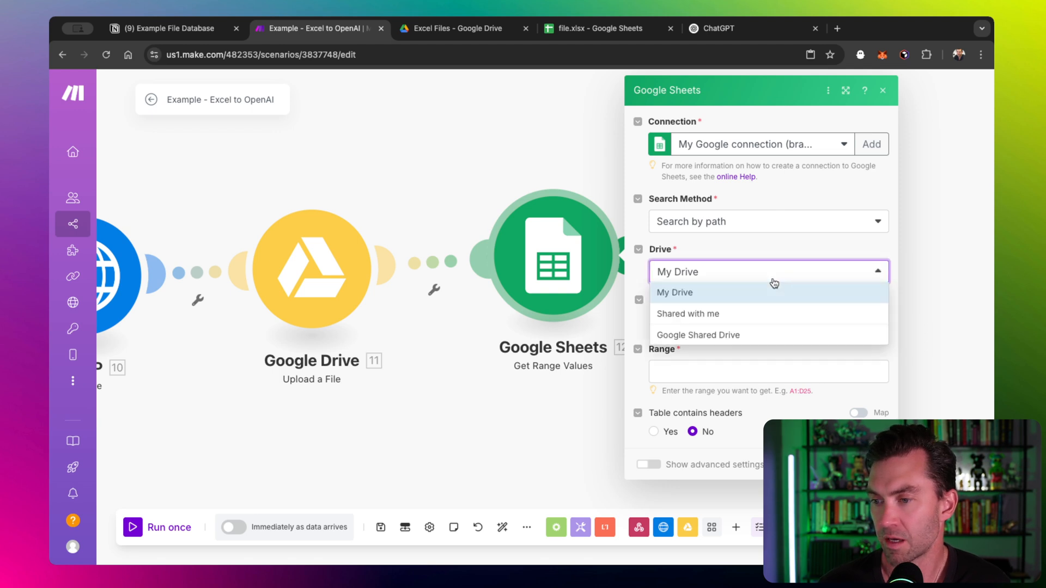
click(767, 221)
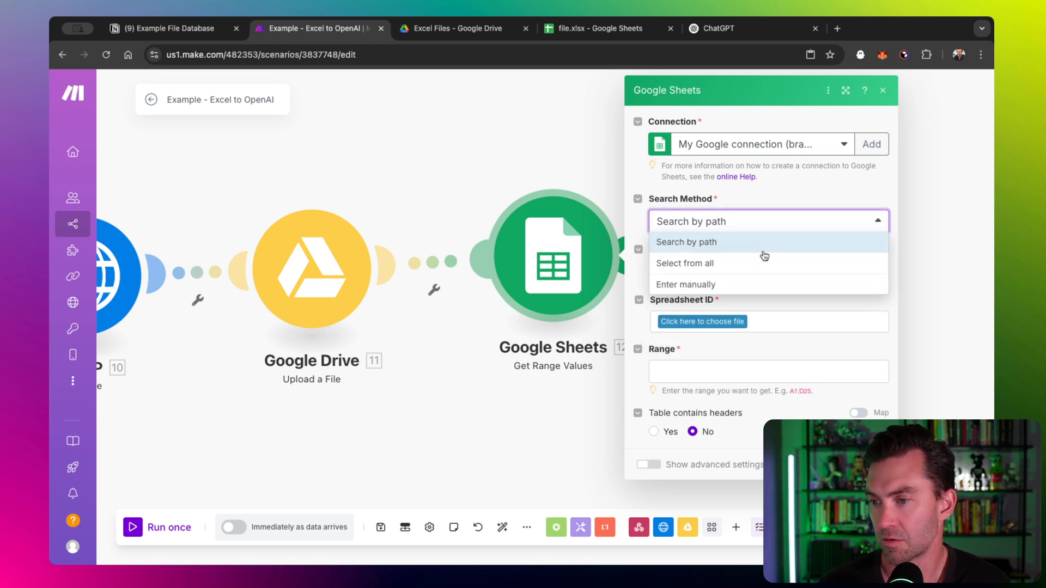
click(685, 285)
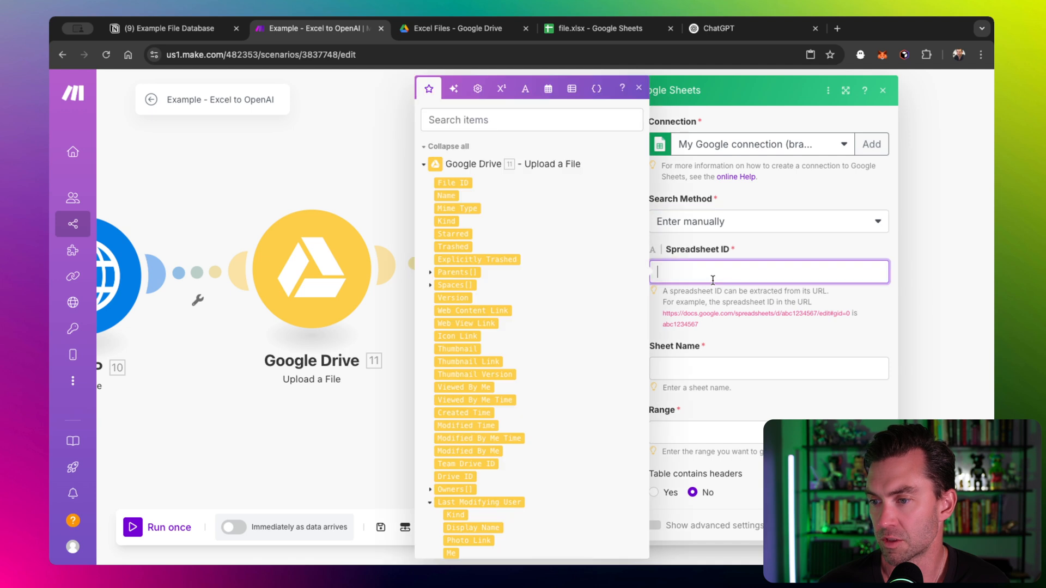
click(452, 183)
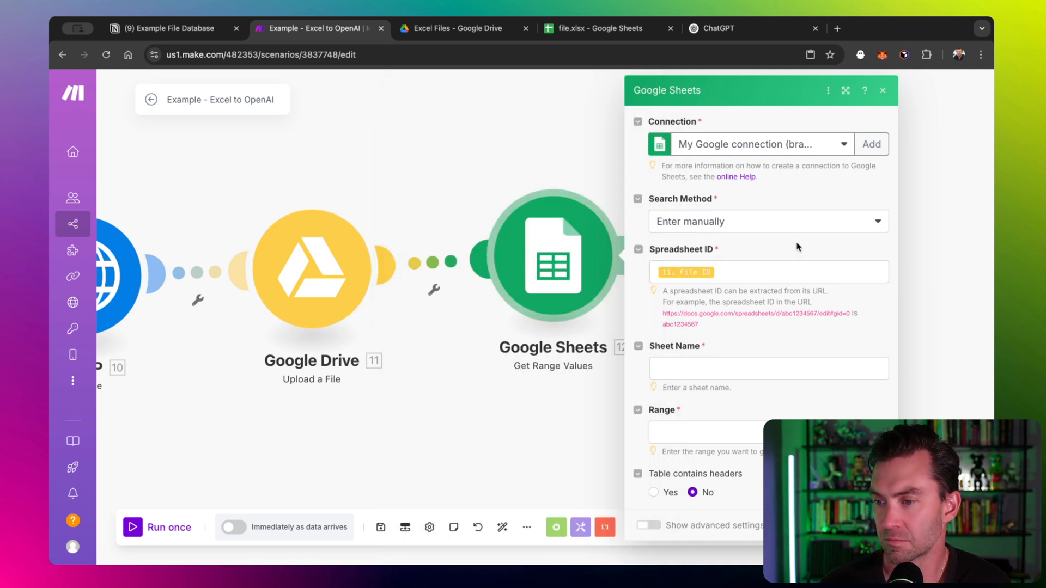
click(768, 368)
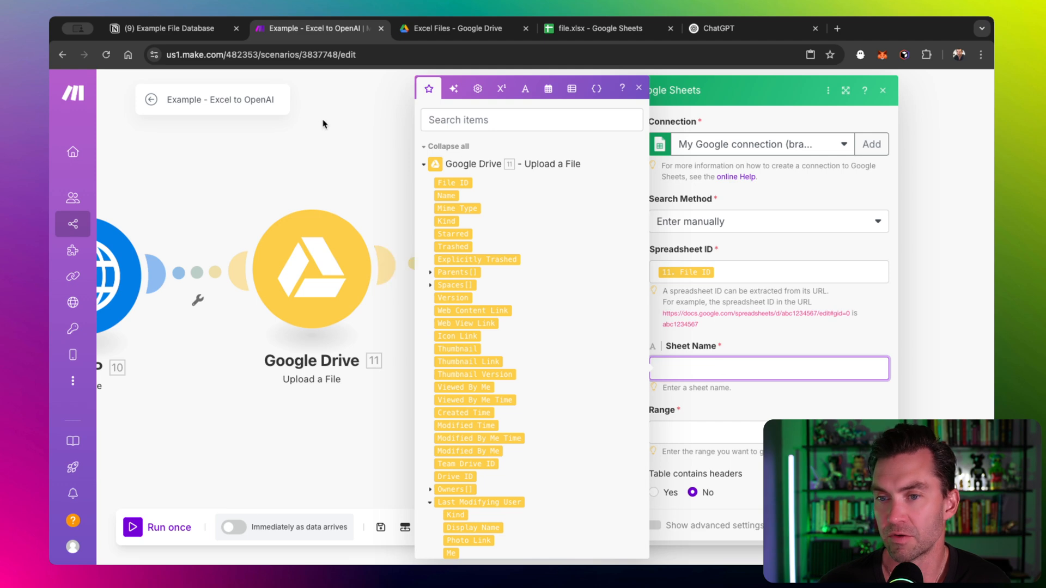
click(597, 27)
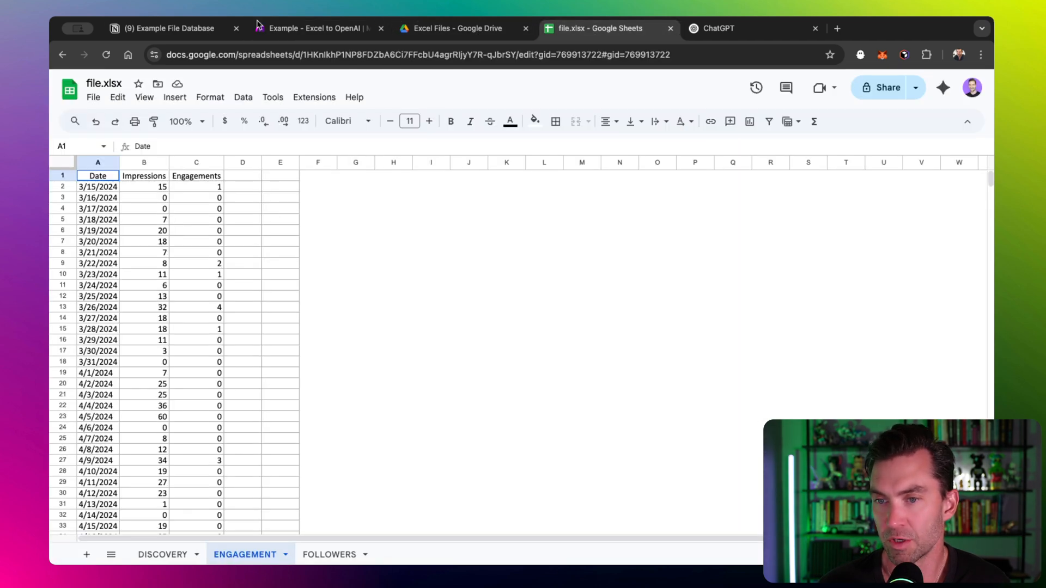
mouse_move(408, 249)
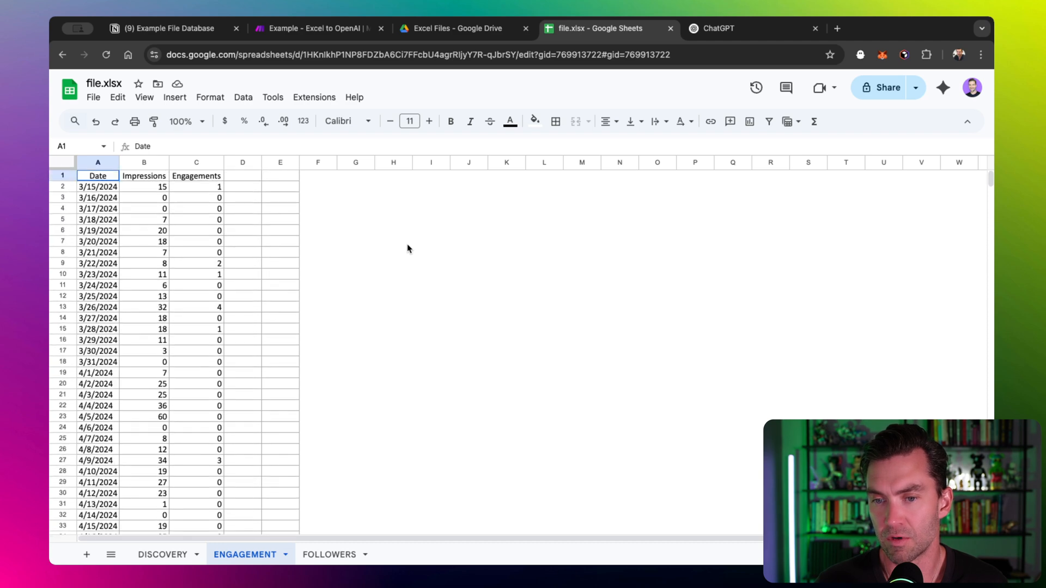
- Scroll the ENGAGEMENT sheet to confirm the data ends at row 366
scroll(down, 3)
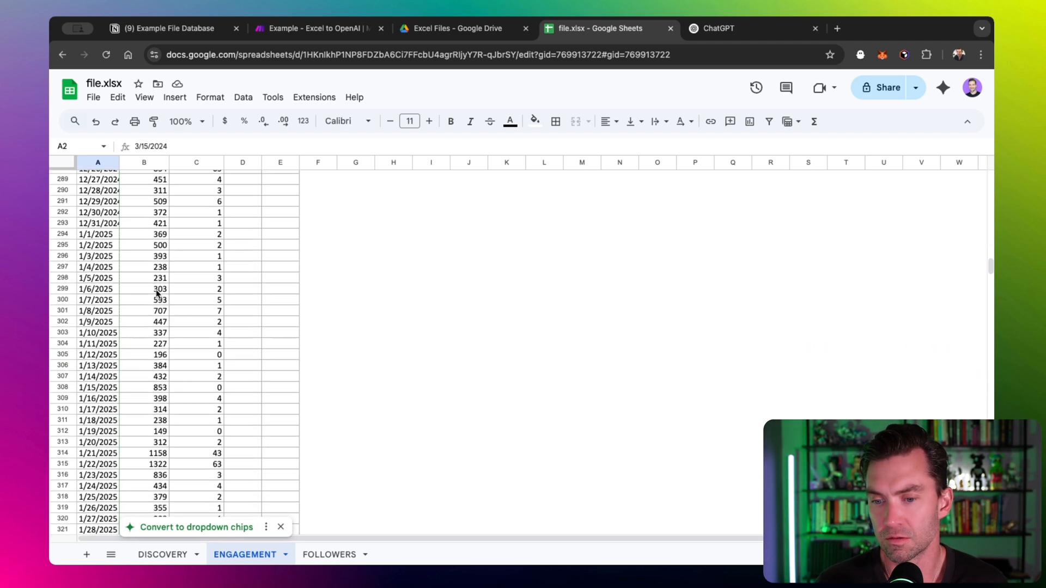
scroll(down, 3)
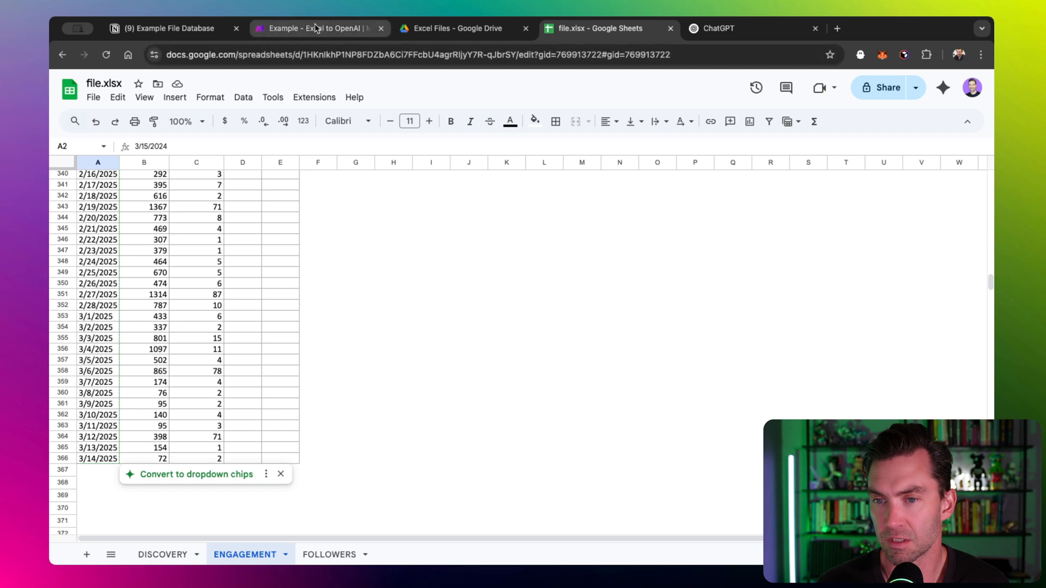
mouse_move(316, 121)
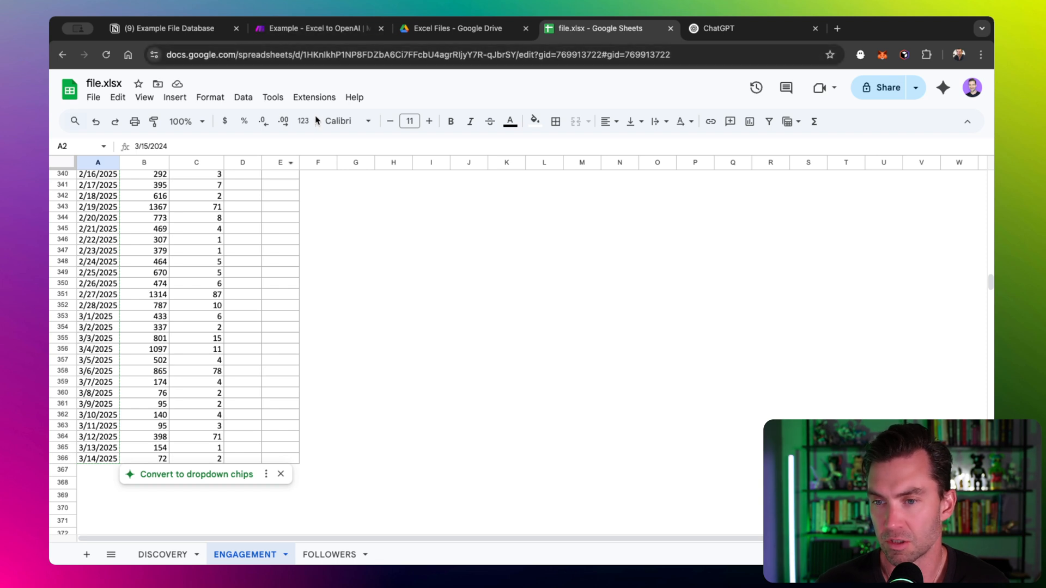
click(314, 28)
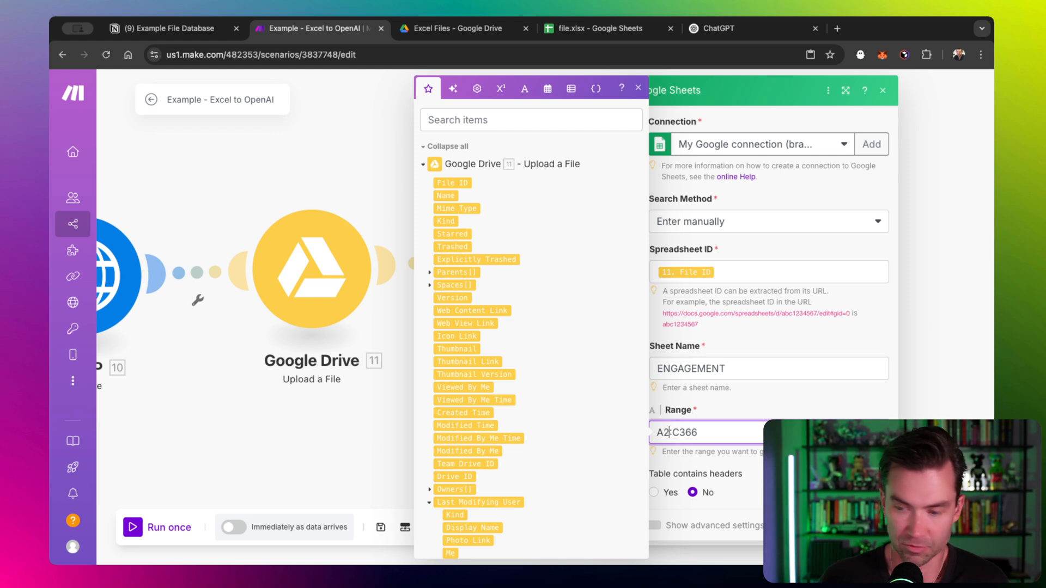
- Enter Sheet Name ENGAGEMENT, Range A2:C366, headers No, and confirm with OK
click(637, 87)
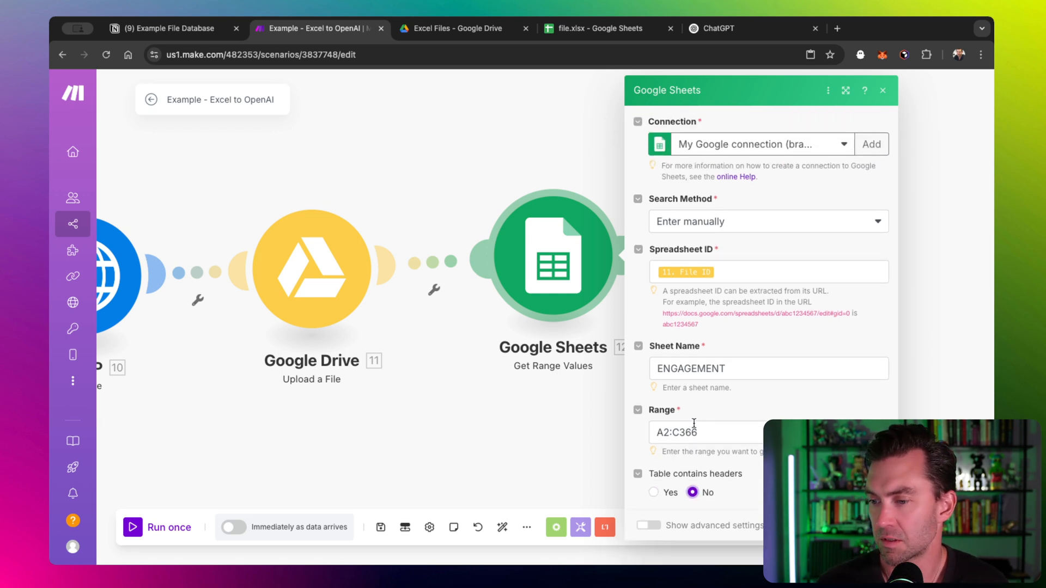
click(882, 90)
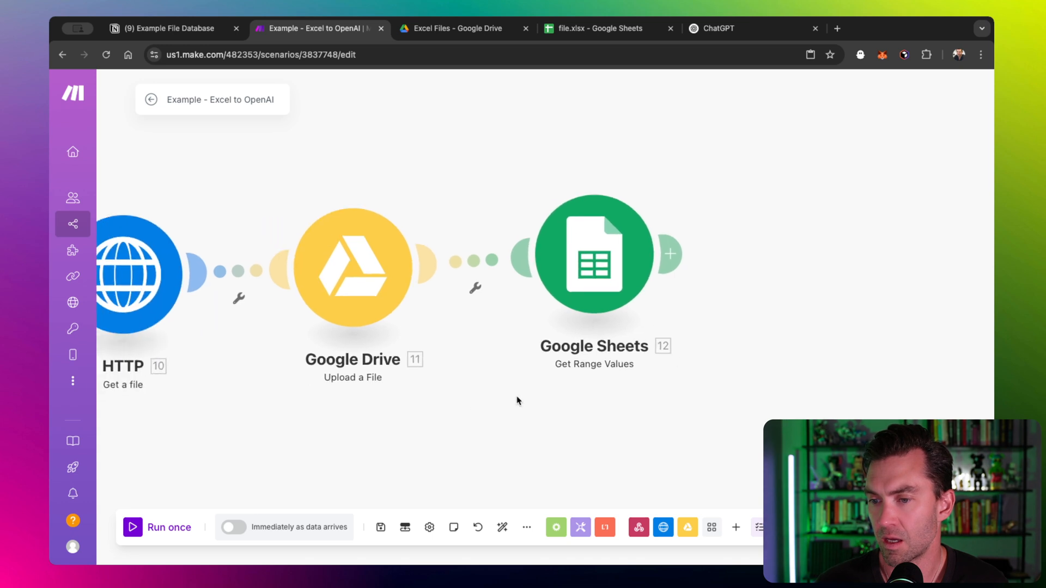
mouse_move(475, 428)
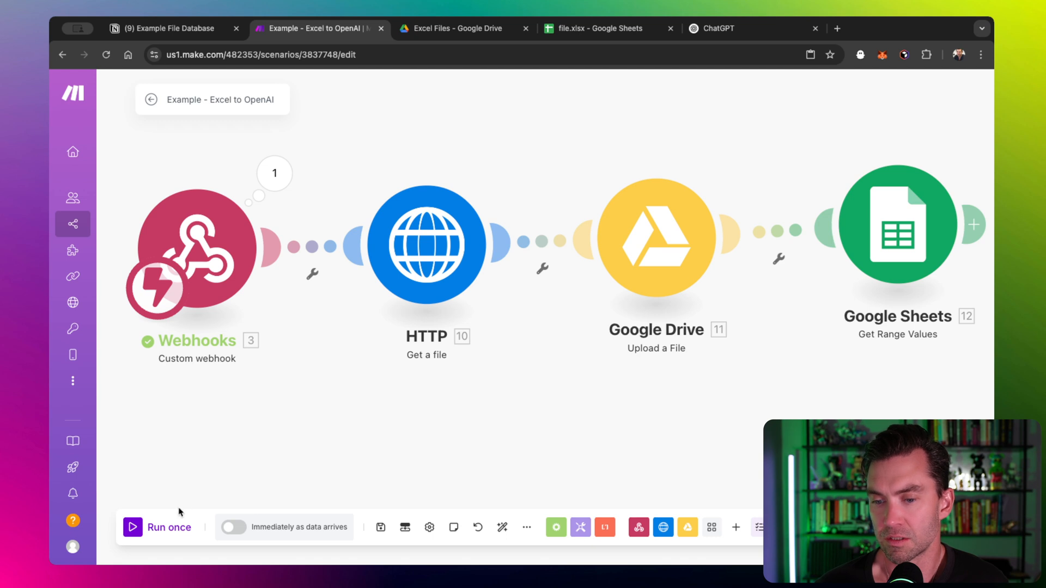
- Run the scenario once and press Create Report on the Acme Co Notion page
click(157, 527)
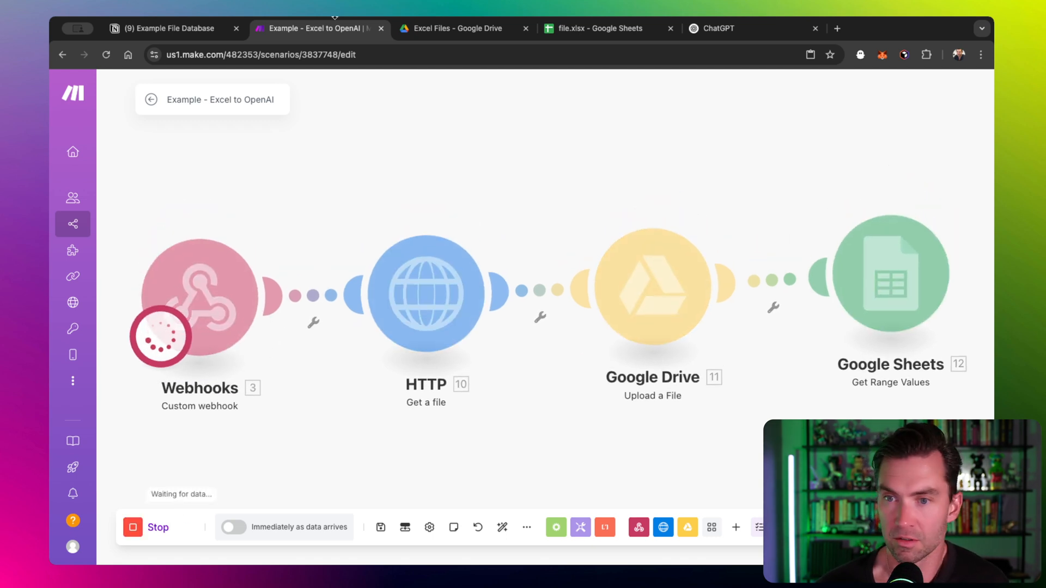
click(167, 28)
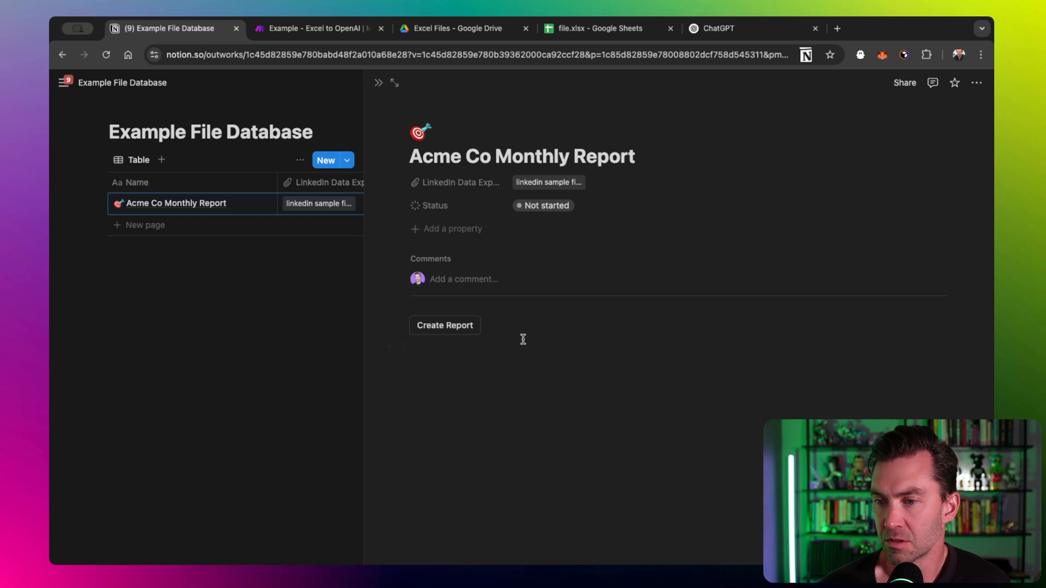
mouse_move(444, 327)
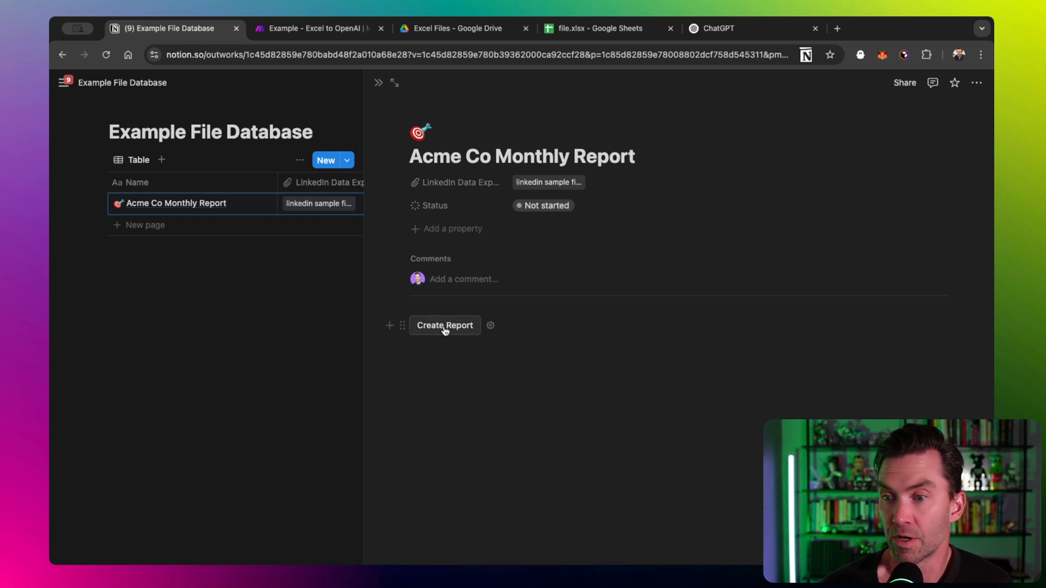
click(445, 326)
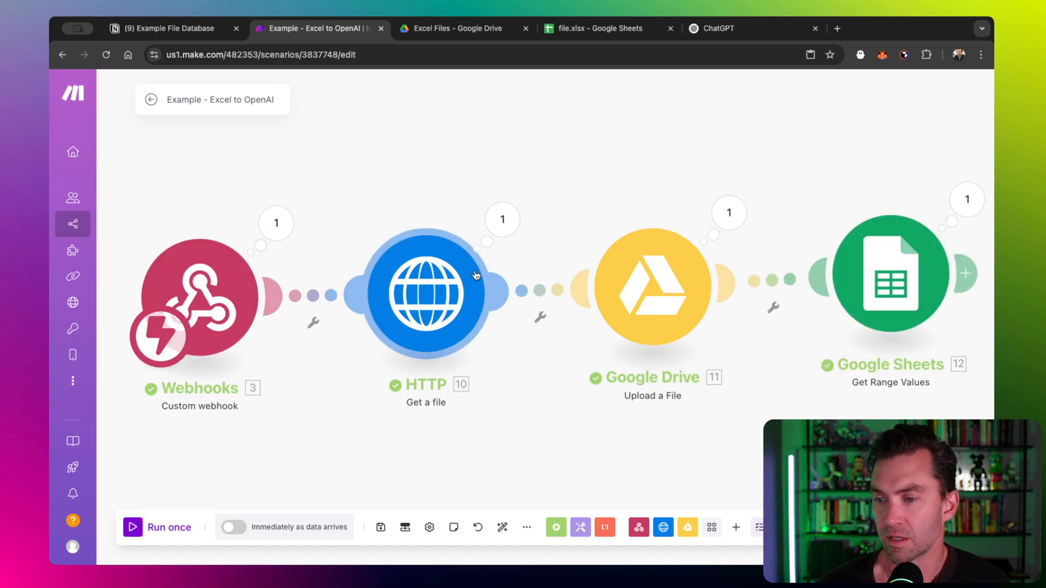
mouse_move(891, 273)
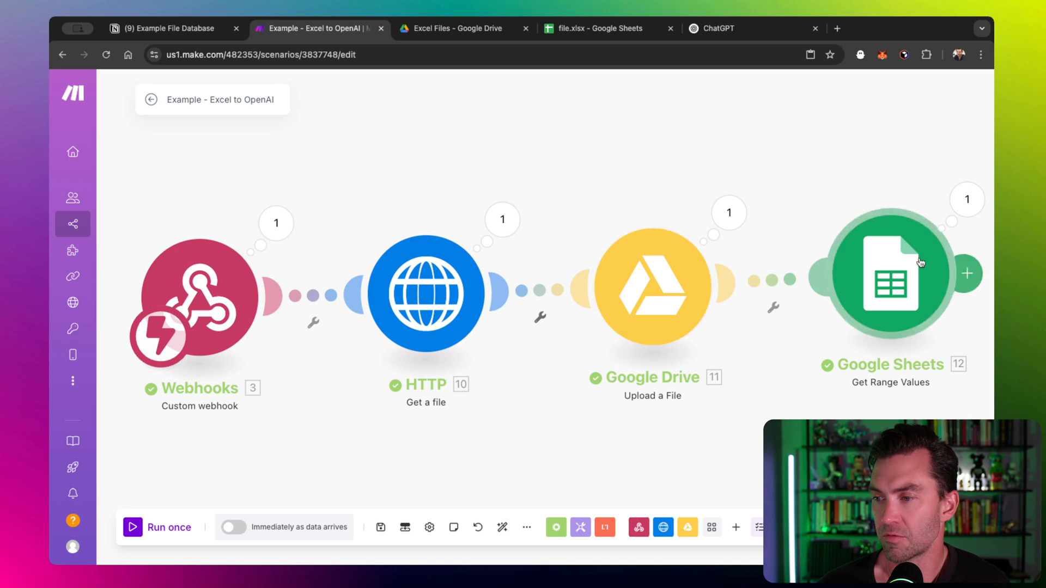
mouse_move(896, 181)
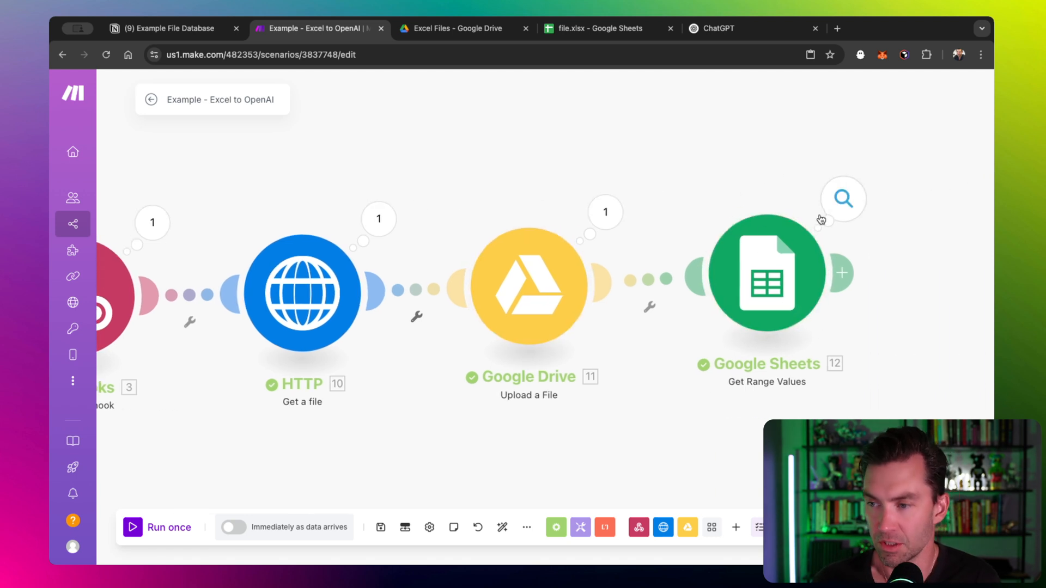
click(767, 277)
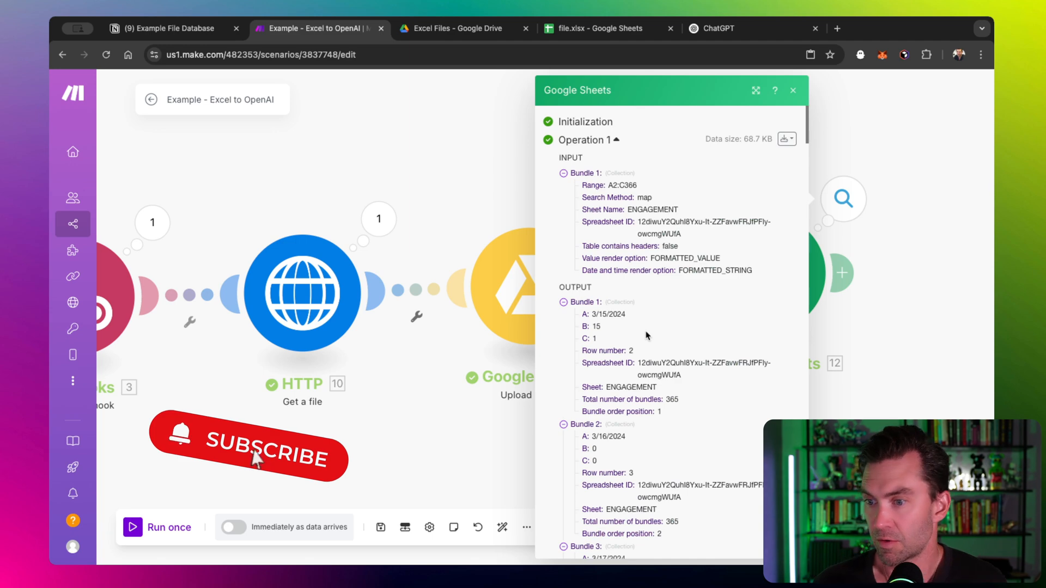
scroll(down, 3)
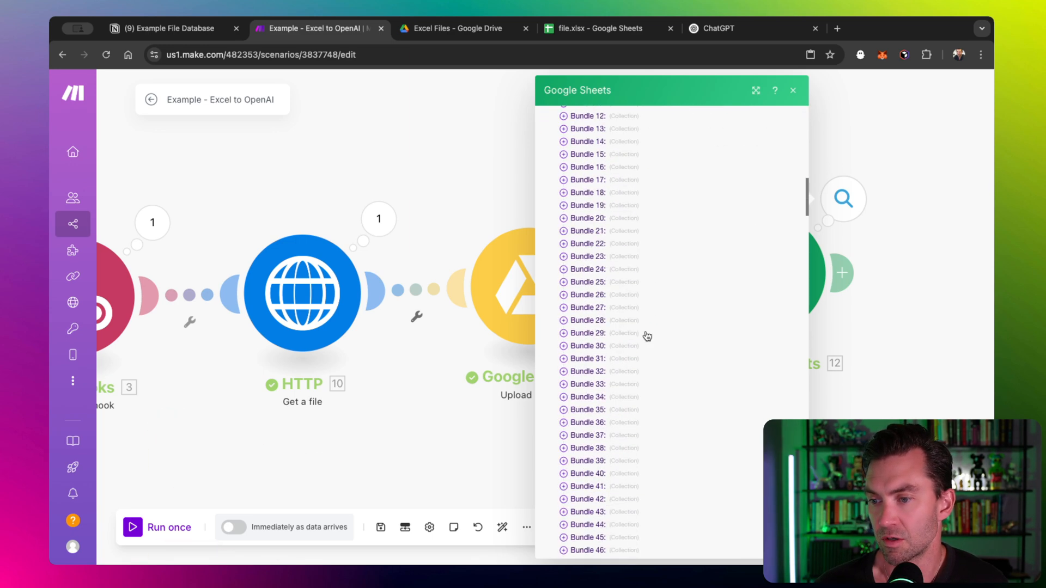
scroll(down, 3)
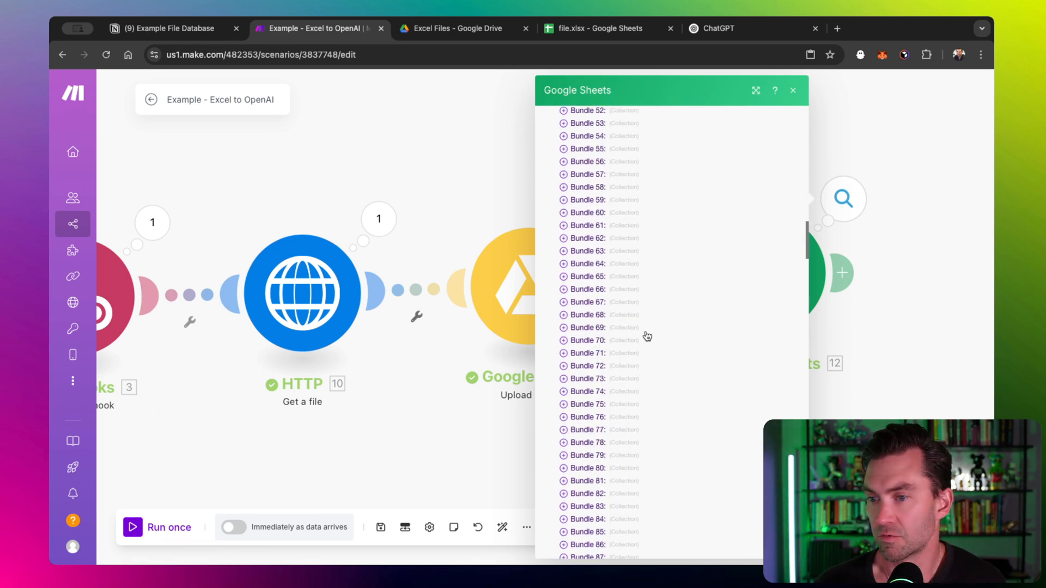
scroll(down, 3)
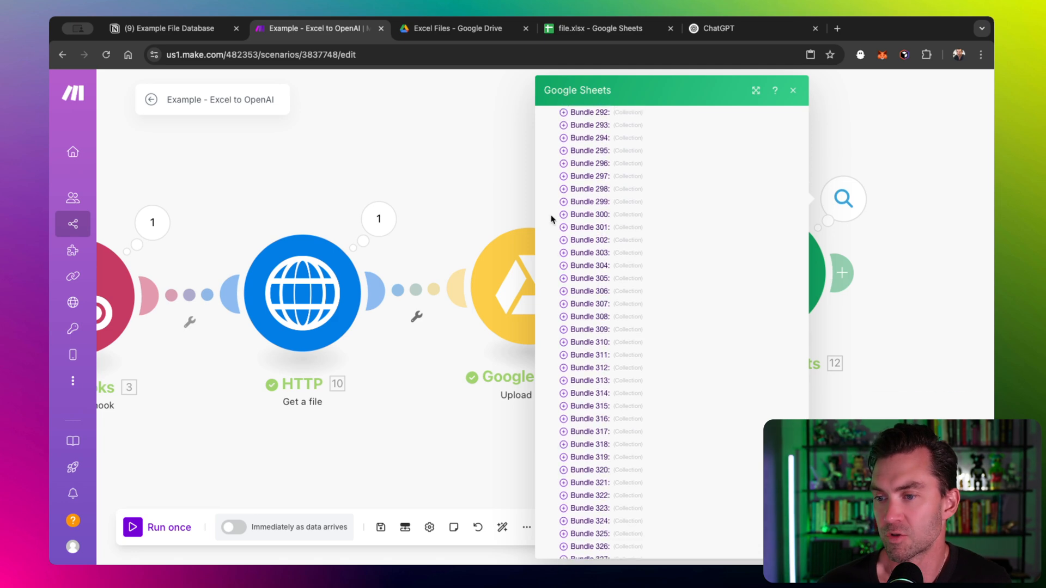
click(564, 227)
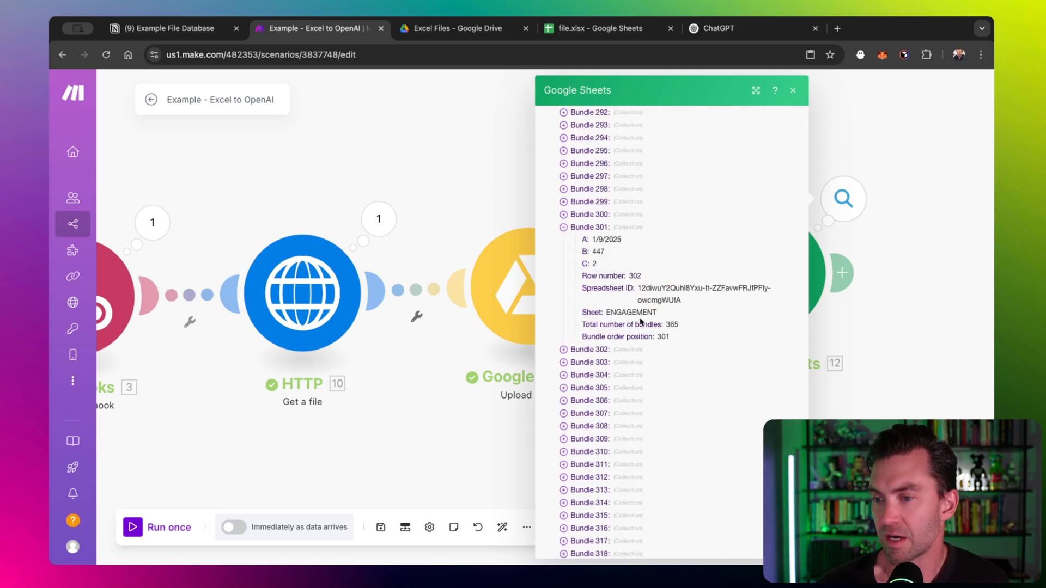
mouse_move(432, 155)
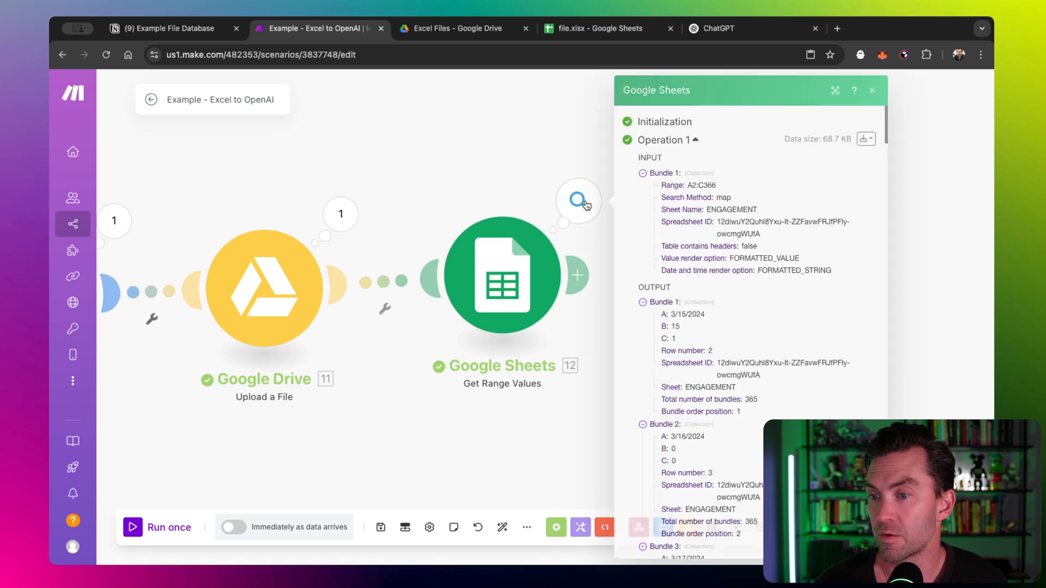
scroll(down, 3)
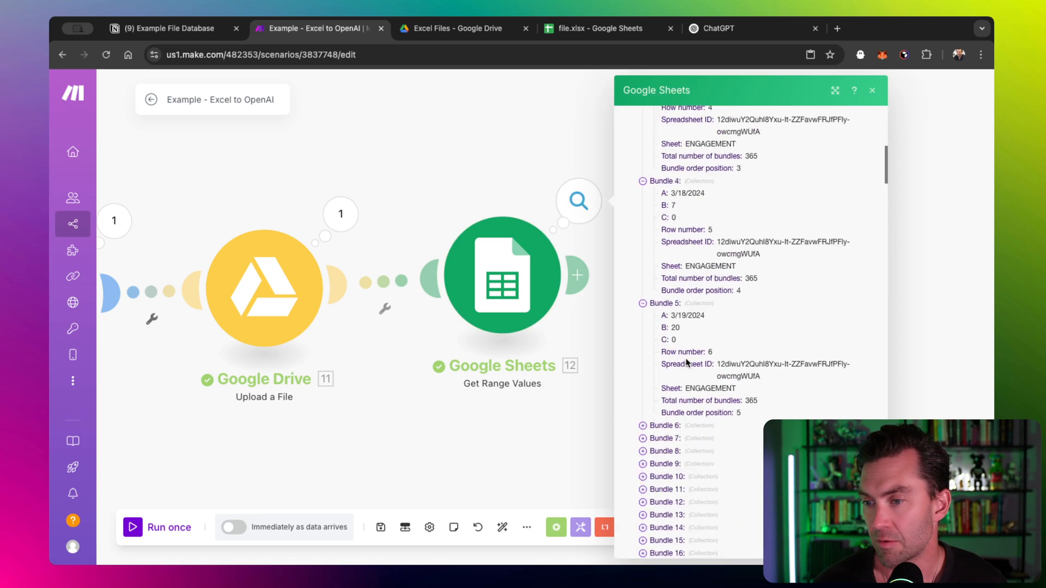
scroll(down, 3)
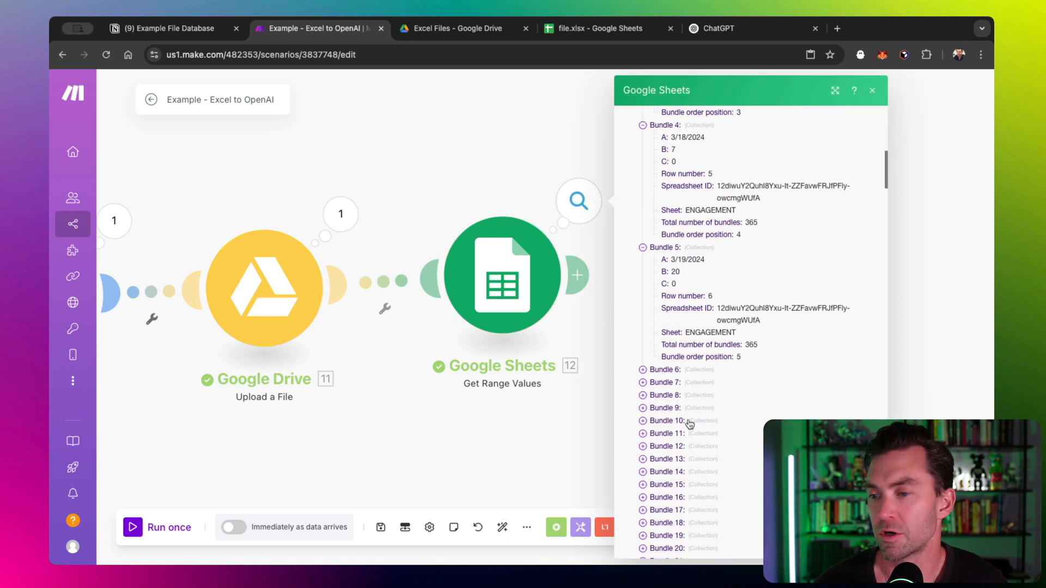
click(872, 89)
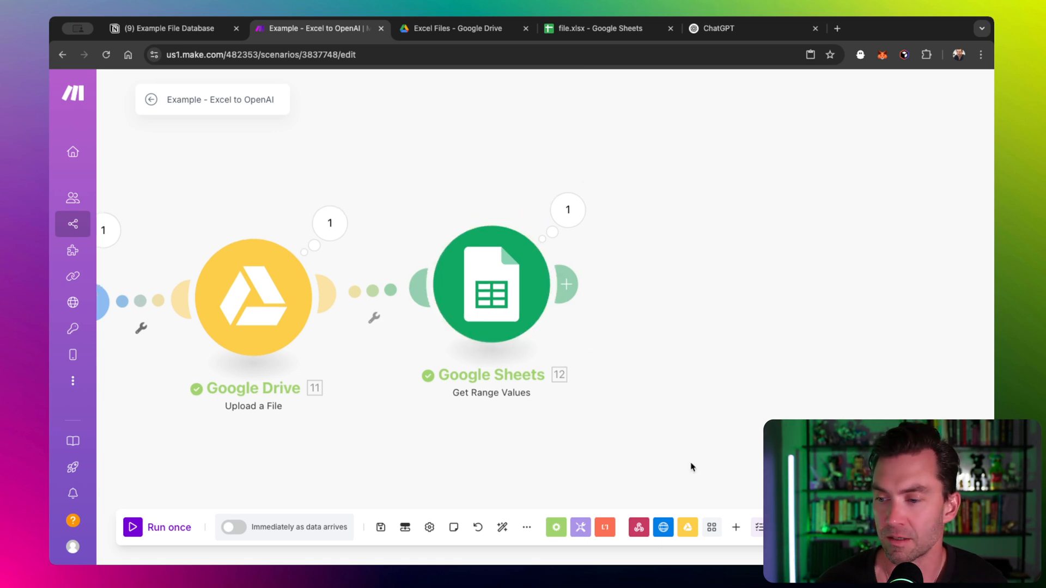
- Choose OpenAI from the add-module list to create a completion step
click(736, 527)
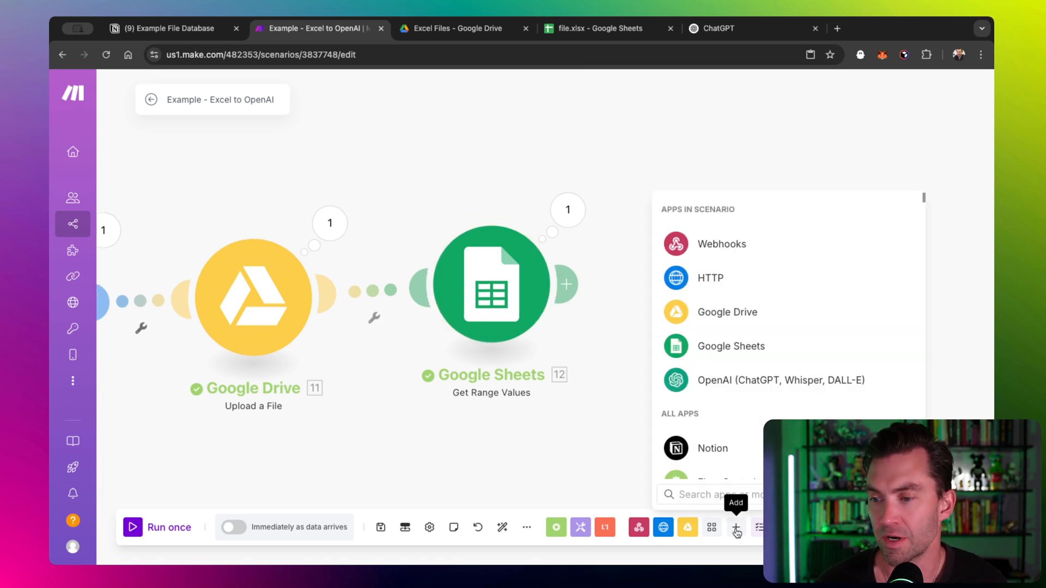
click(781, 381)
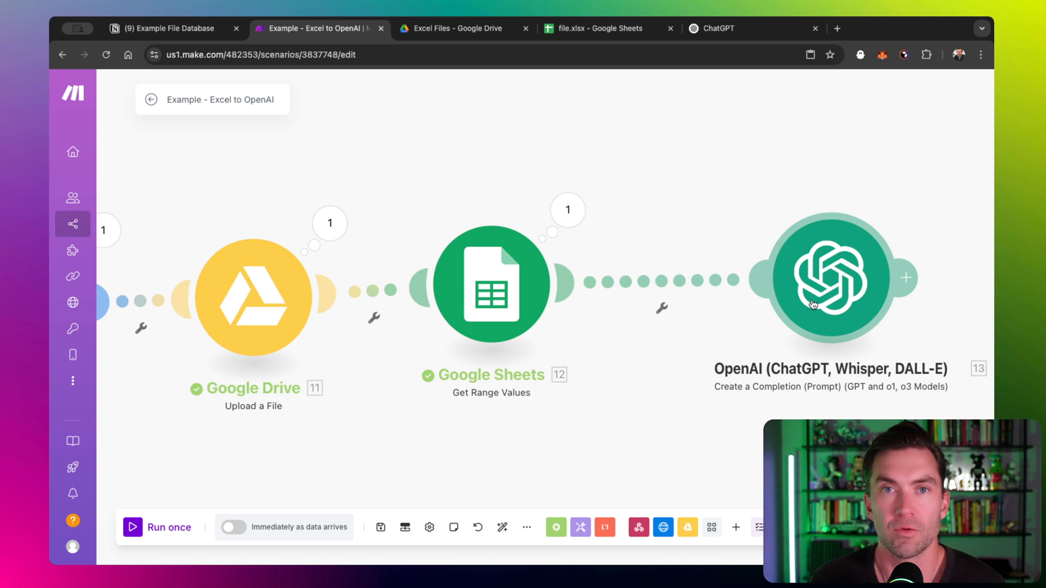
mouse_move(616, 439)
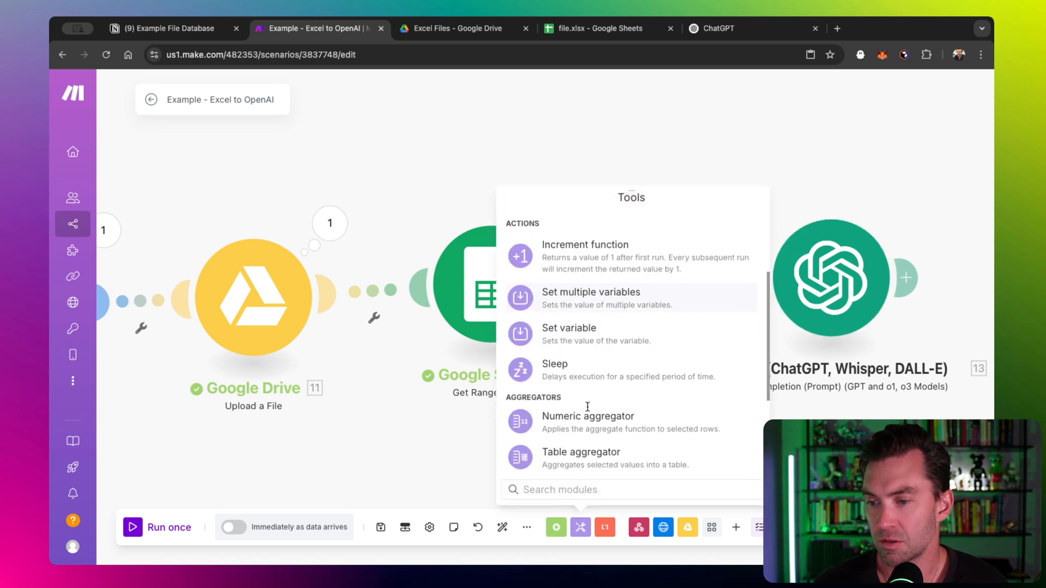
- Add a Table aggregator over Google Sheets [12] columns A, B, C, tab-separated, new-row rows
scroll(down, 3)
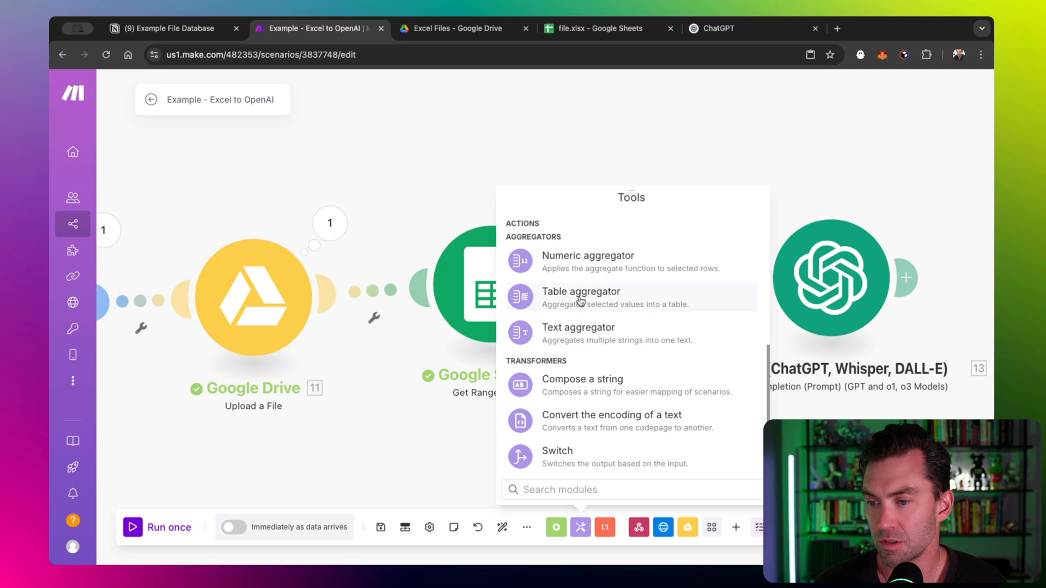
click(580, 291)
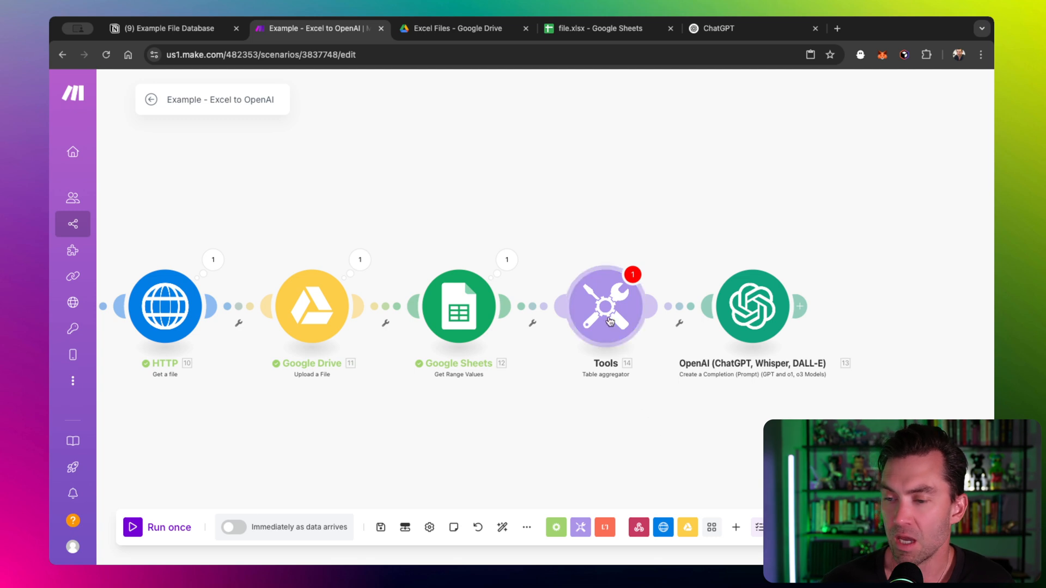
click(605, 305)
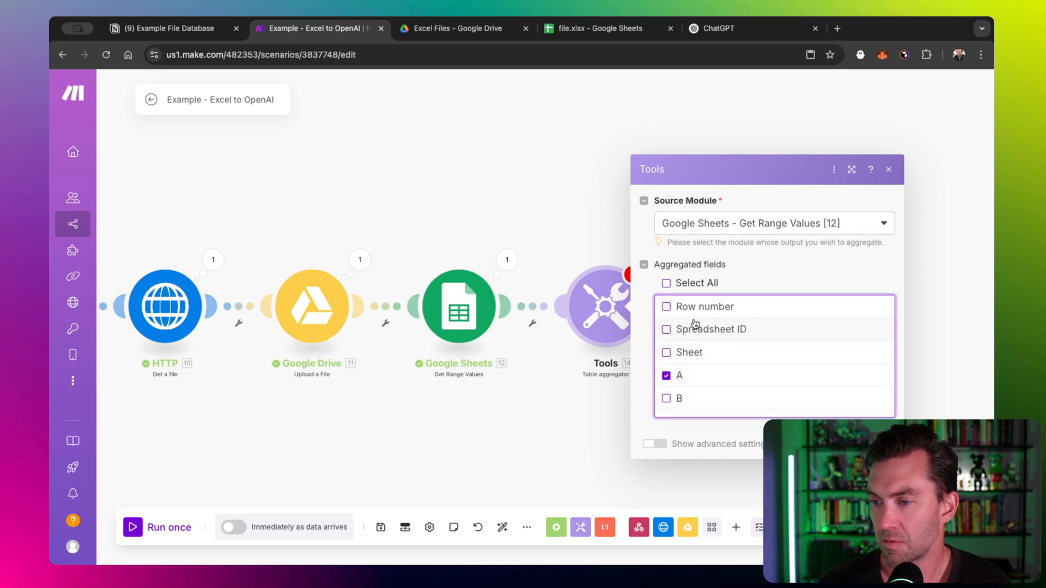
click(666, 384)
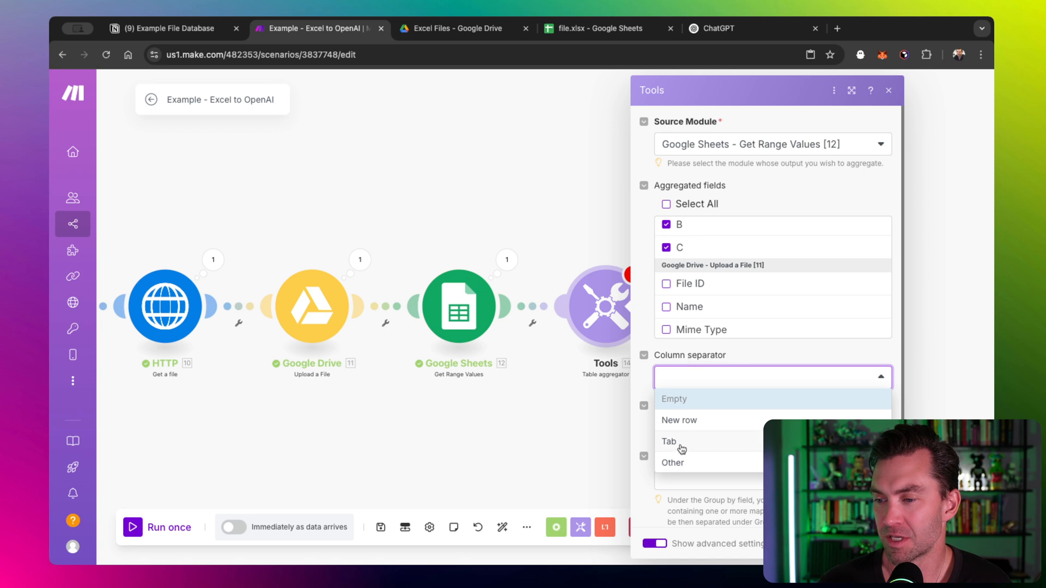
click(668, 441)
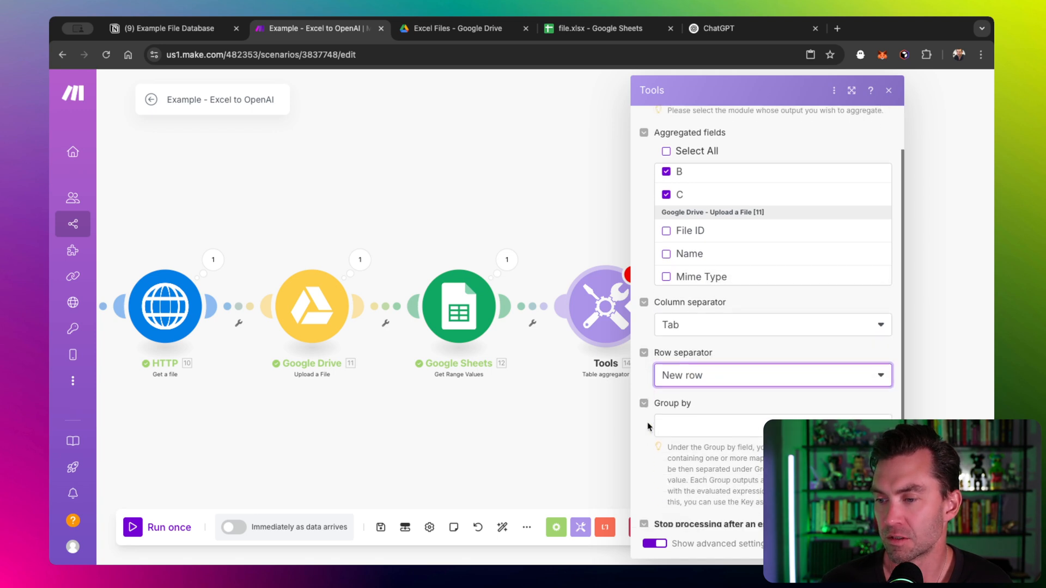
scroll(down, 3)
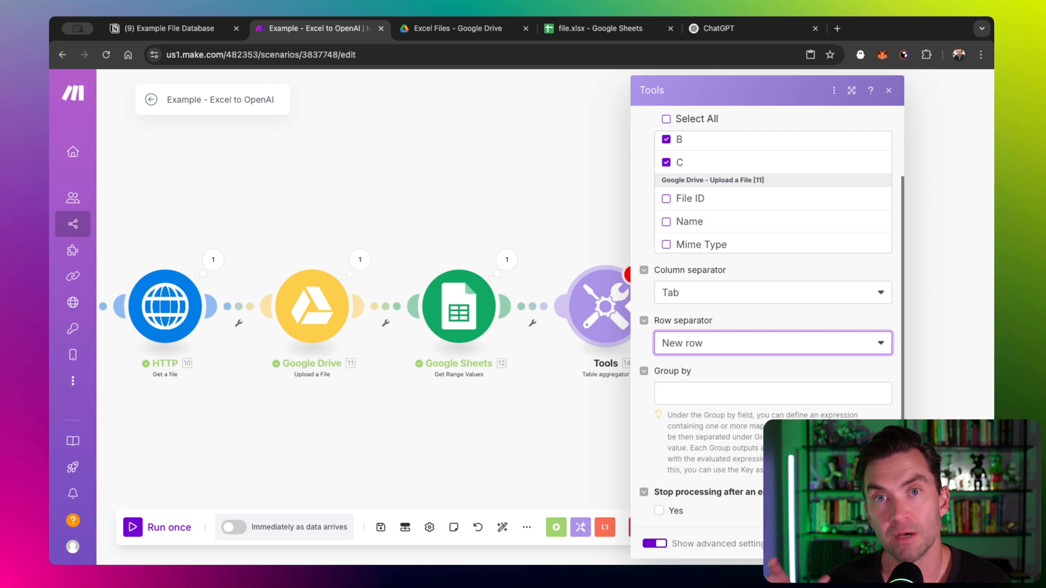
click(888, 90)
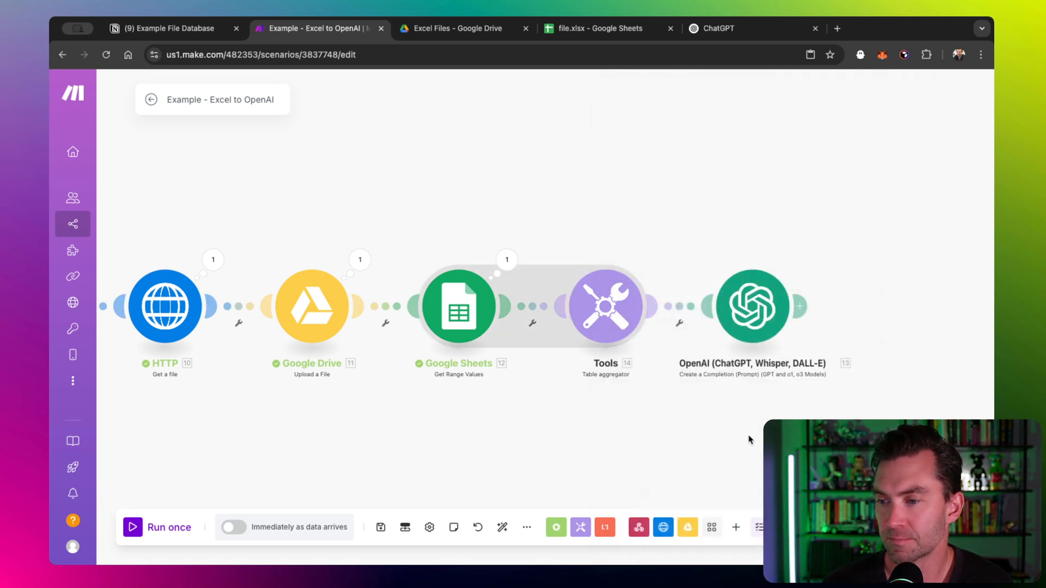
mouse_move(573, 326)
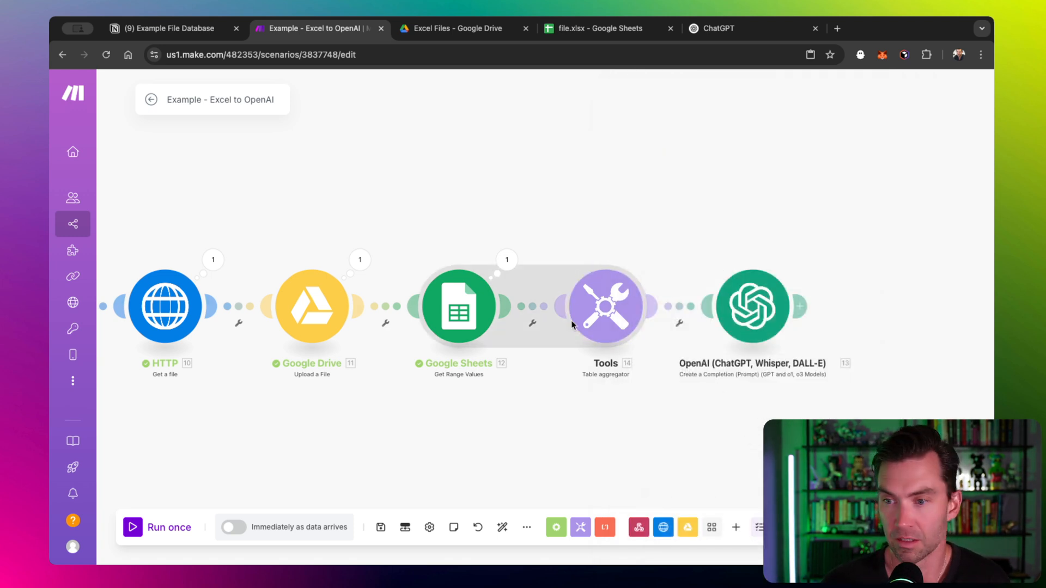
mouse_move(428, 302)
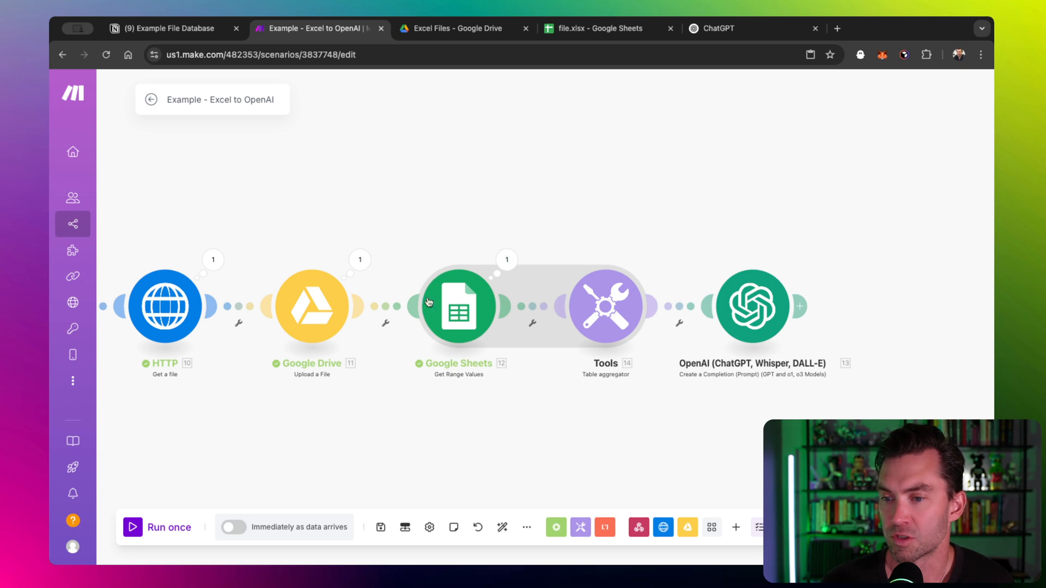
mouse_move(464, 350)
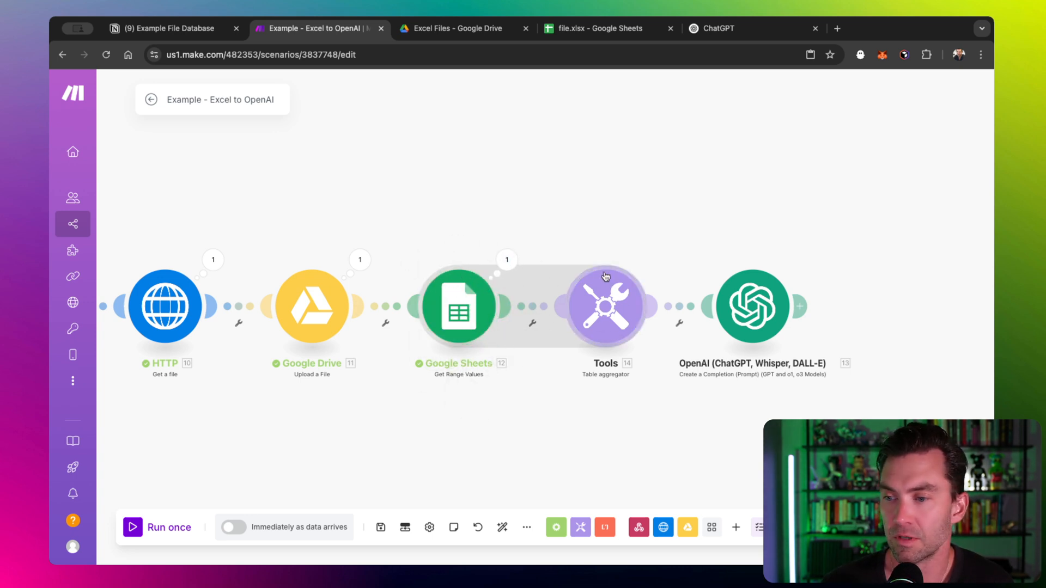
mouse_move(752, 306)
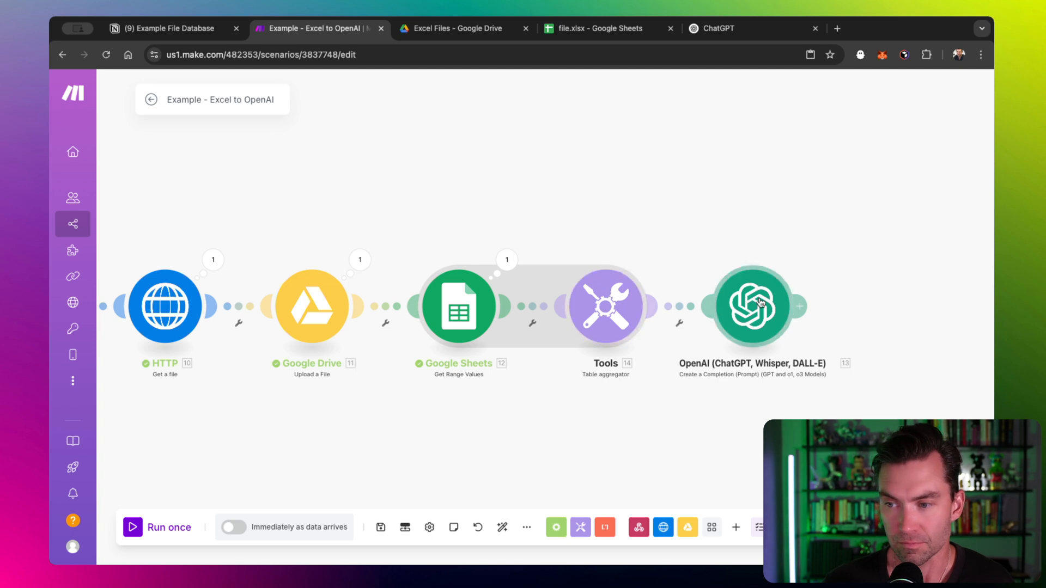
mouse_move(755, 317)
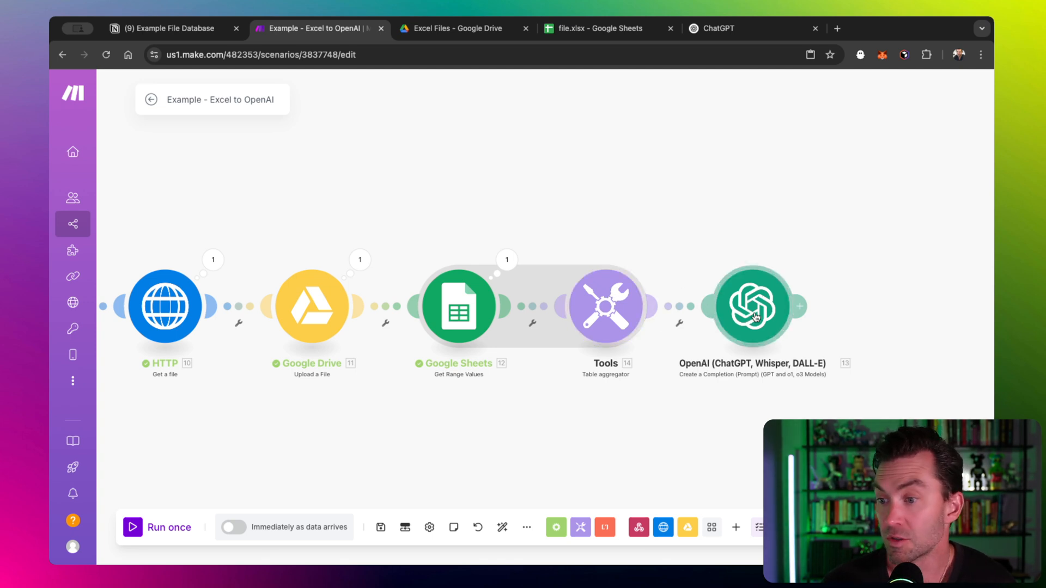
- Switch the OpenAI module to o3-mini and add a User-role prompt message
click(753, 306)
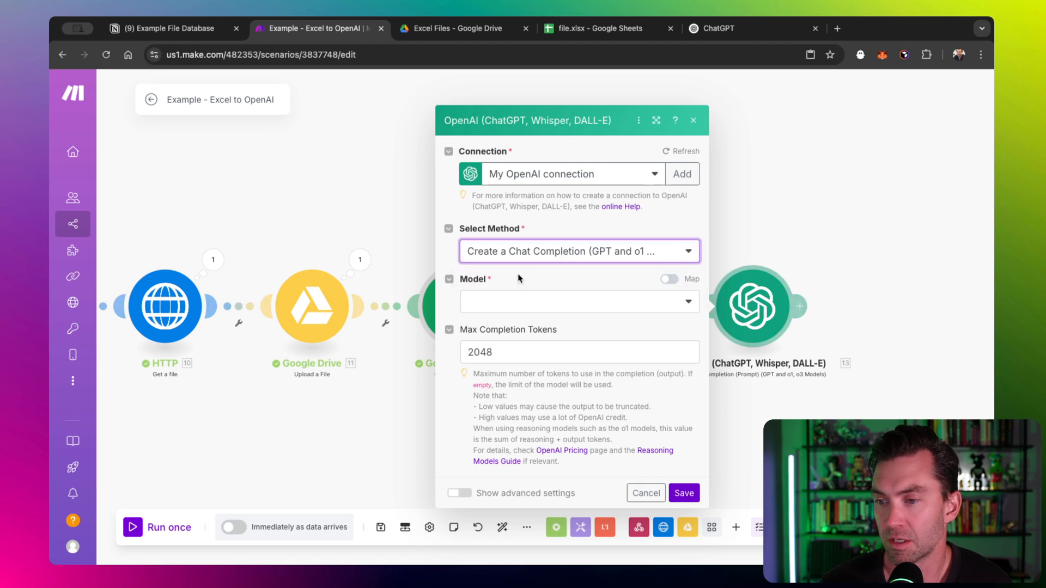
mouse_move(518, 119)
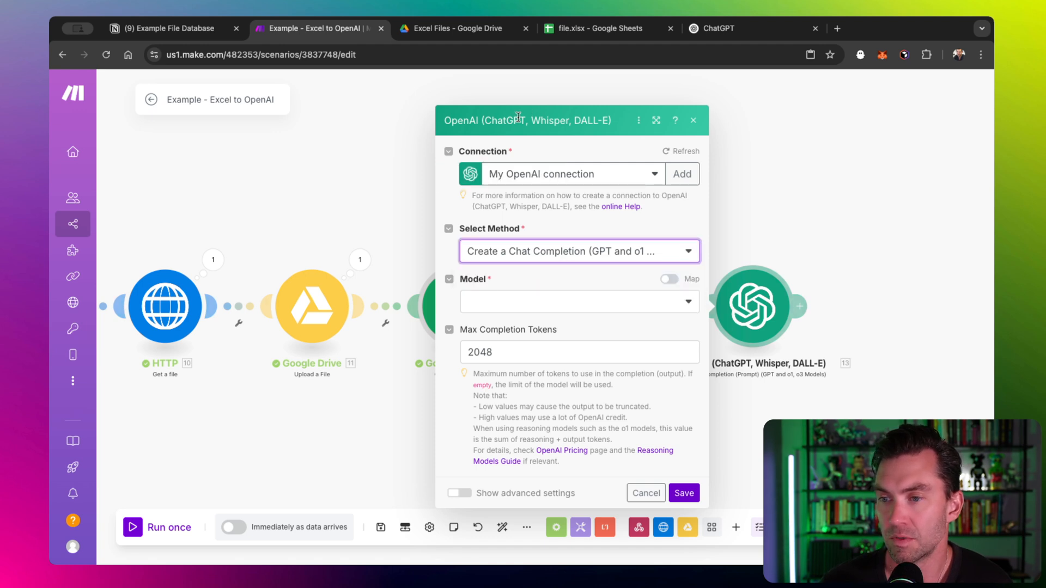
click(579, 301)
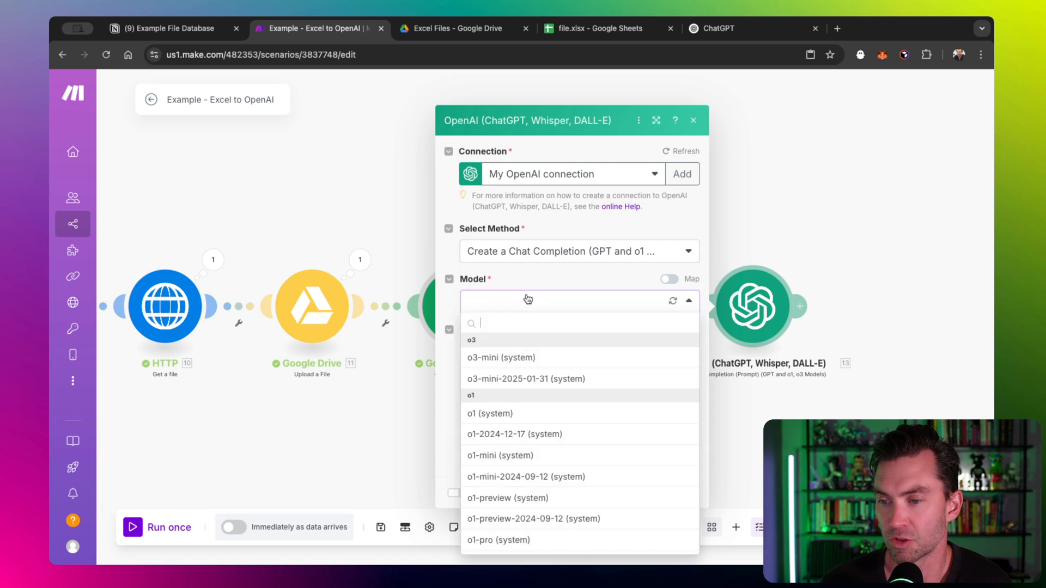
mouse_move(538, 367)
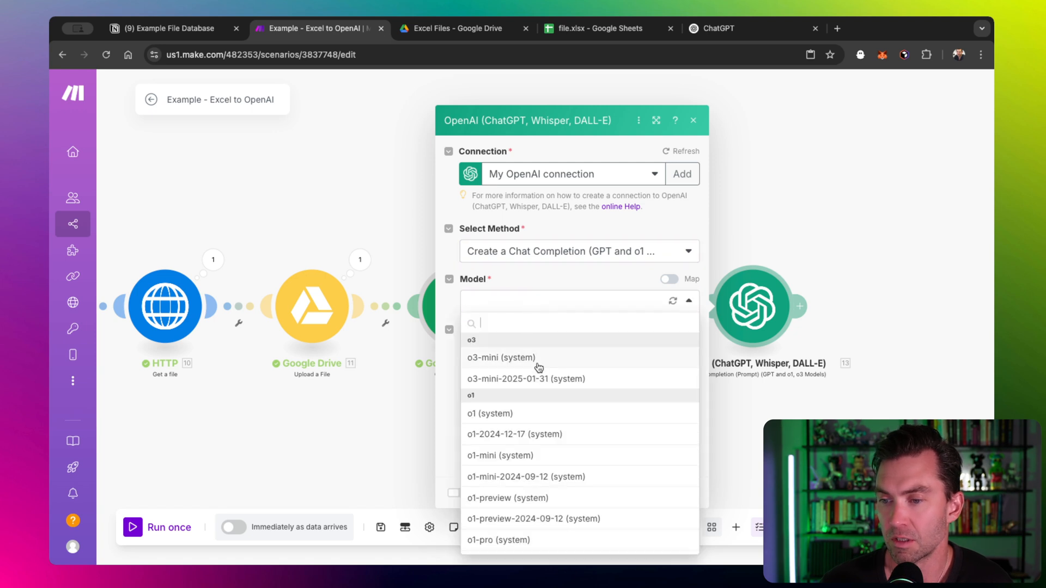
mouse_move(538, 364)
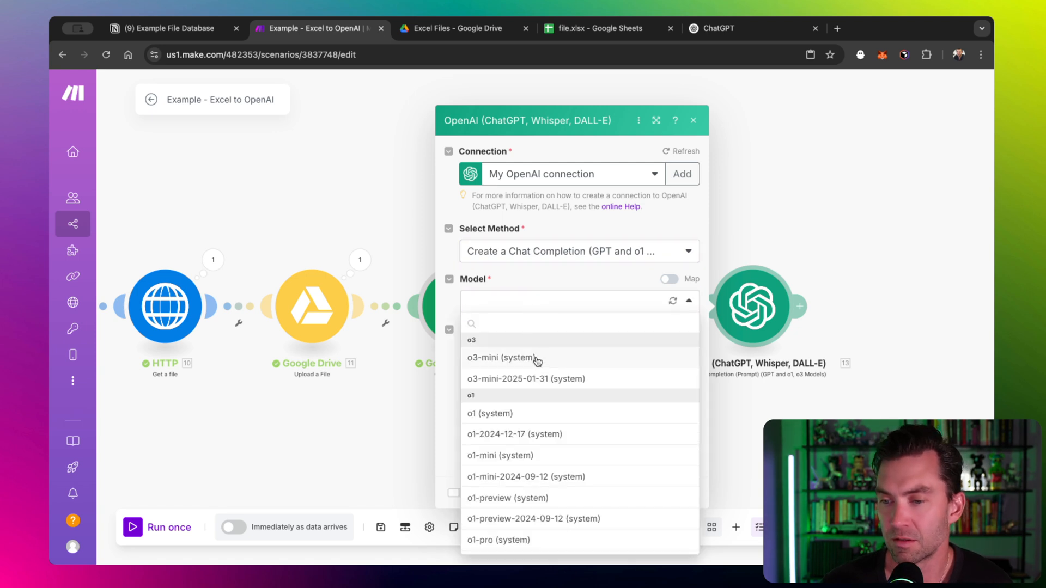
click(514, 358)
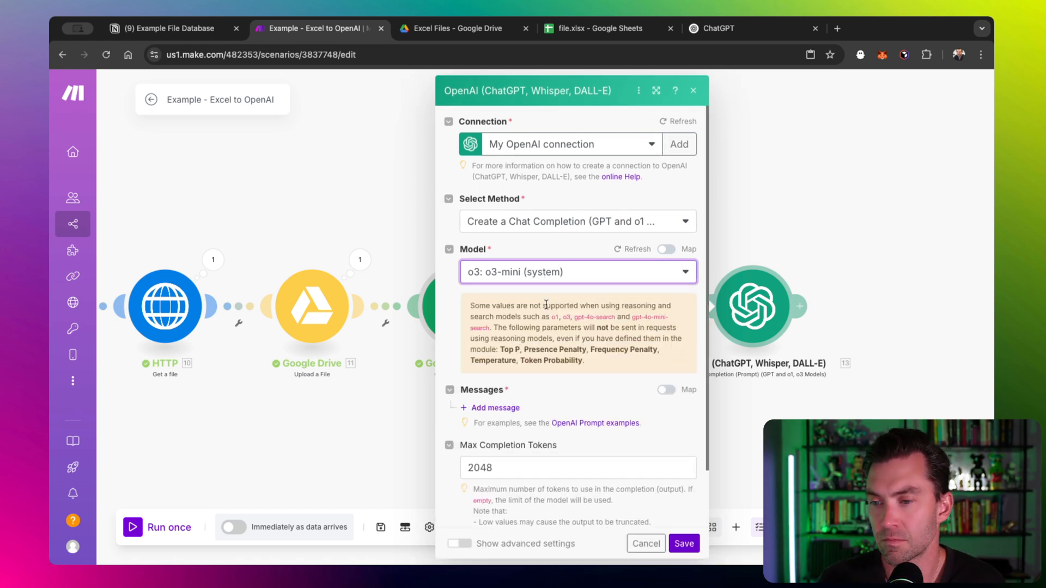
scroll(down, 3)
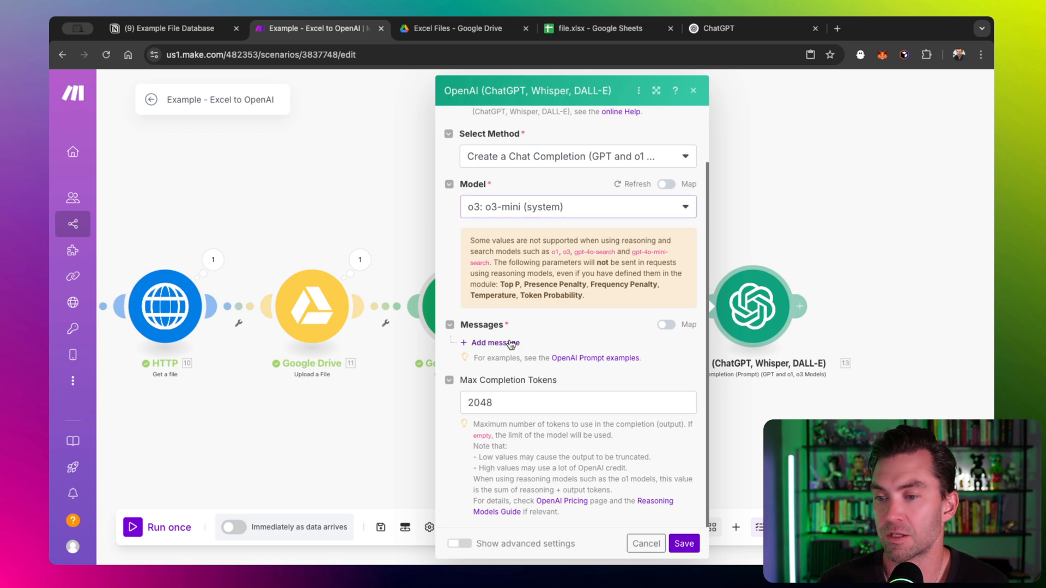
click(491, 342)
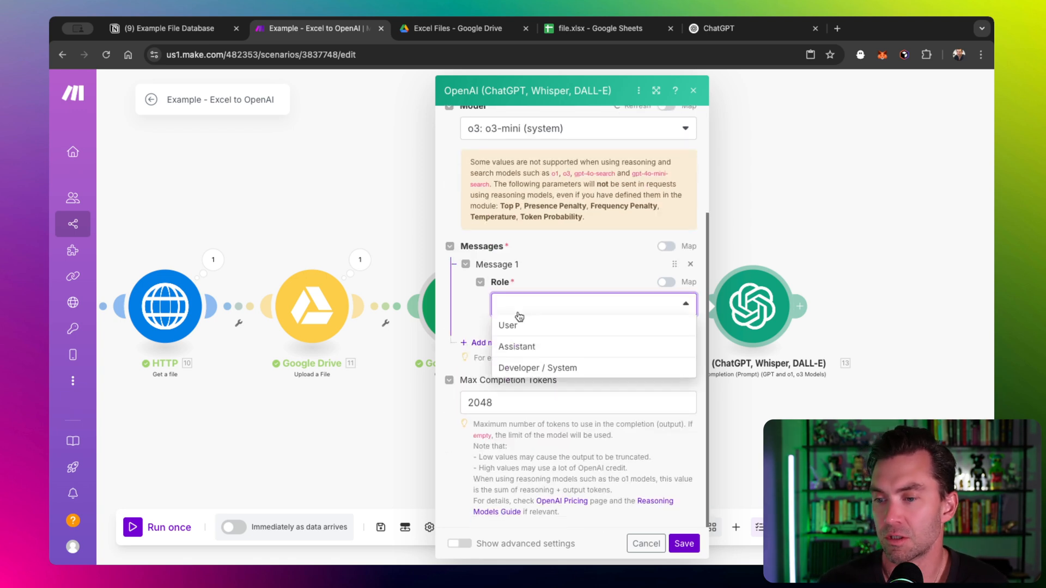
click(508, 324)
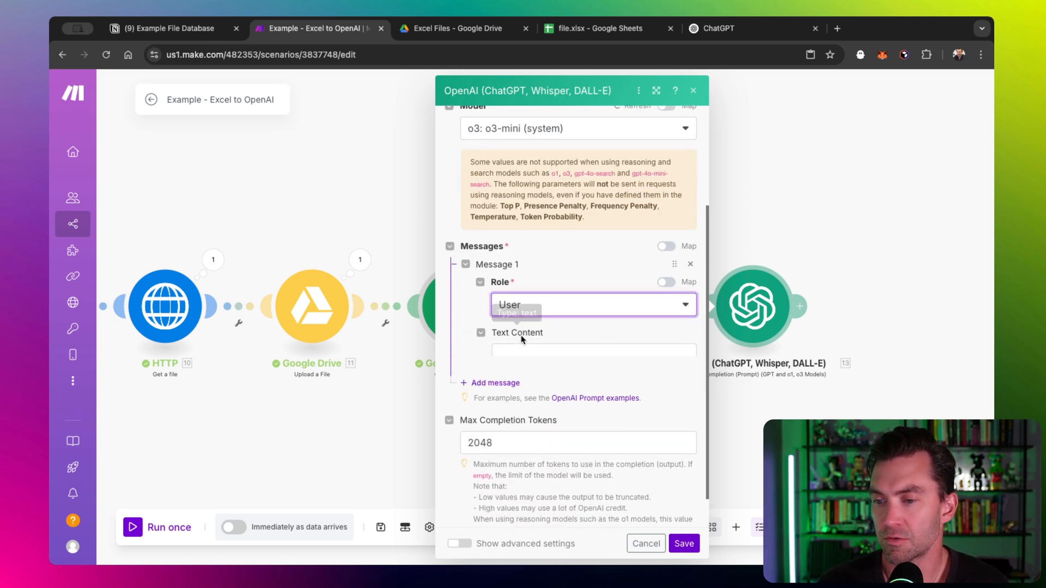
- Write the impression-trends prompt ending 'Here is the data:', then trigger Notion's Create Report
click(593, 350)
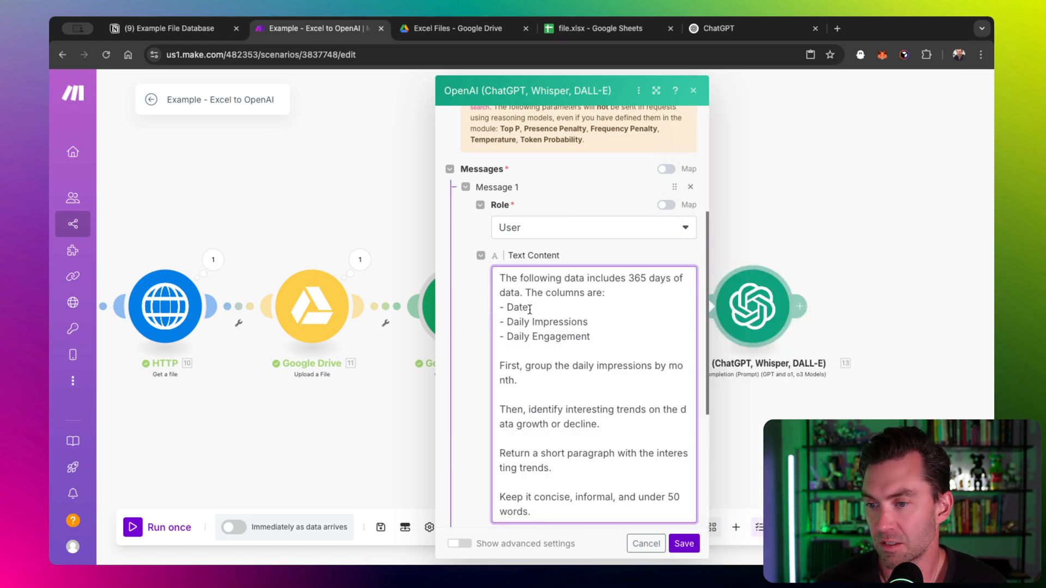
click(657, 90)
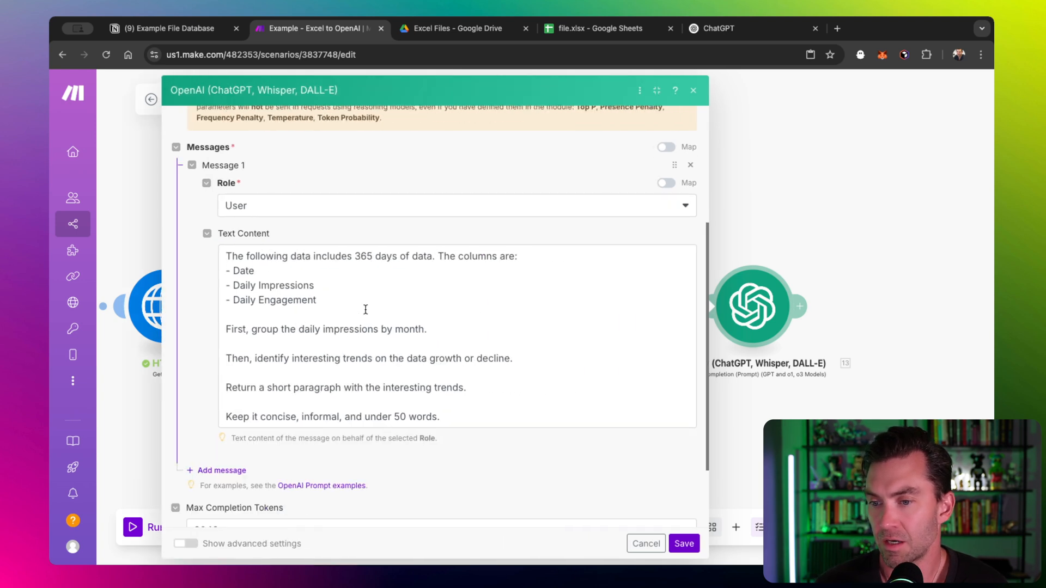
mouse_move(301, 288)
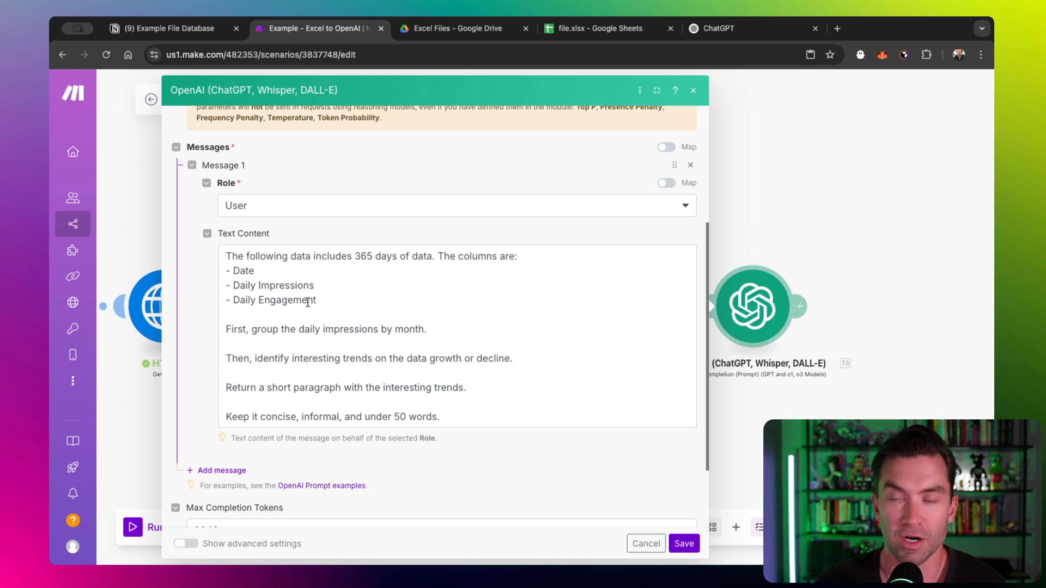
scroll(down, 3)
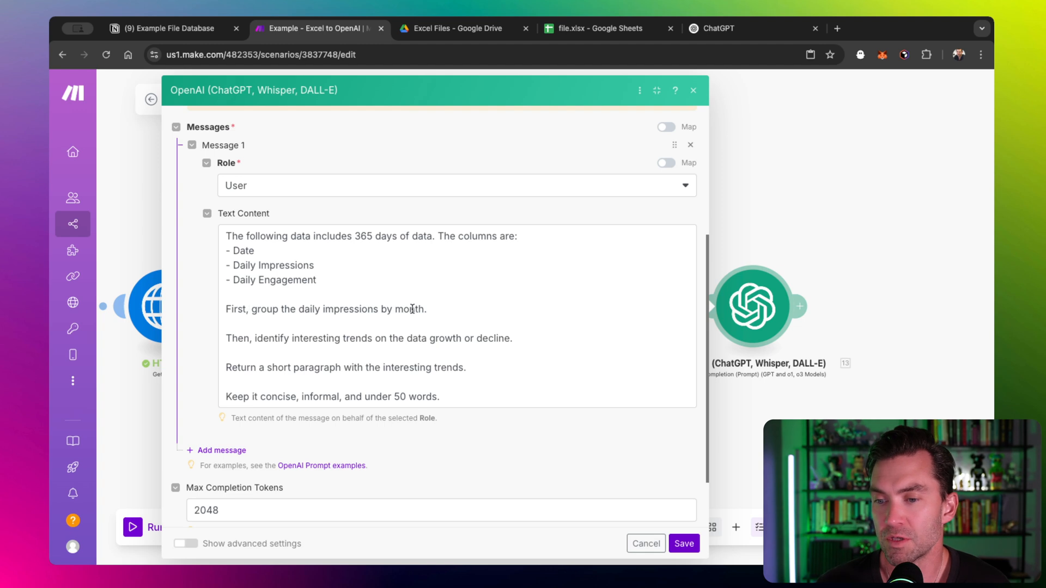
mouse_move(443, 328)
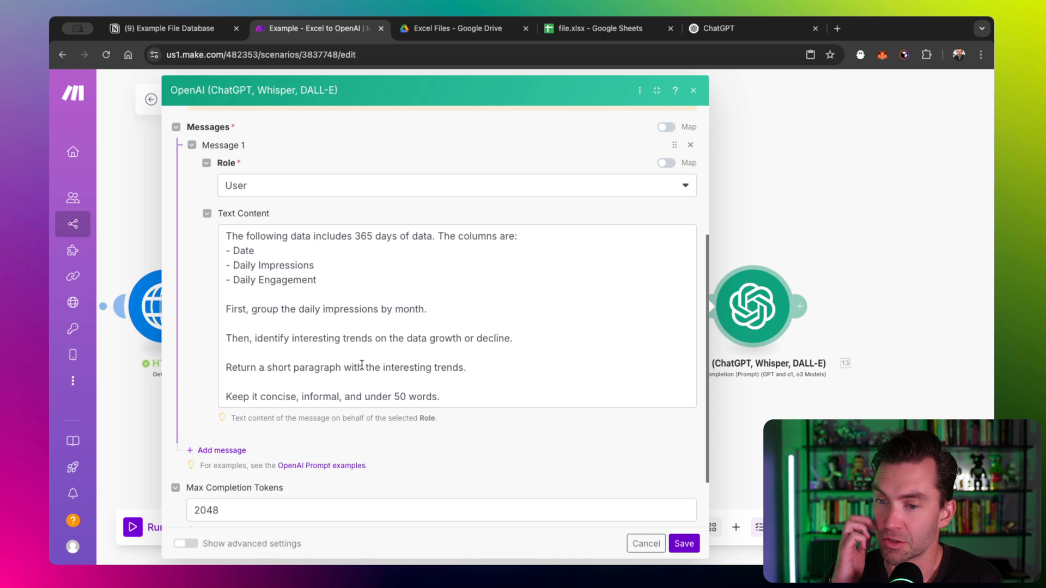
scroll(down, 3)
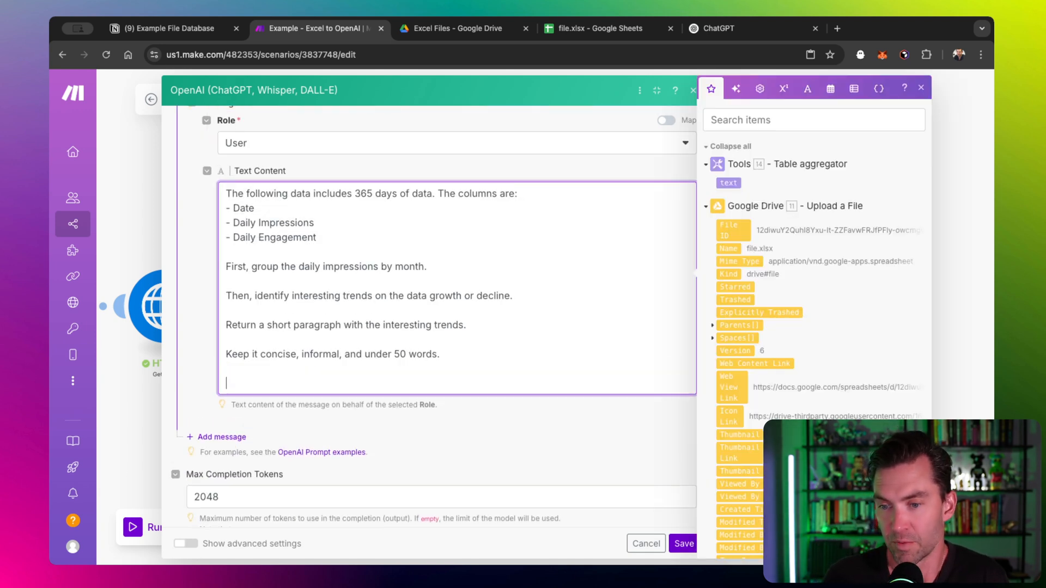
text(Here is)
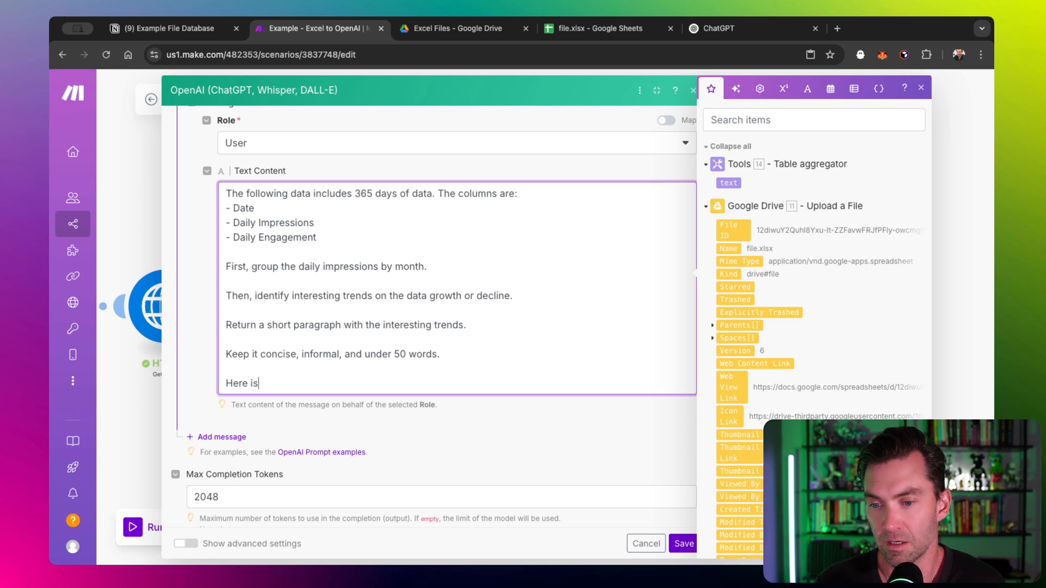
text(the data:)
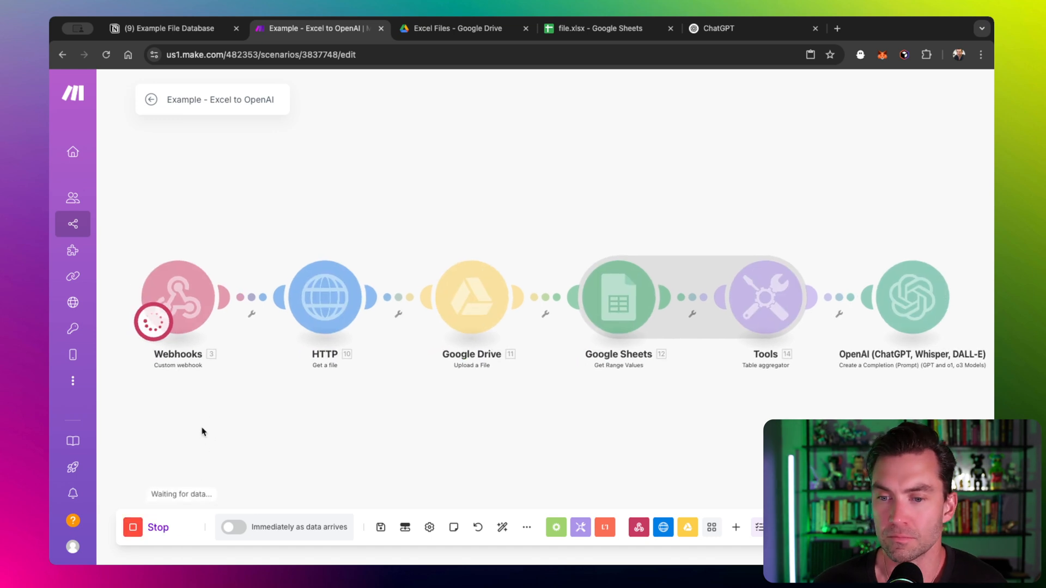
mouse_move(222, 279)
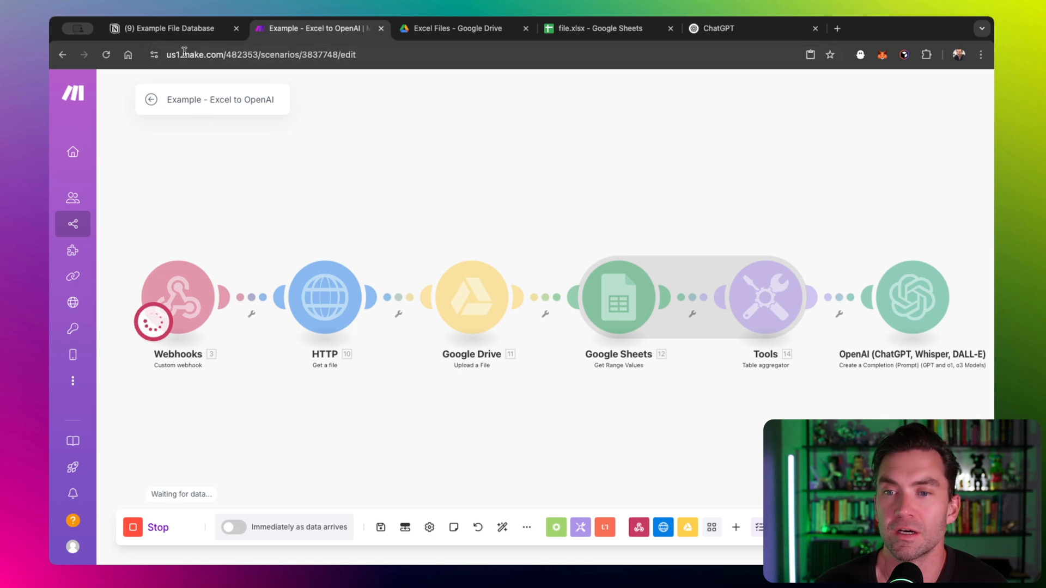
click(167, 27)
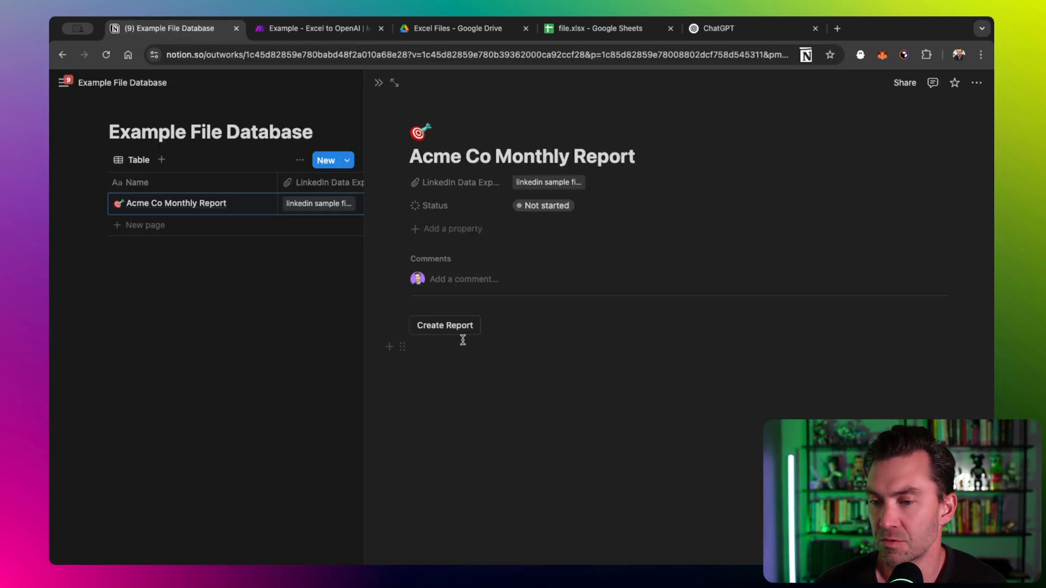
click(444, 325)
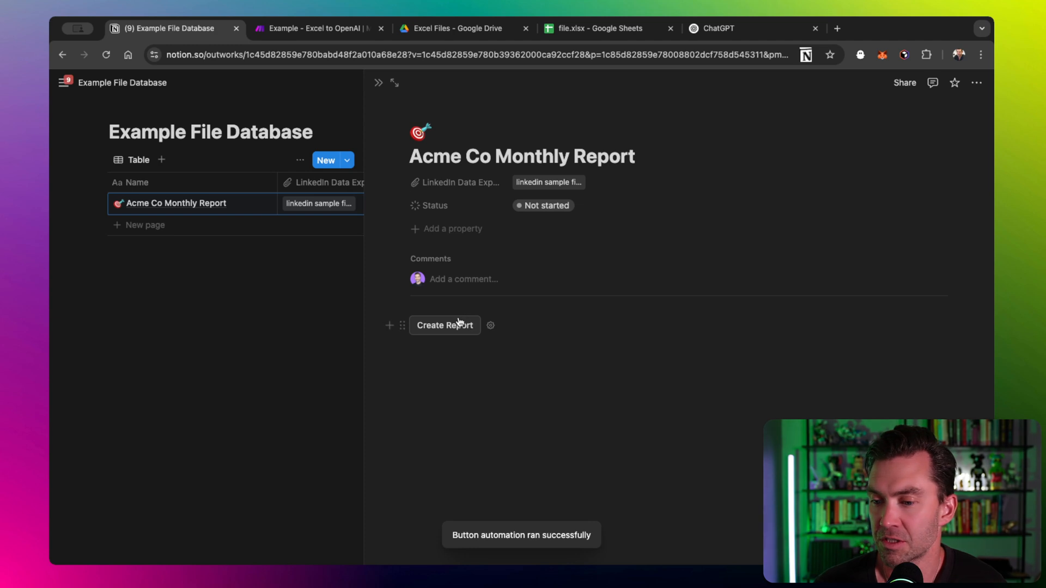
- Return to the Make tab to watch the triggered scenario run
click(314, 28)
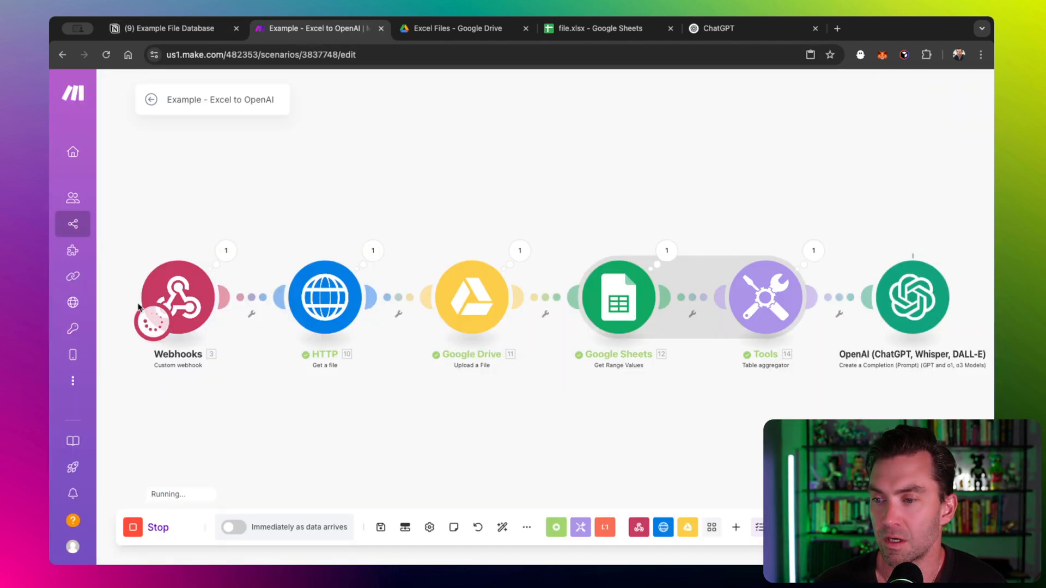
mouse_move(244, 294)
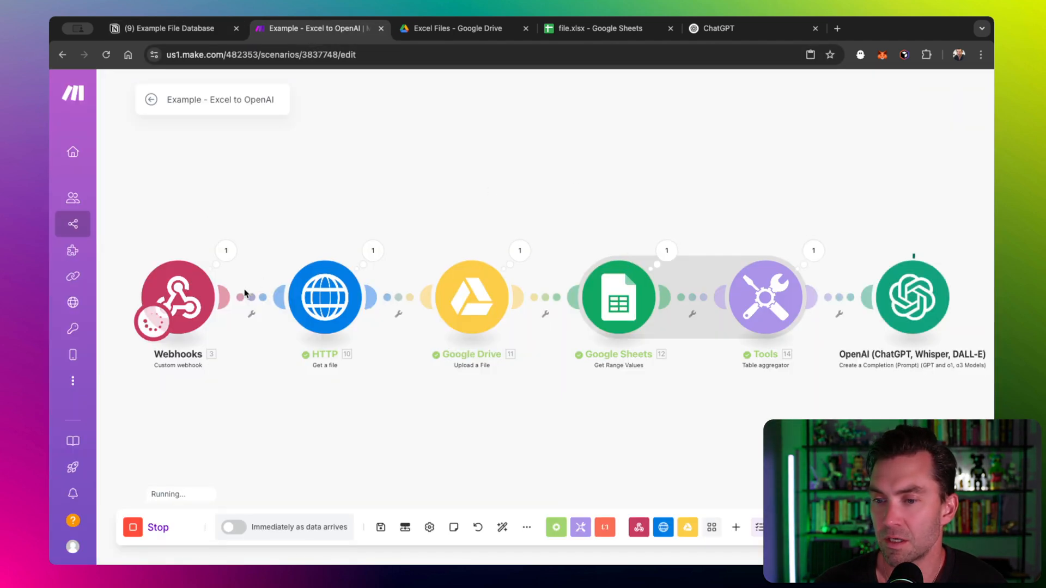
mouse_move(360, 327)
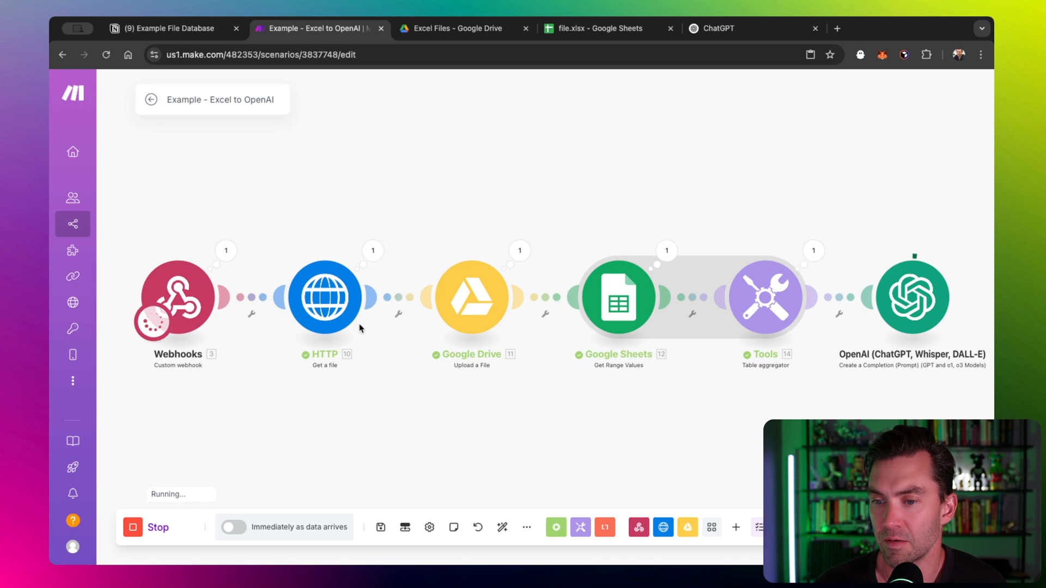
mouse_move(476, 322)
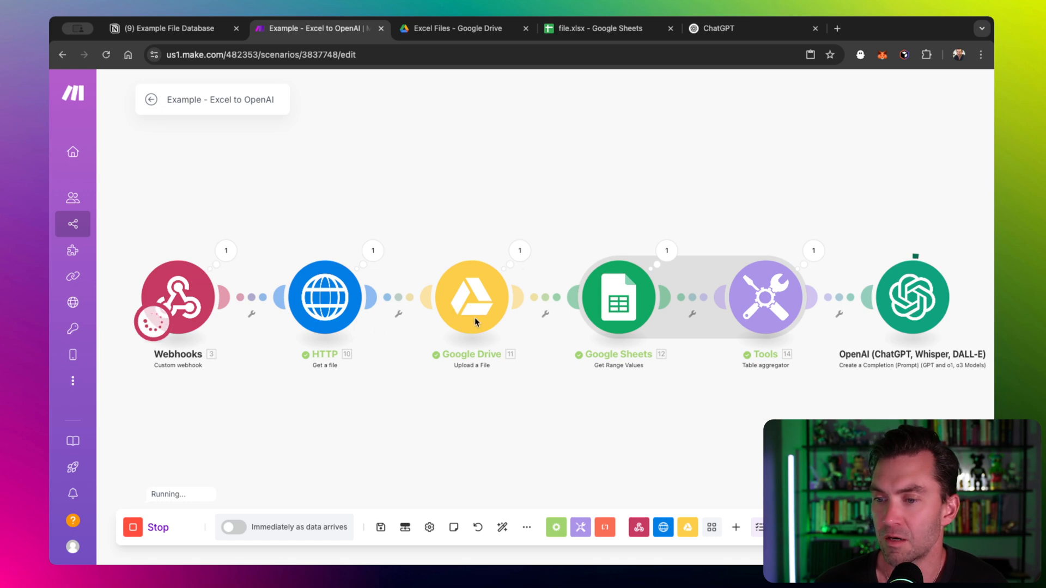
mouse_move(613, 273)
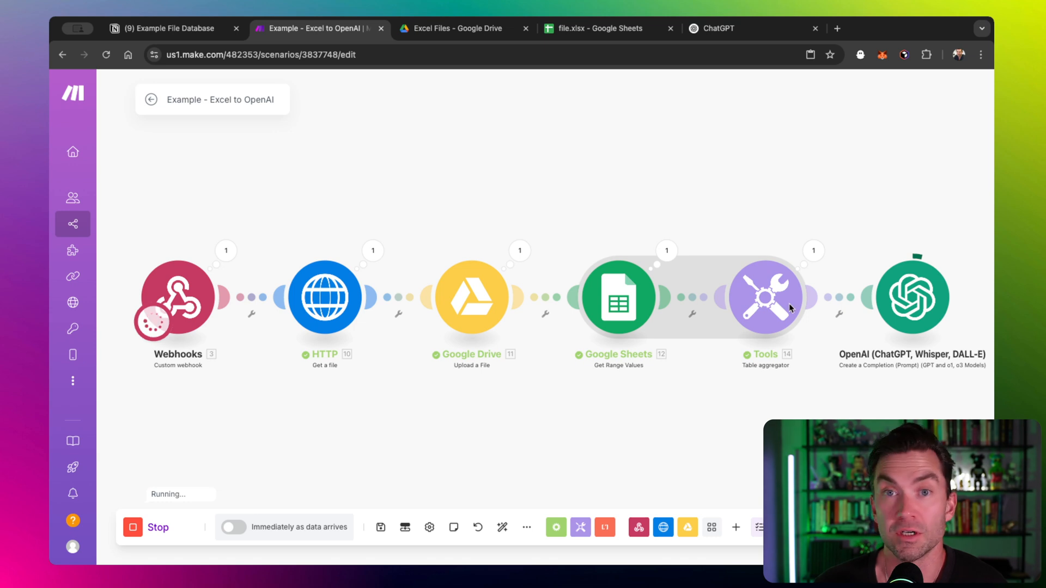
mouse_move(904, 326)
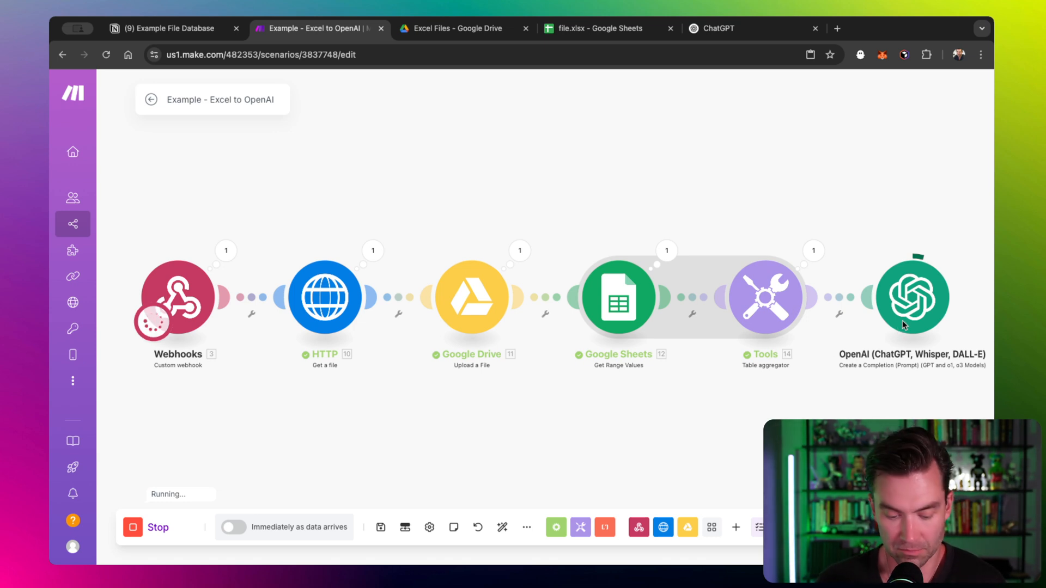
mouse_move(822, 200)
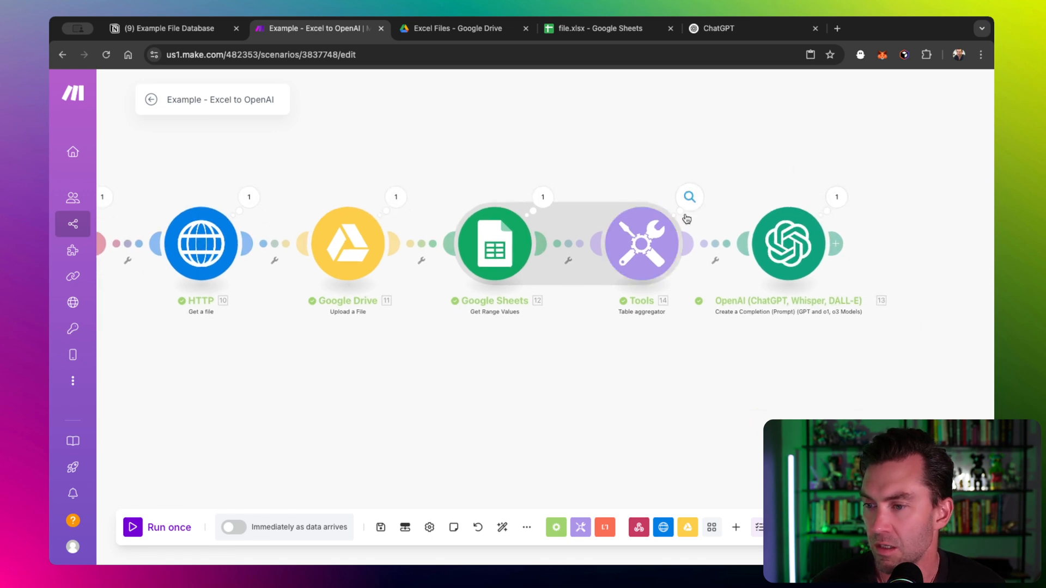
- Review the Table aggregator's run output by scrolling through its results
click(640, 242)
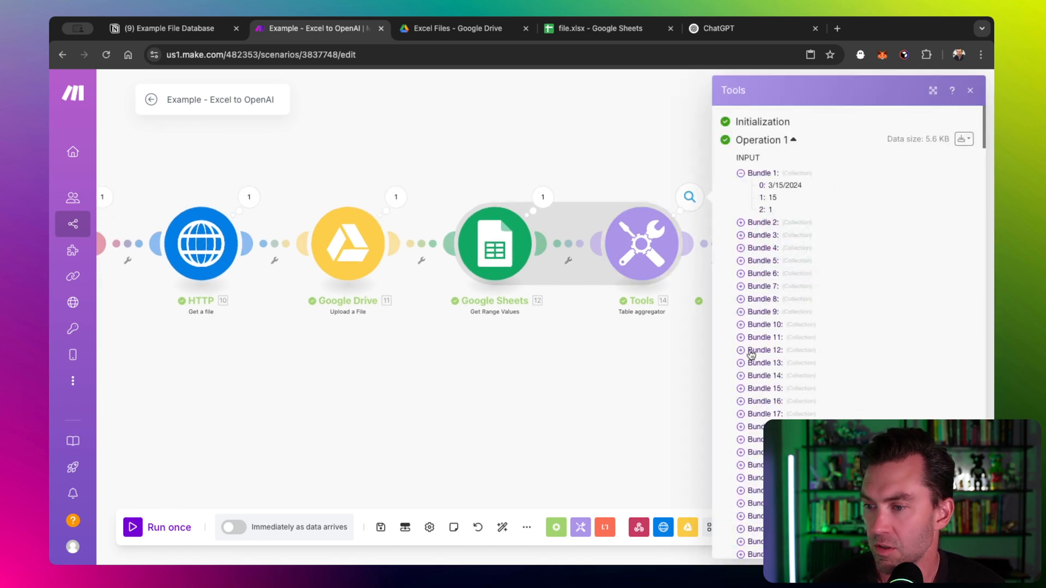
scroll(down, 3)
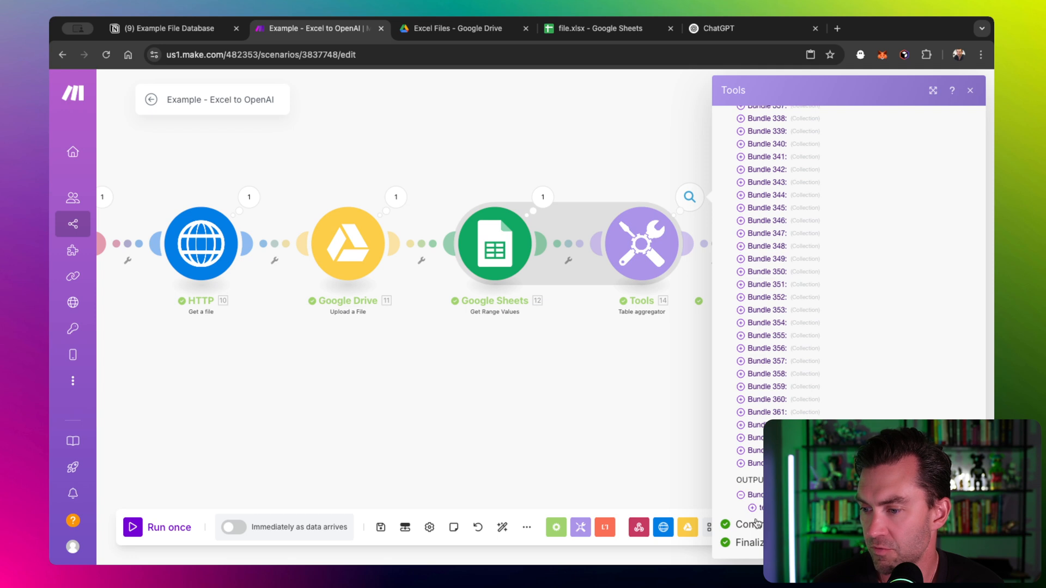
scroll(down, 3)
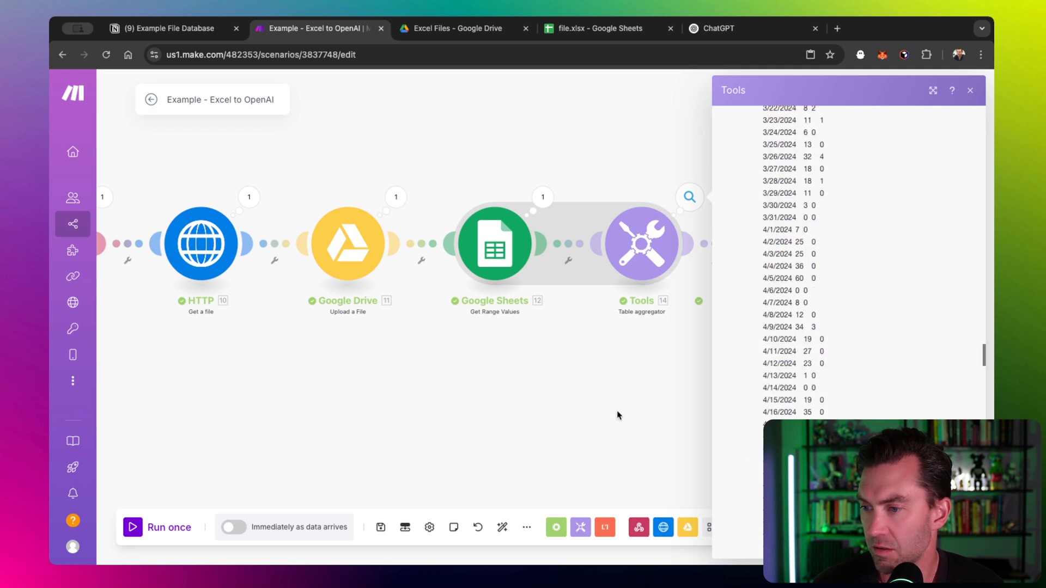
scroll(up, 3)
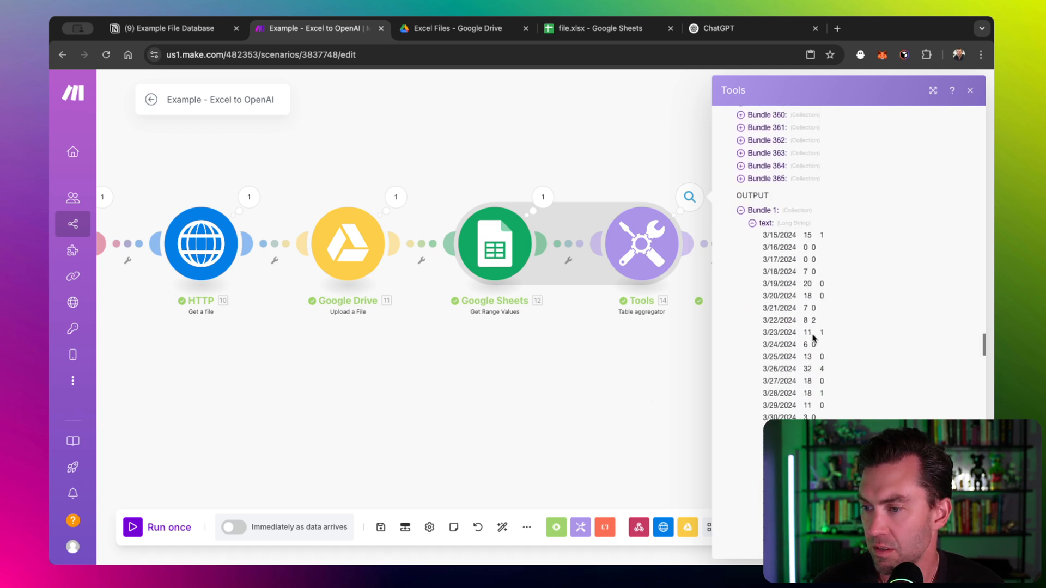
scroll(down, 3)
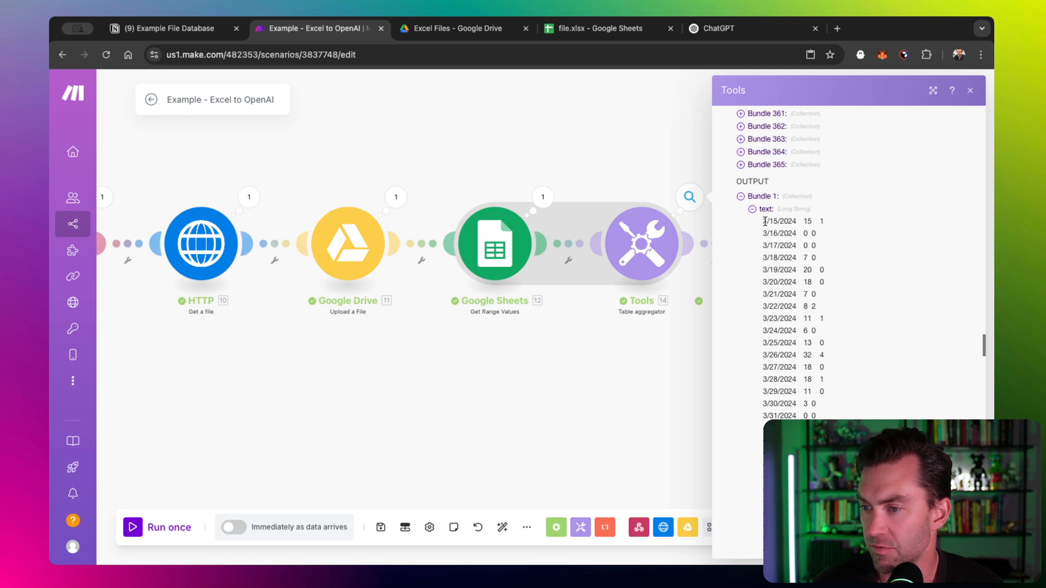
scroll(down, 3)
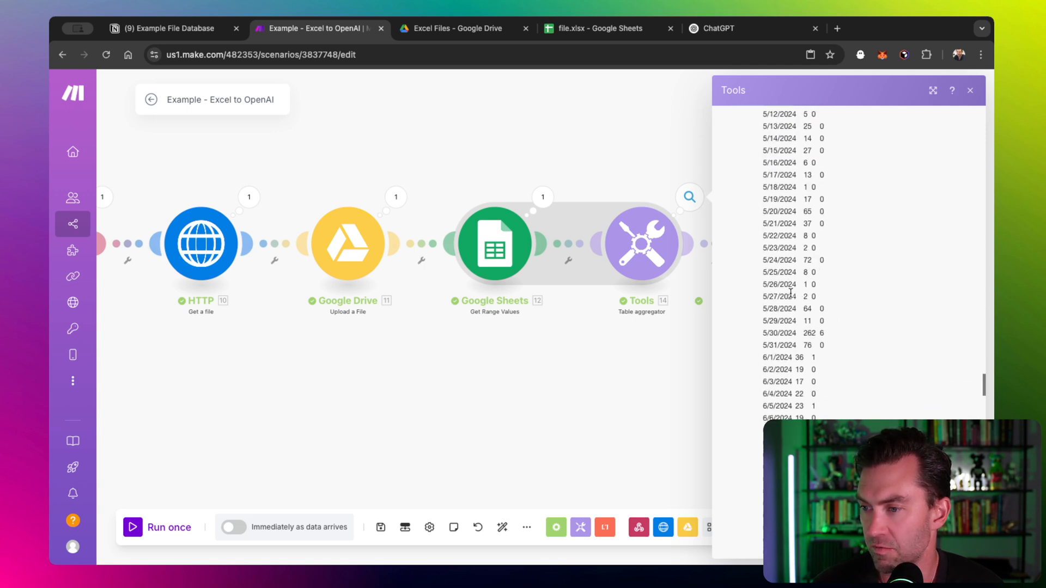
scroll(down, 3)
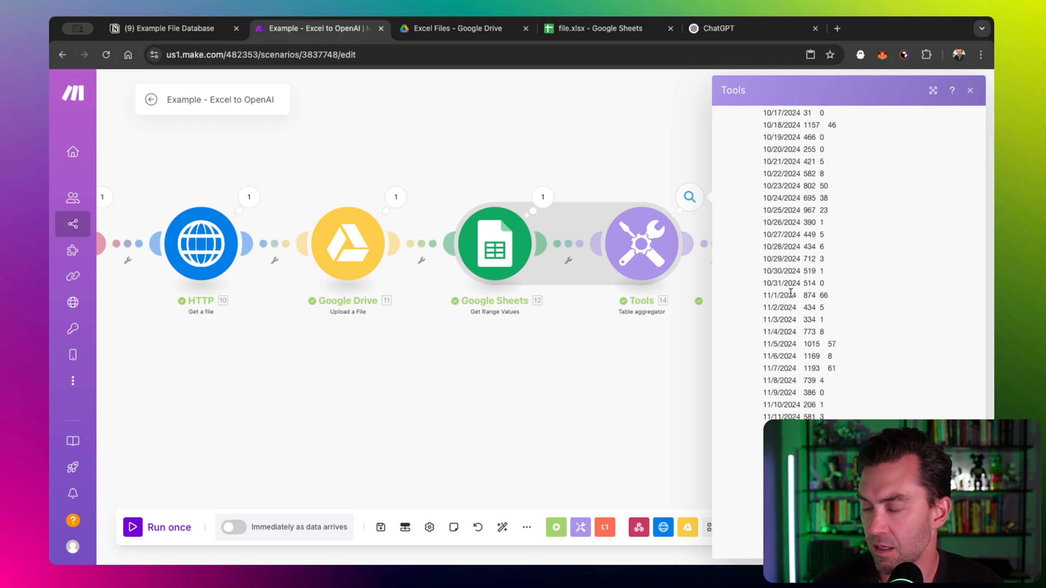
scroll(down, 3)
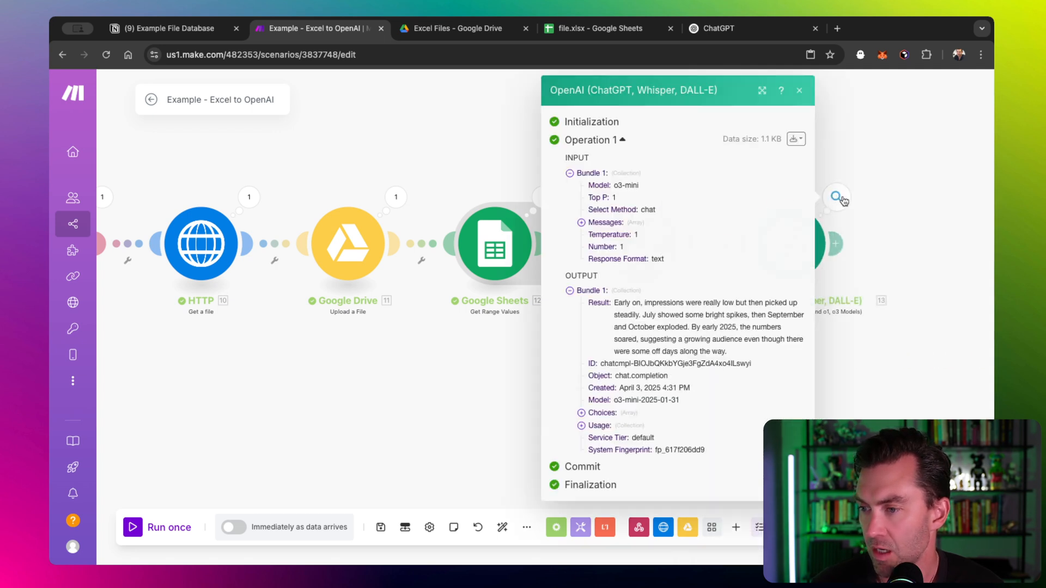
- Expand the OpenAI run's Messages > 1 content and read through the data and result
click(580, 222)
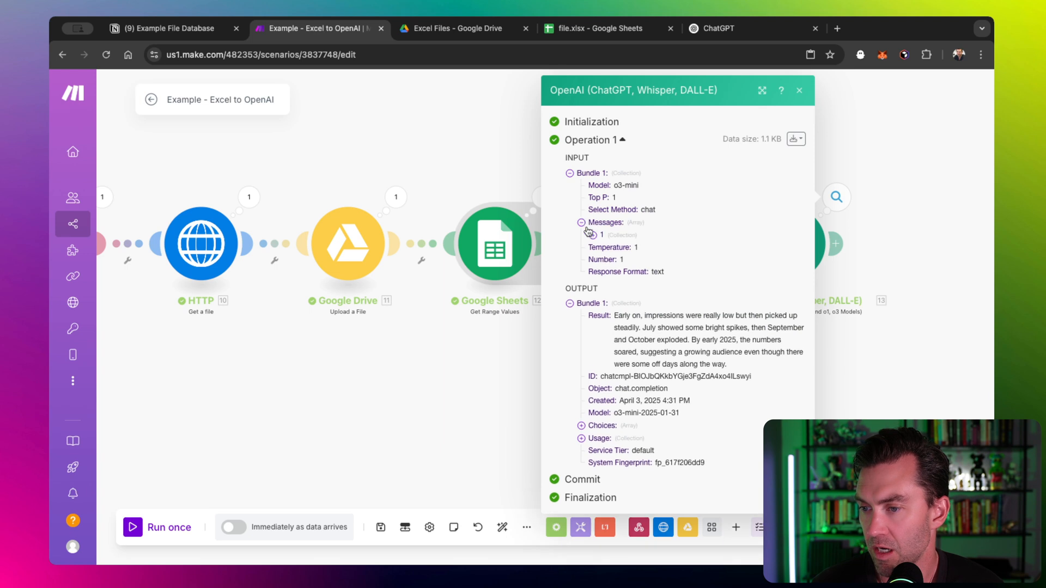
click(580, 235)
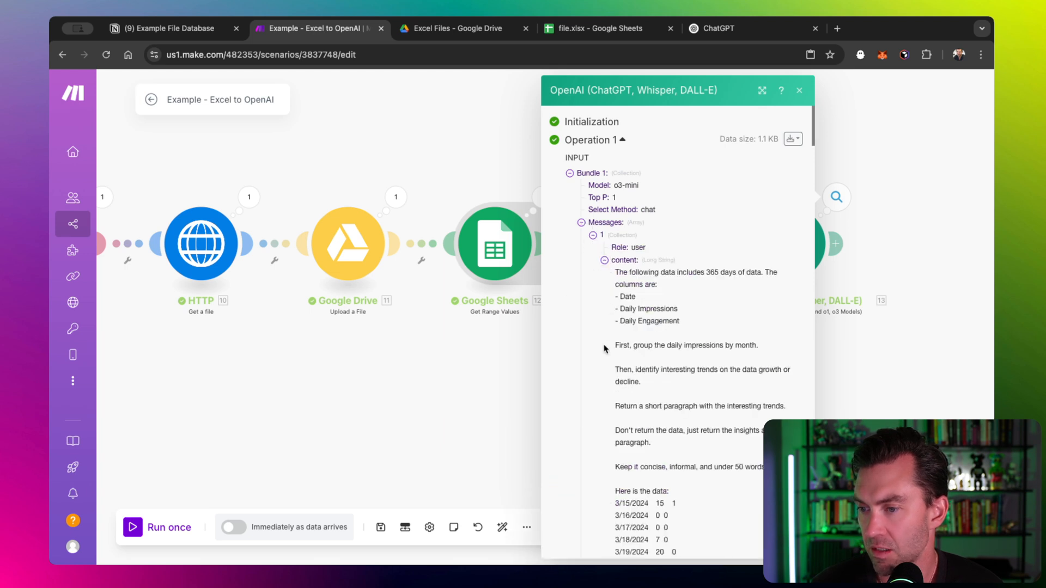
scroll(down, 3)
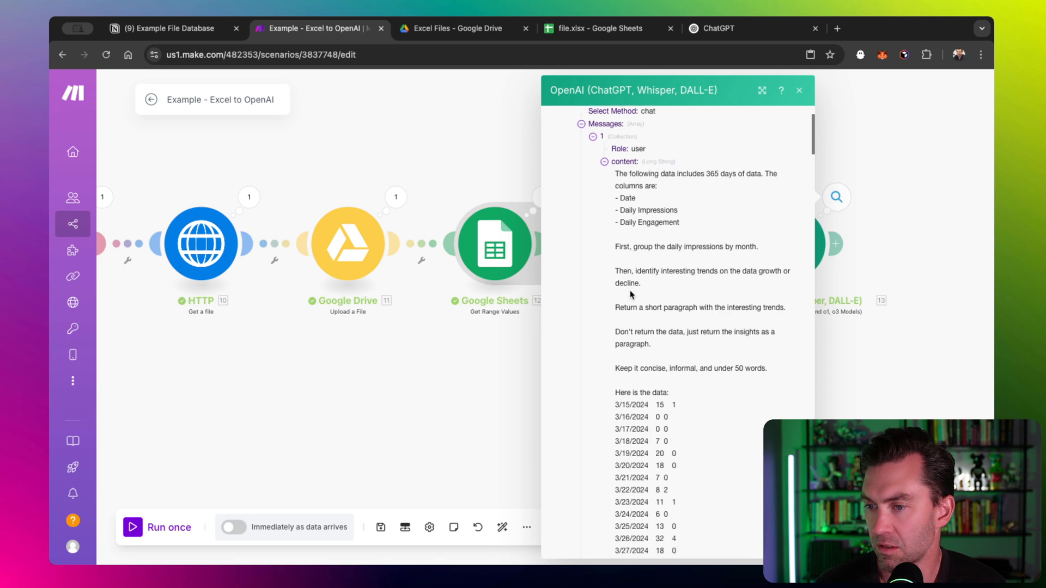
scroll(down, 3)
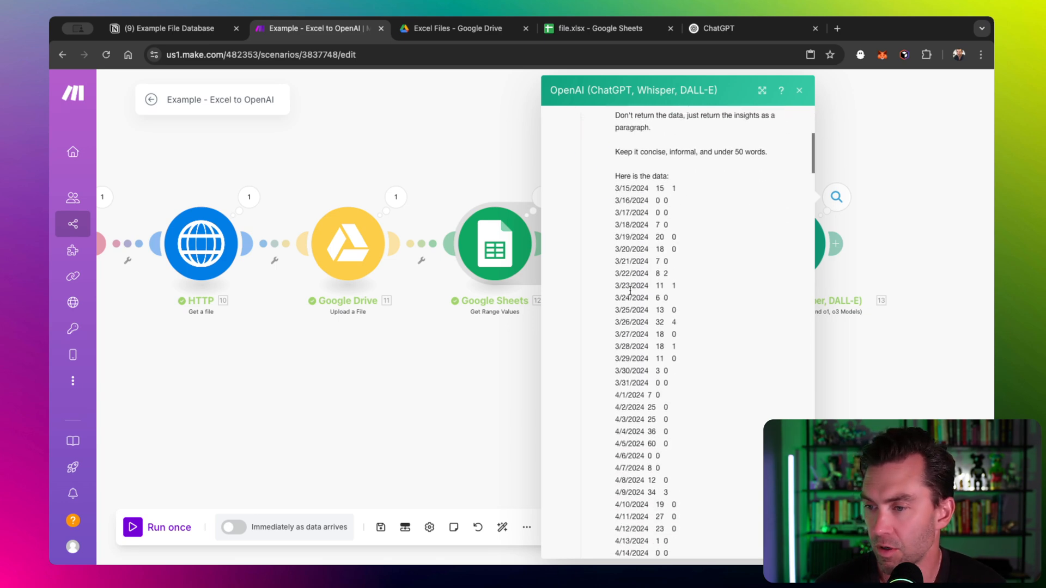
scroll(down, 3)
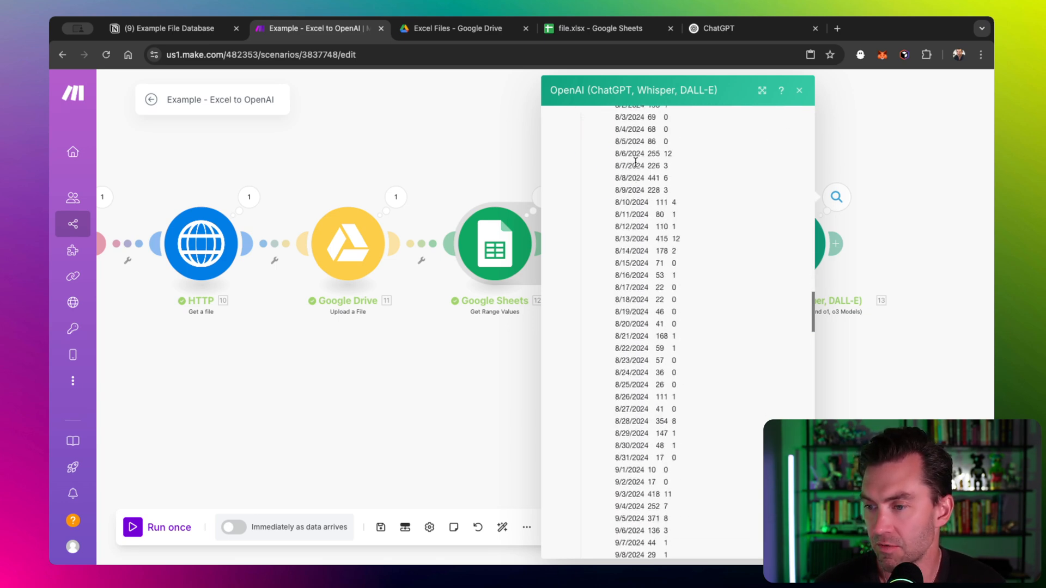
scroll(up, 3)
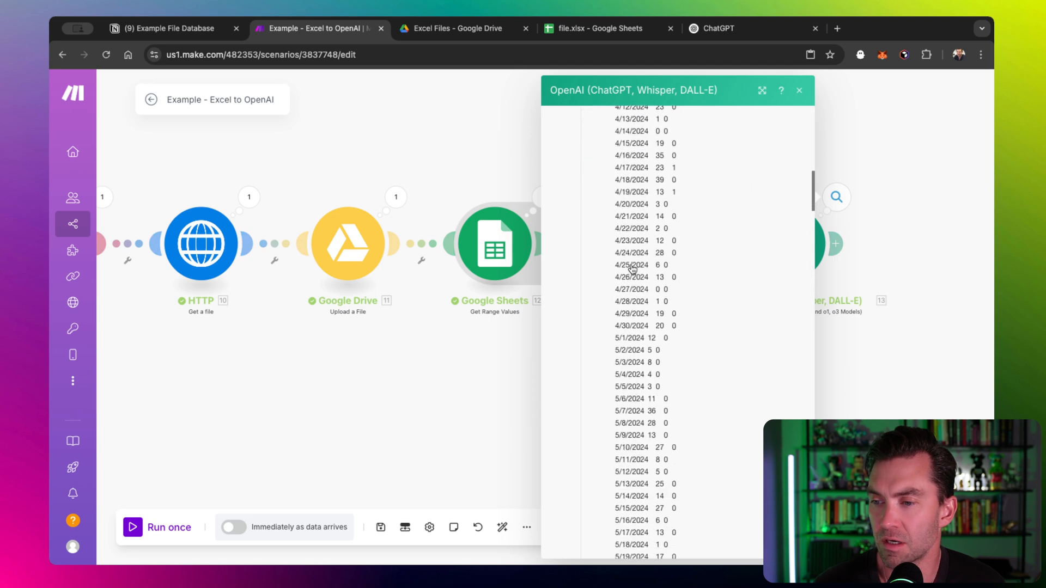
scroll(down, 3)
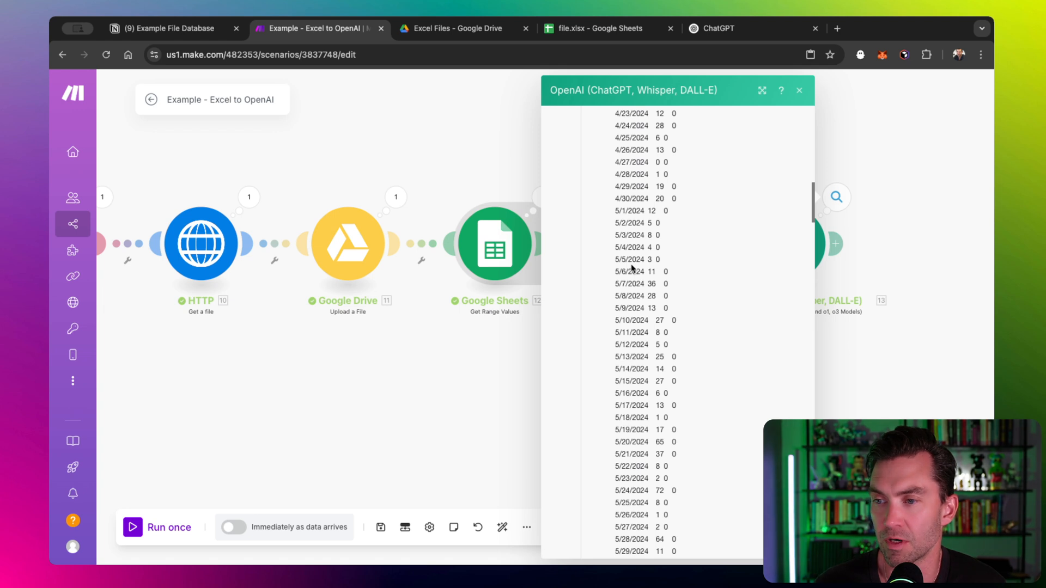
scroll(down, 3)
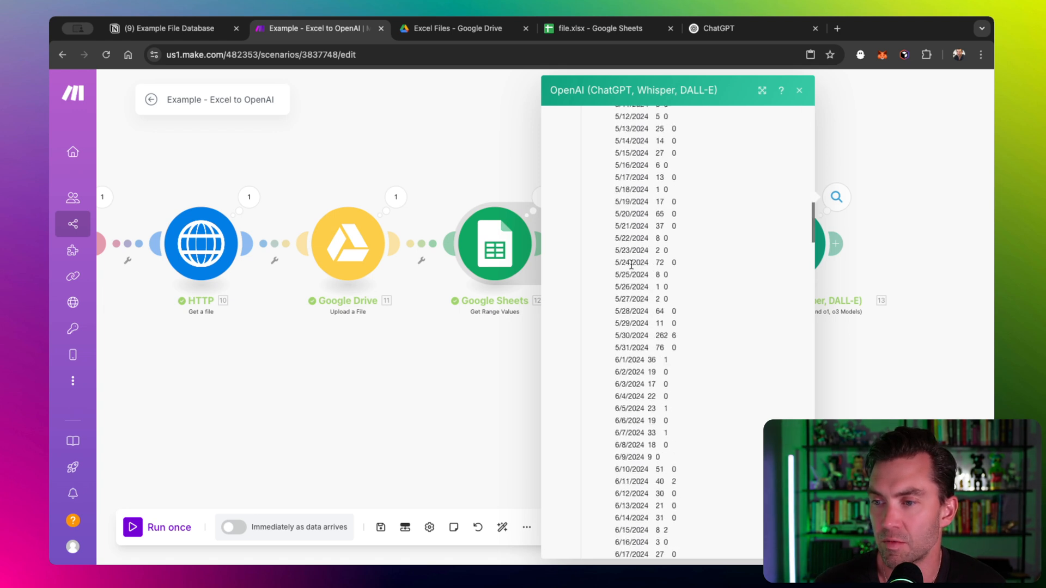
scroll(down, 3)
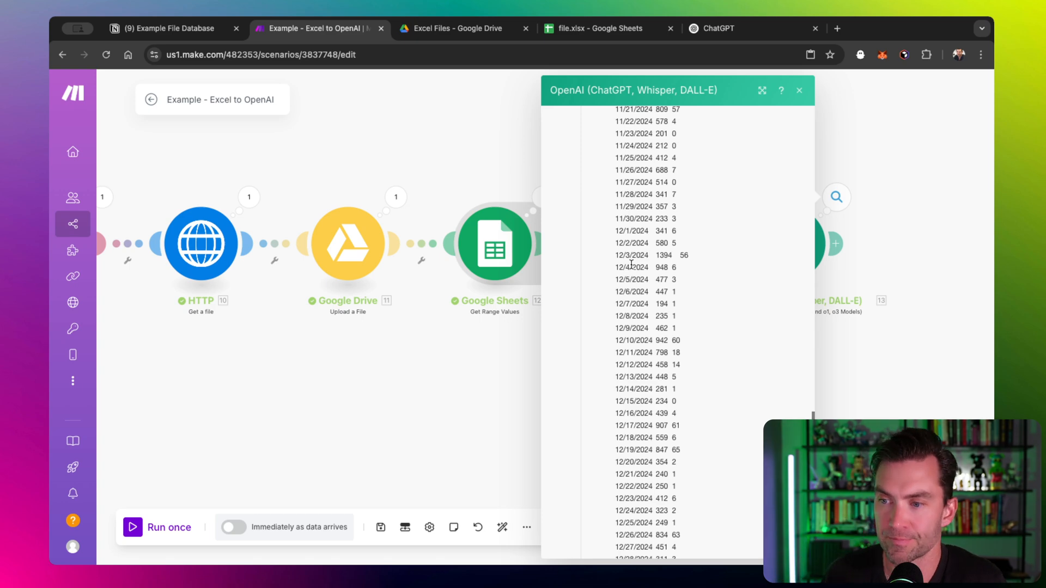
scroll(down, 3)
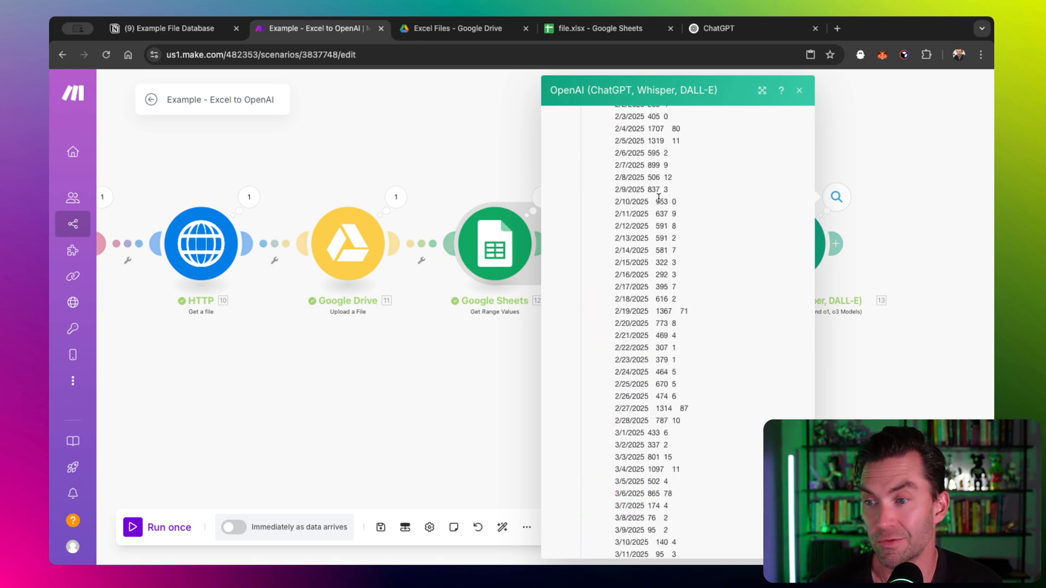
scroll(down, 3)
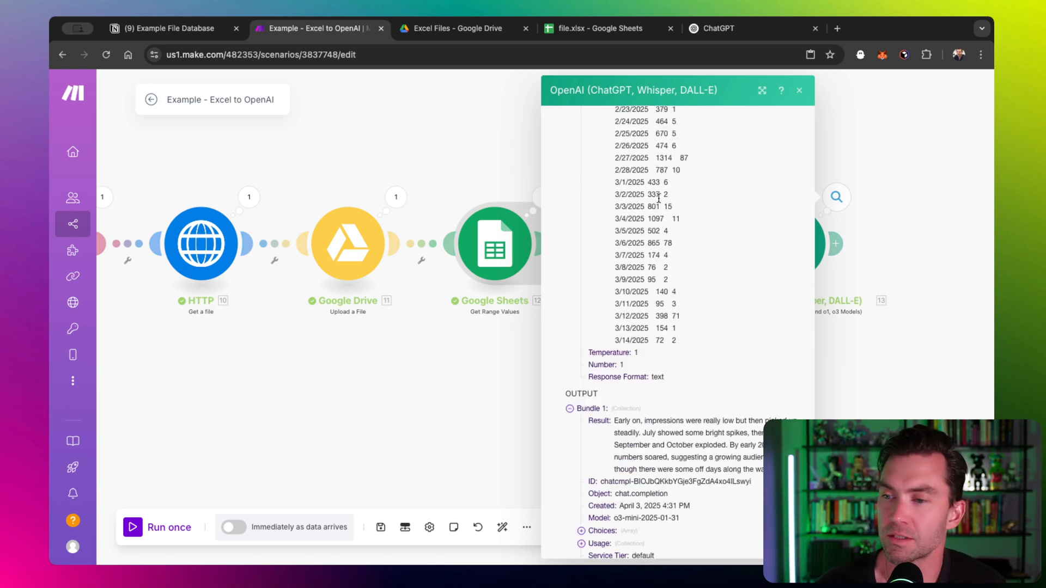
scroll(down, 3)
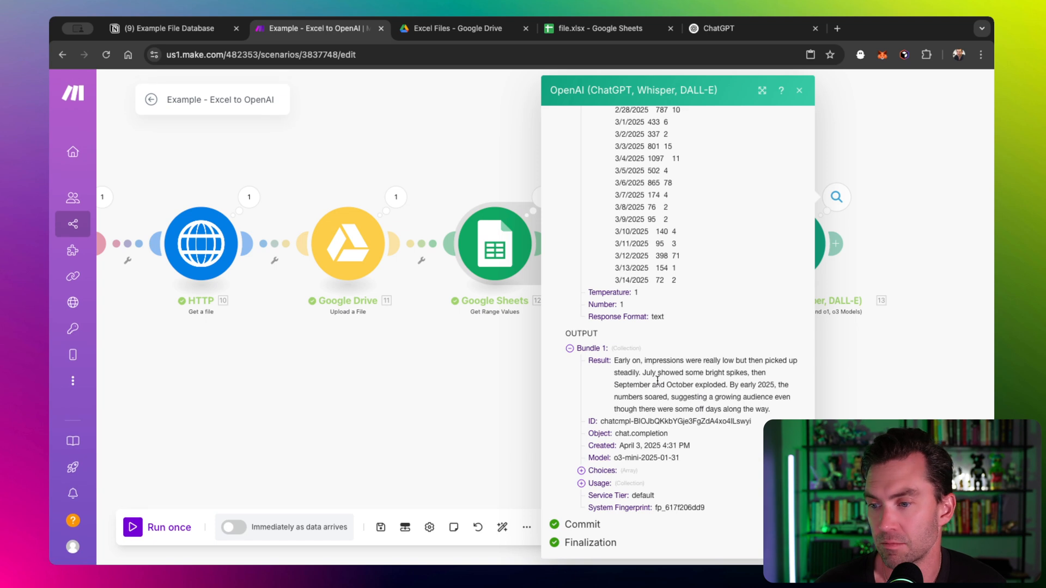
mouse_move(617, 371)
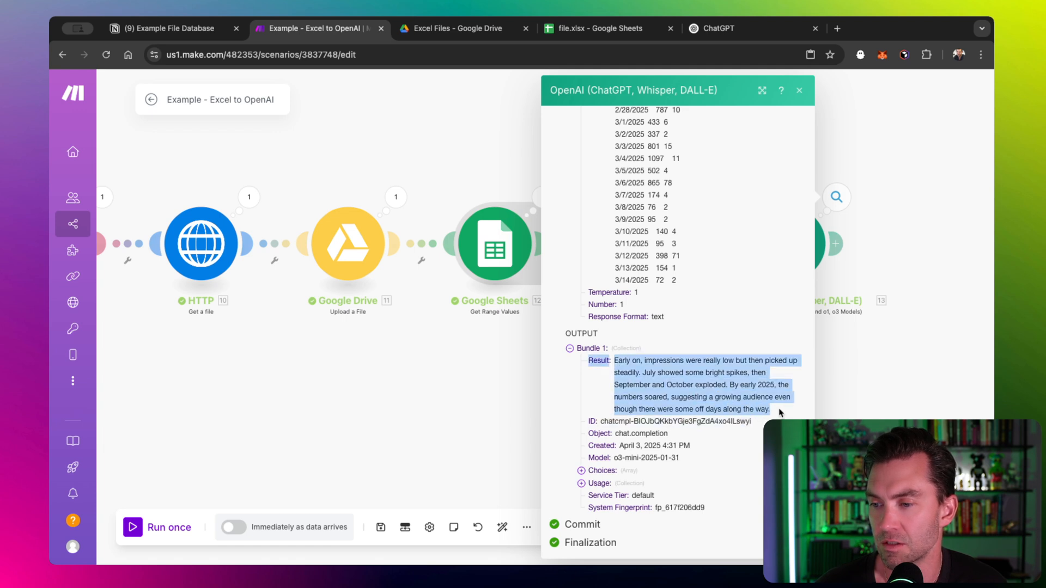
mouse_move(667, 393)
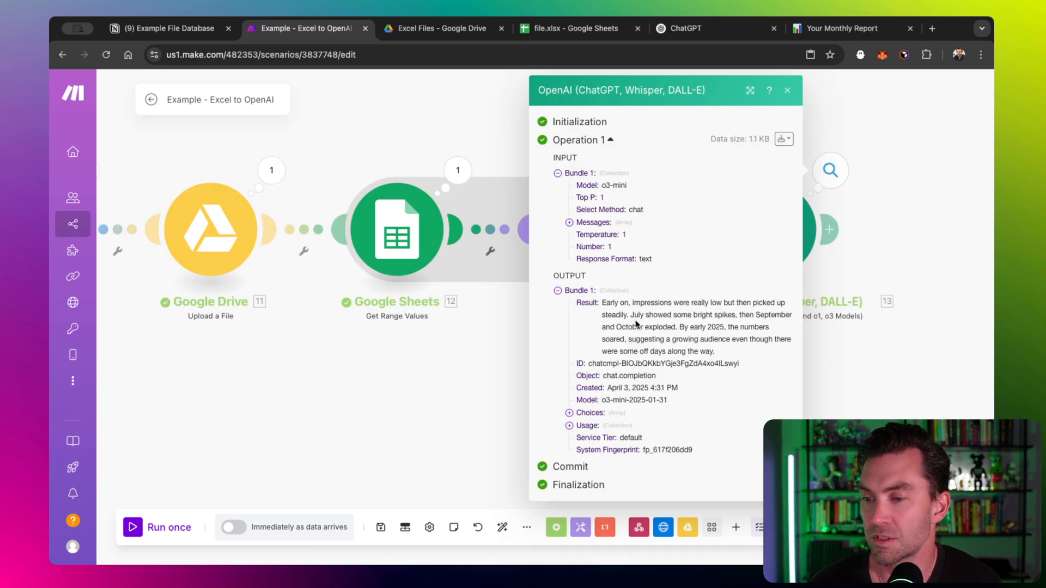
- View the Your Monthly Report page's daily and monthly impressions charts
click(841, 27)
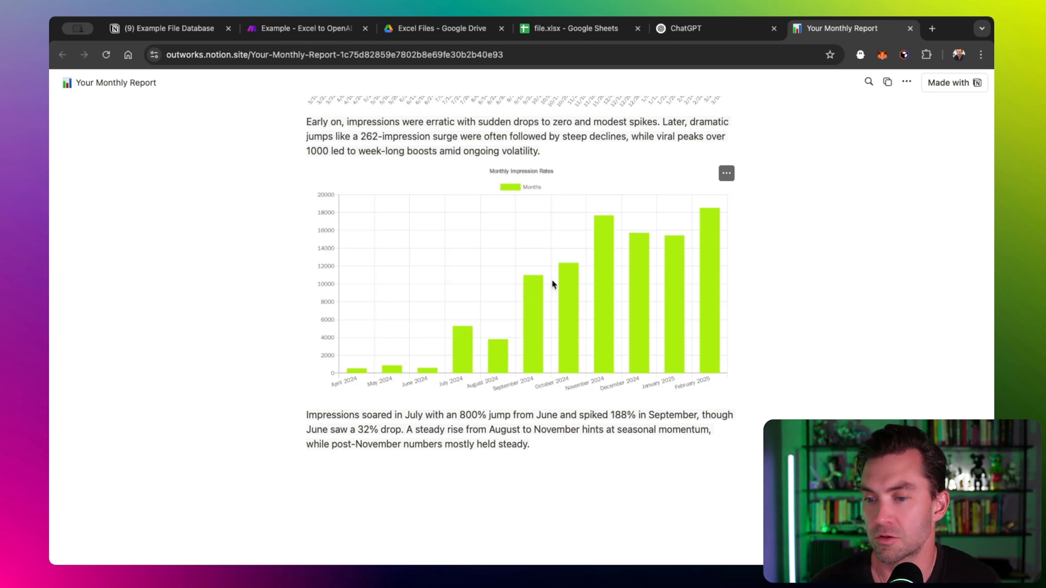
mouse_move(393, 304)
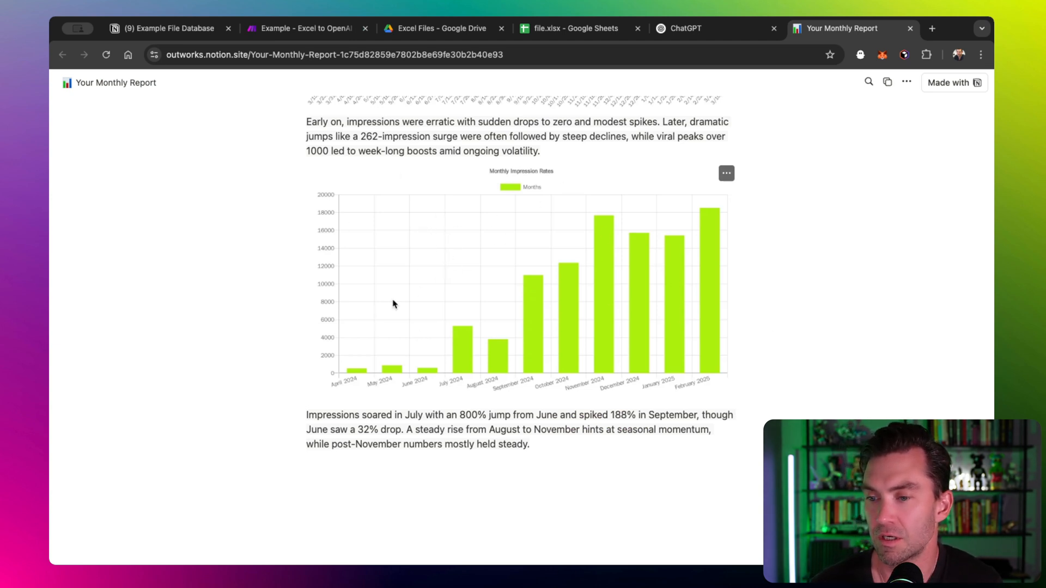
mouse_move(729, 307)
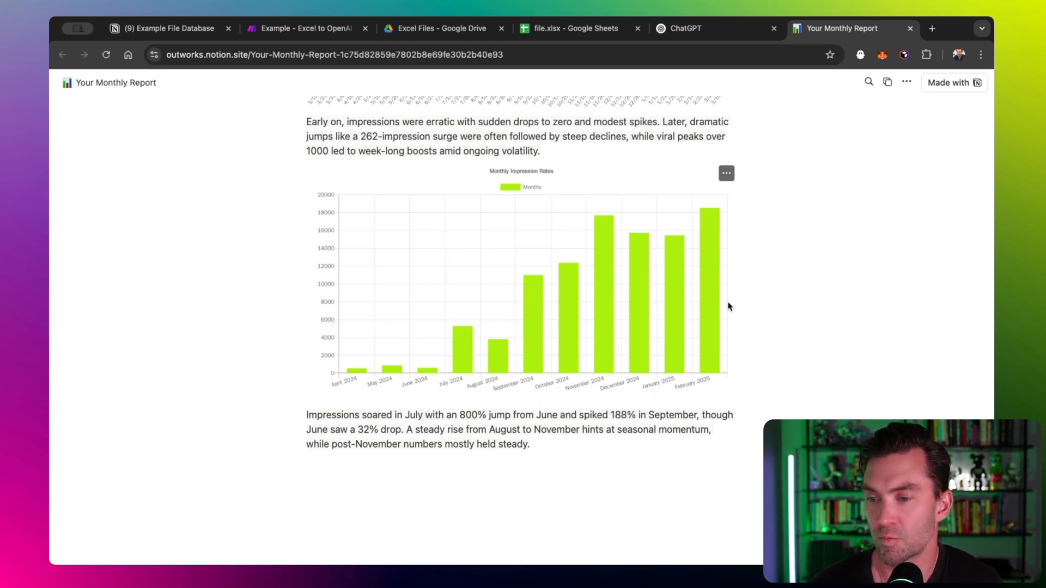
mouse_move(354, 369)
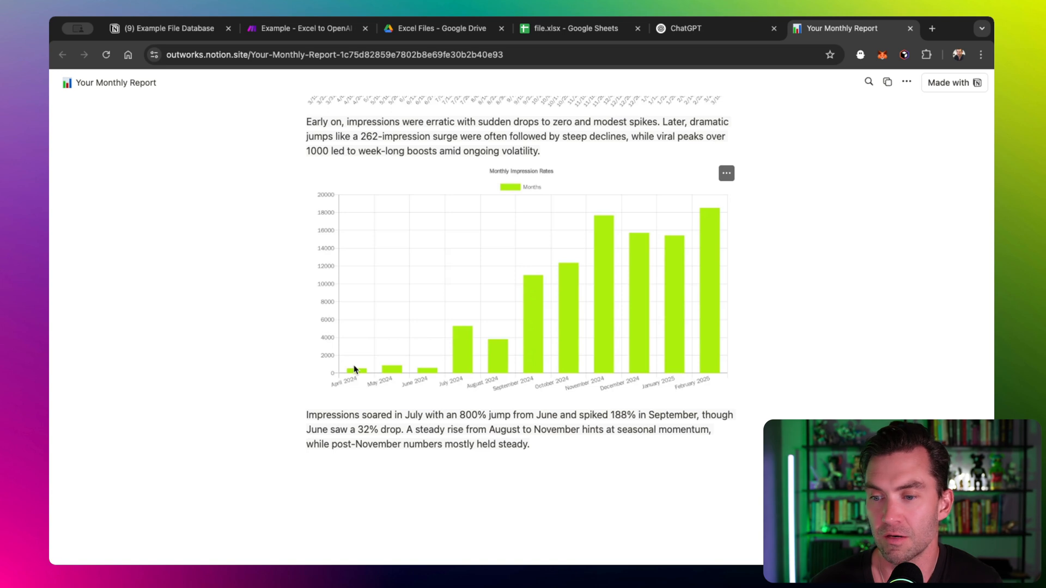
mouse_move(439, 374)
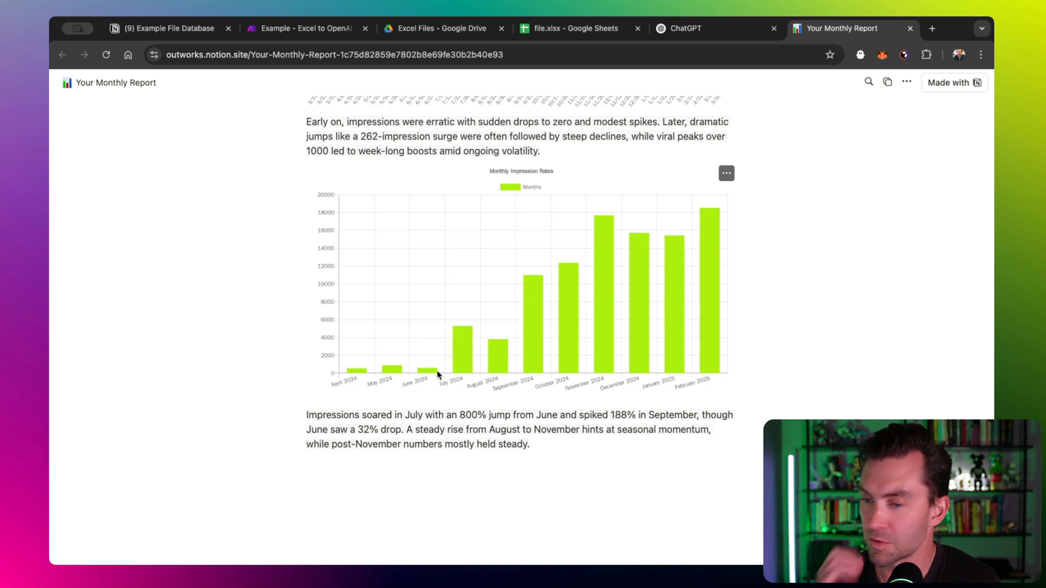
mouse_move(529, 314)
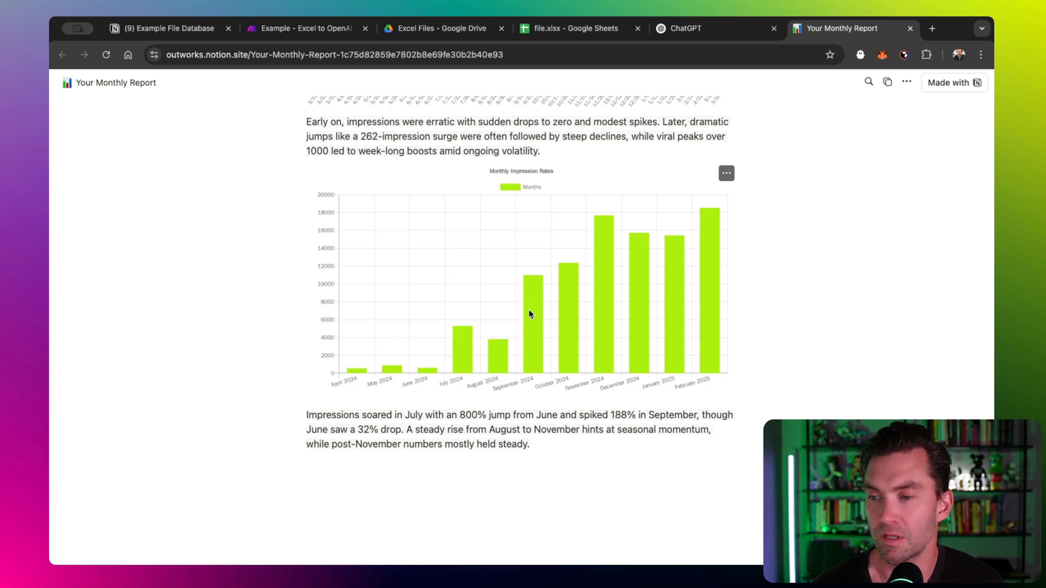
mouse_move(682, 276)
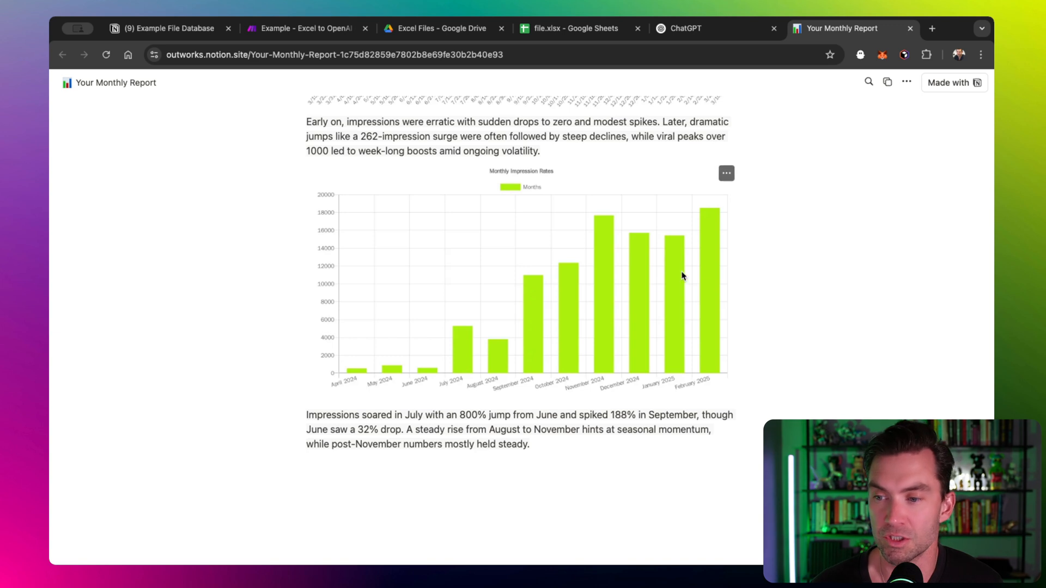
scroll(up, 3)
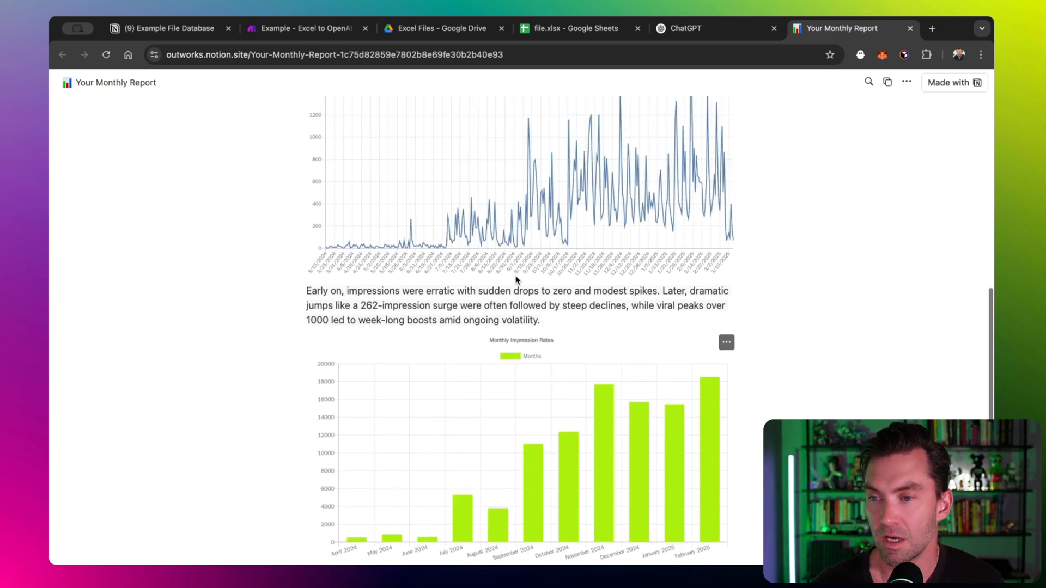
scroll(up, 3)
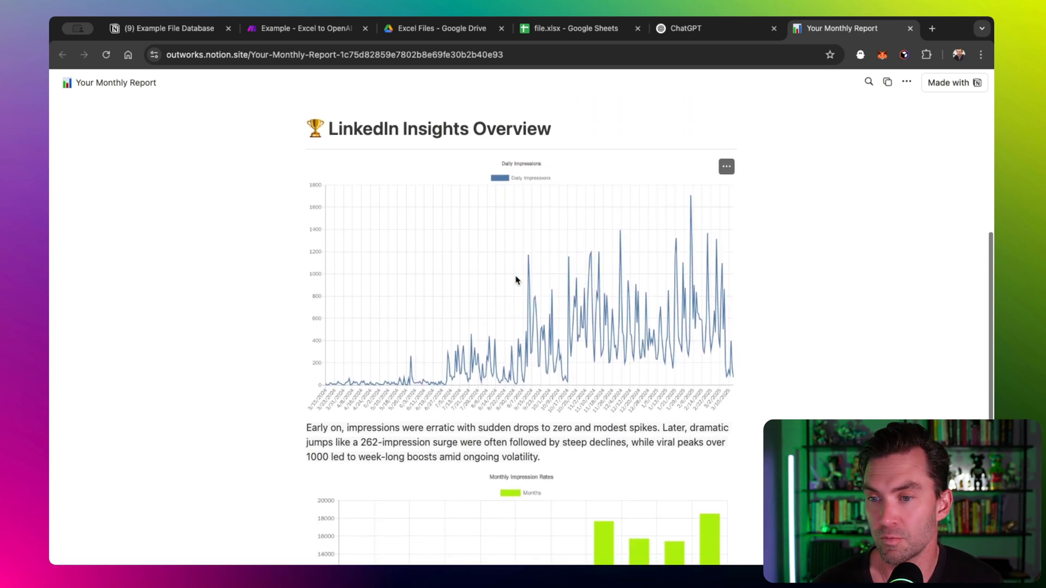
scroll(down, 3)
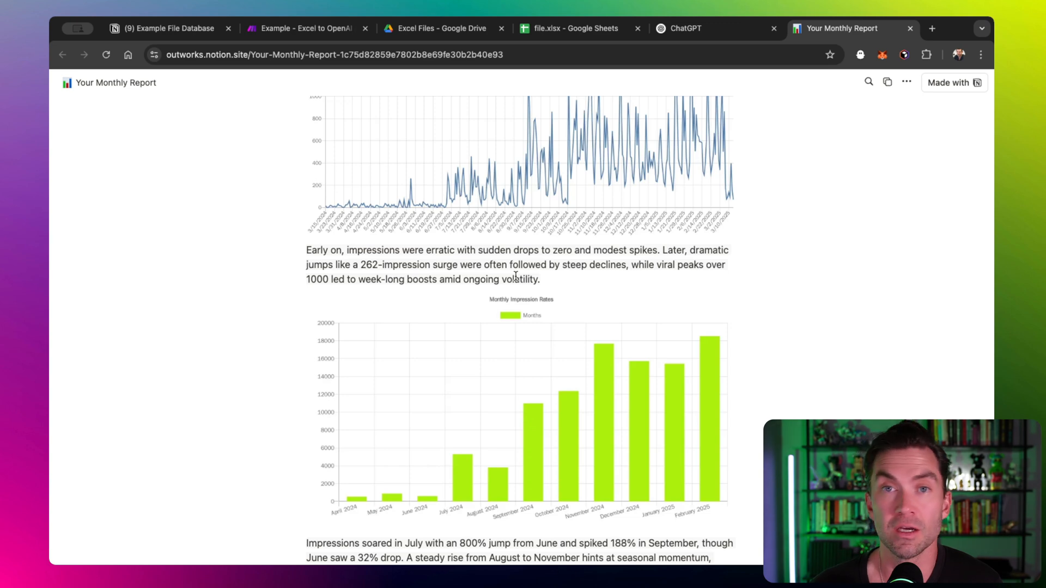